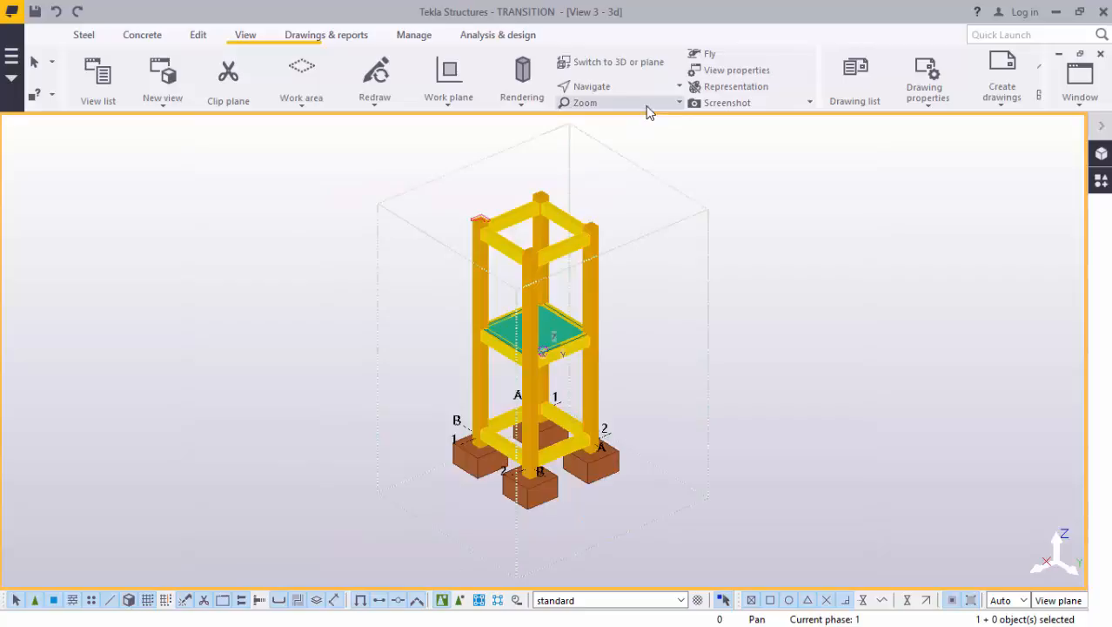
mouse_move(605, 135)
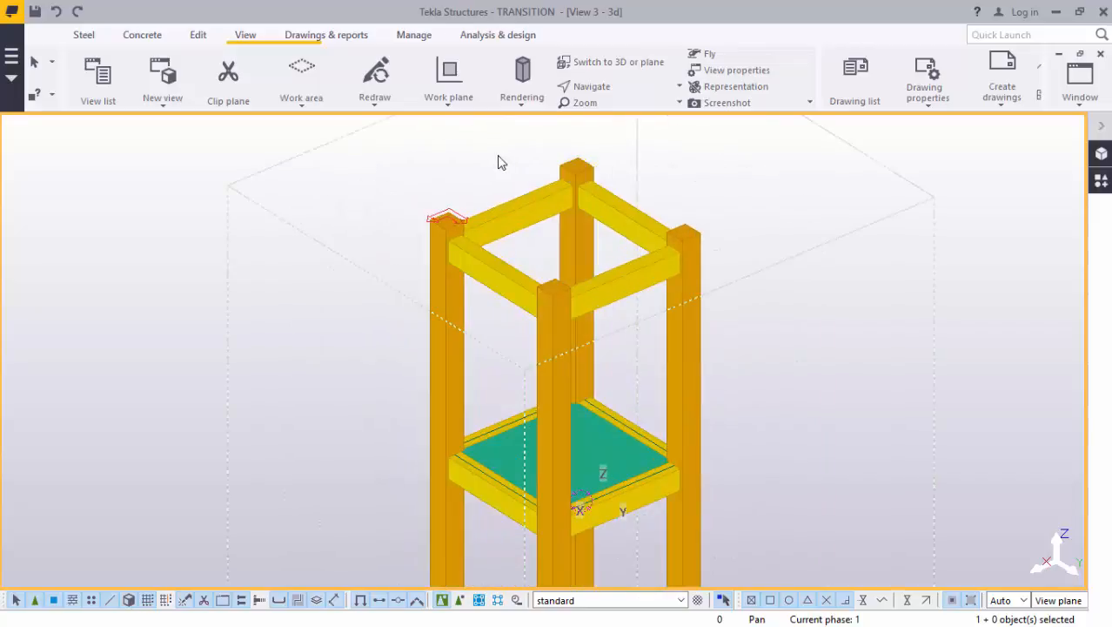
mouse_move(524, 153)
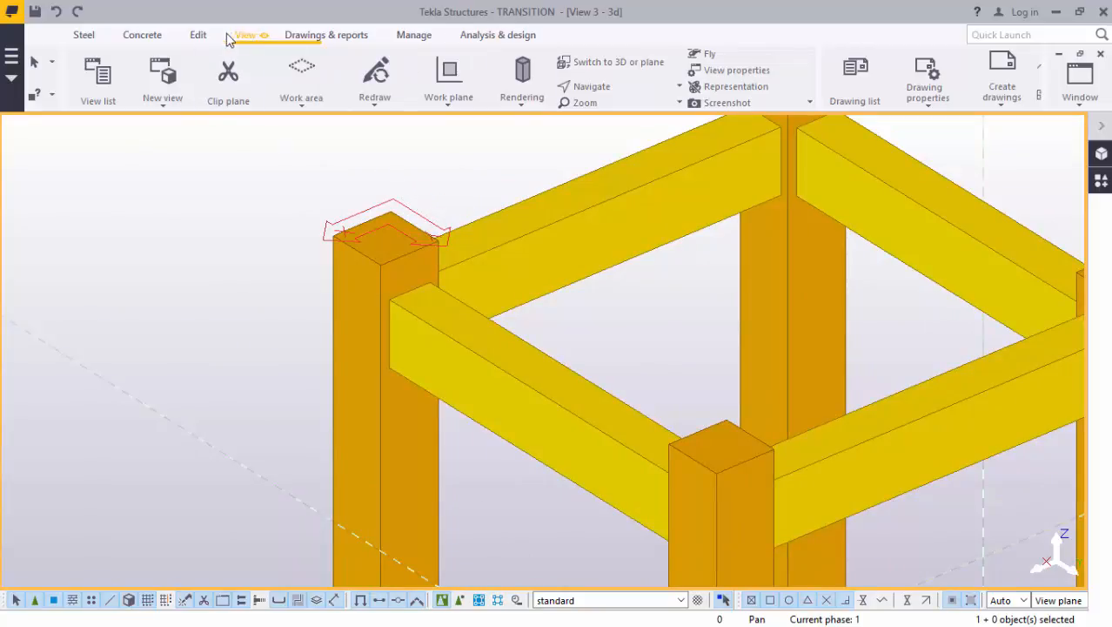
Add one construction point on the line between two picked ends on the back column
click(198, 35)
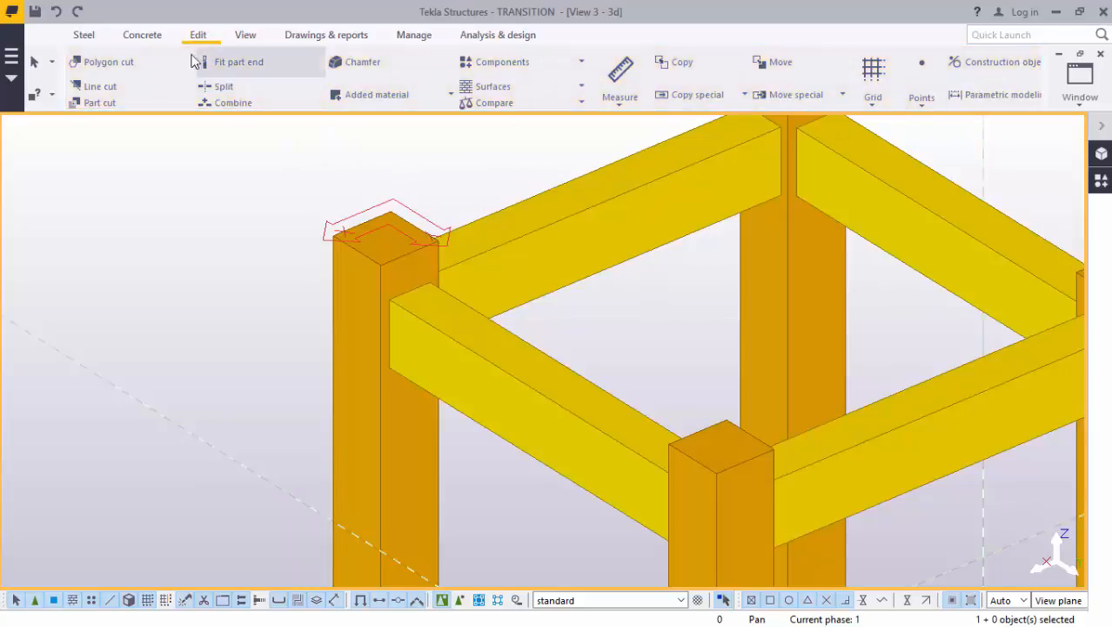
click(920, 79)
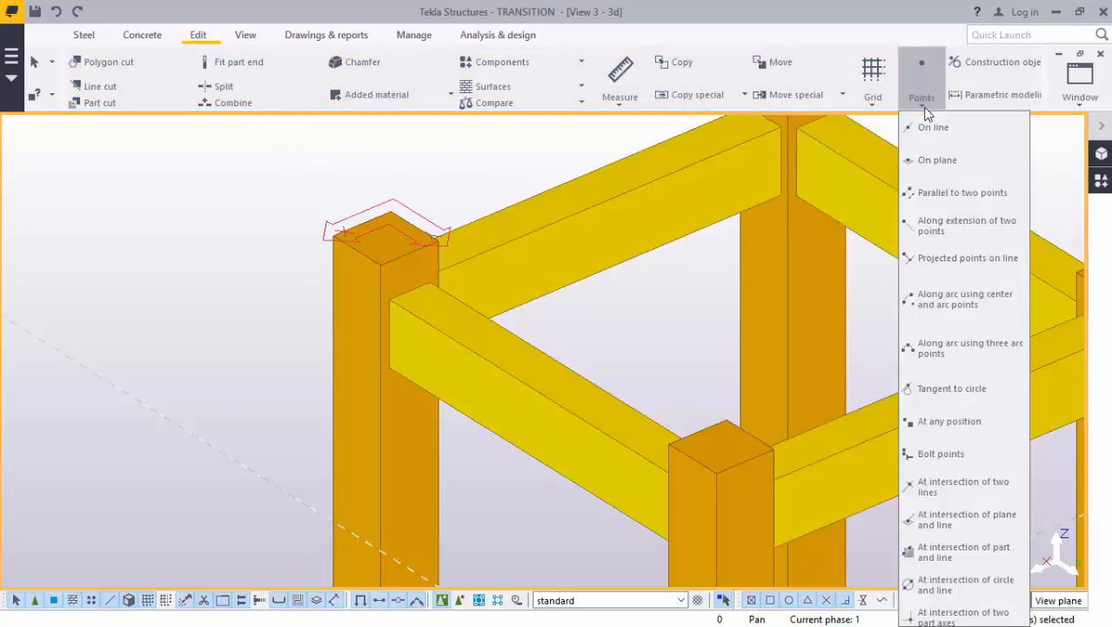
mouse_move(933, 127)
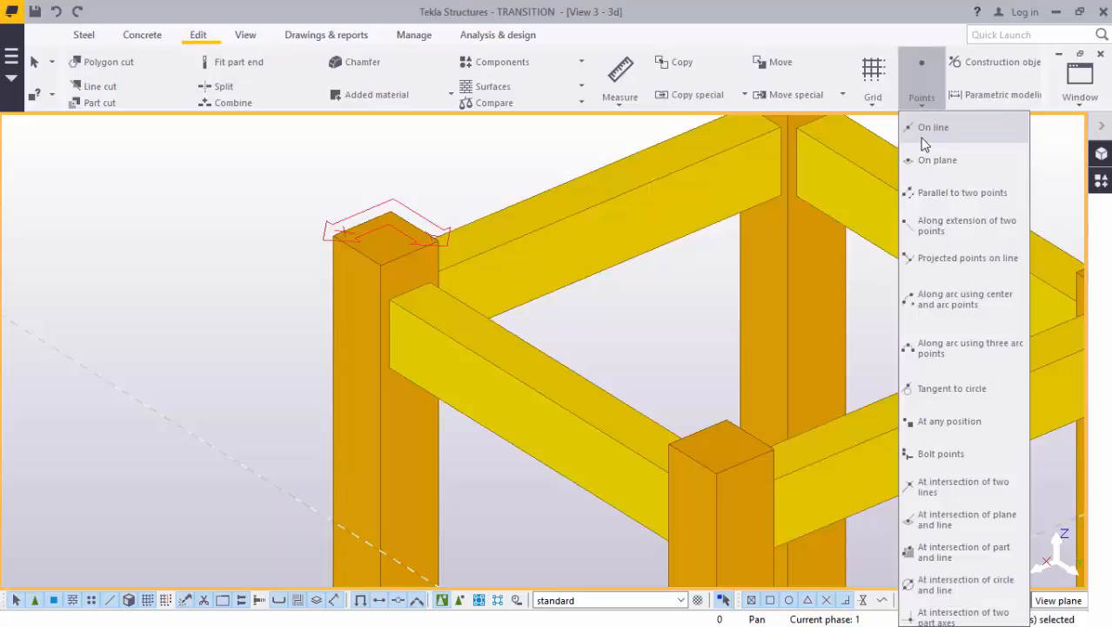
mouse_move(933, 127)
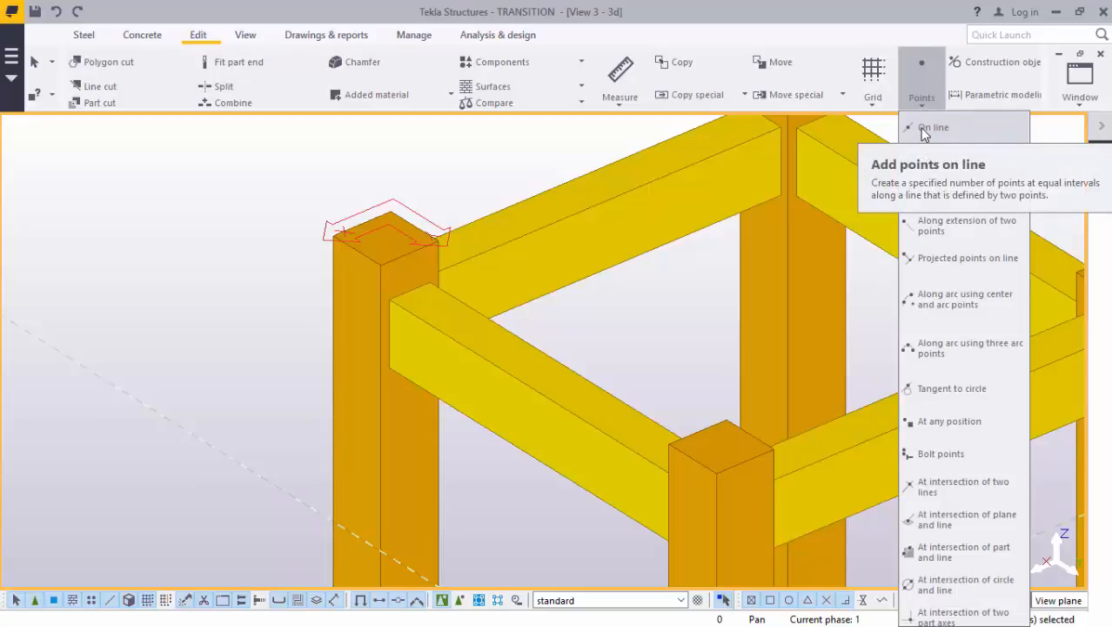
click(932, 127)
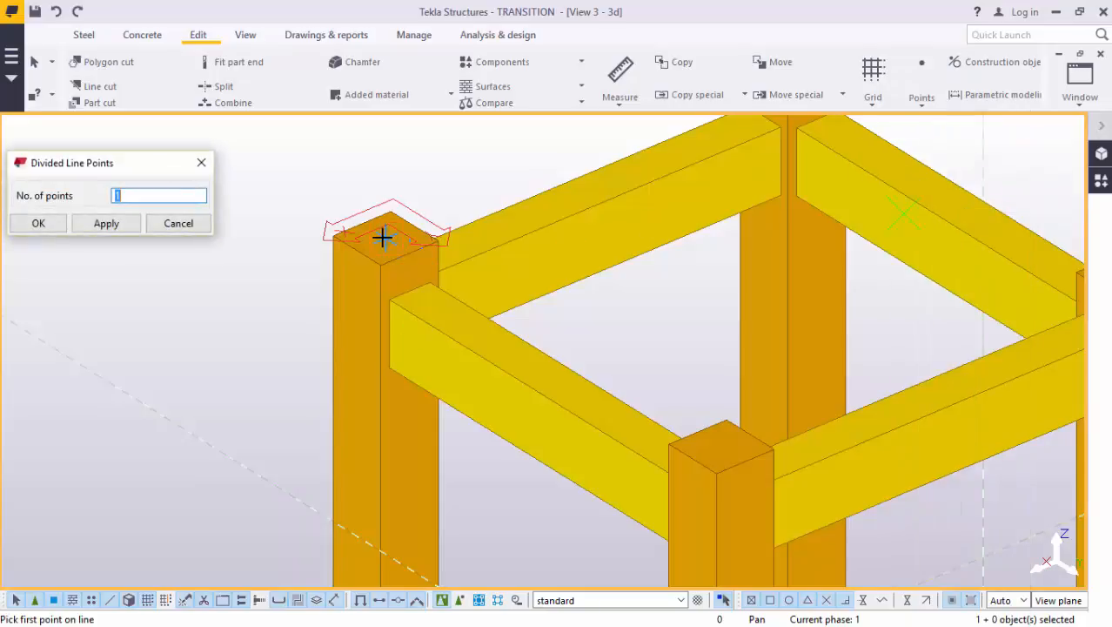
click(383, 238)
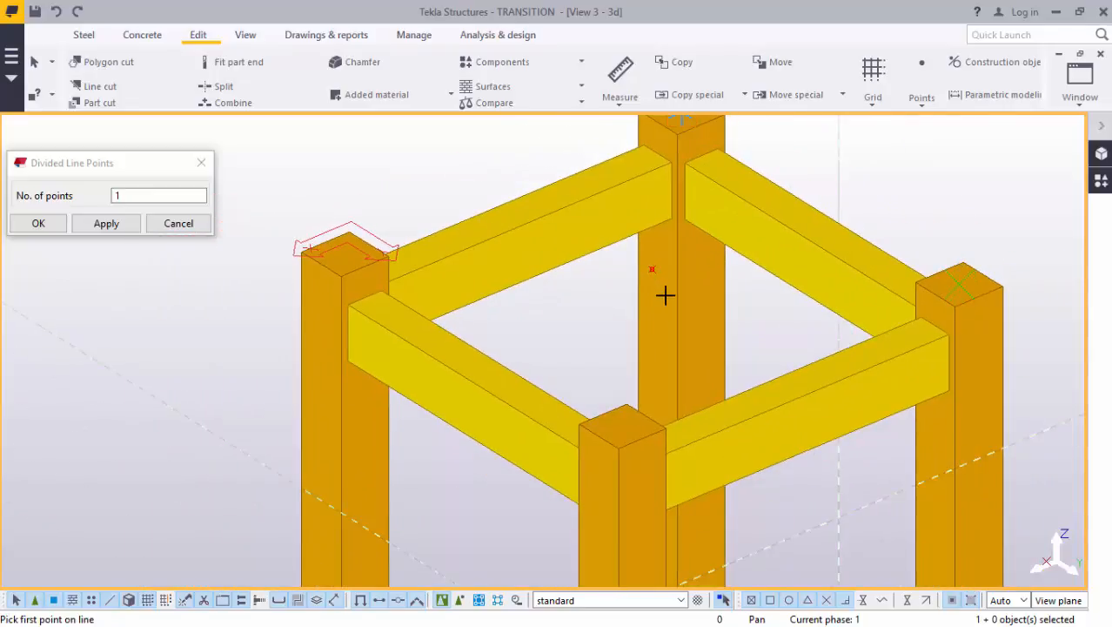
mouse_move(934, 305)
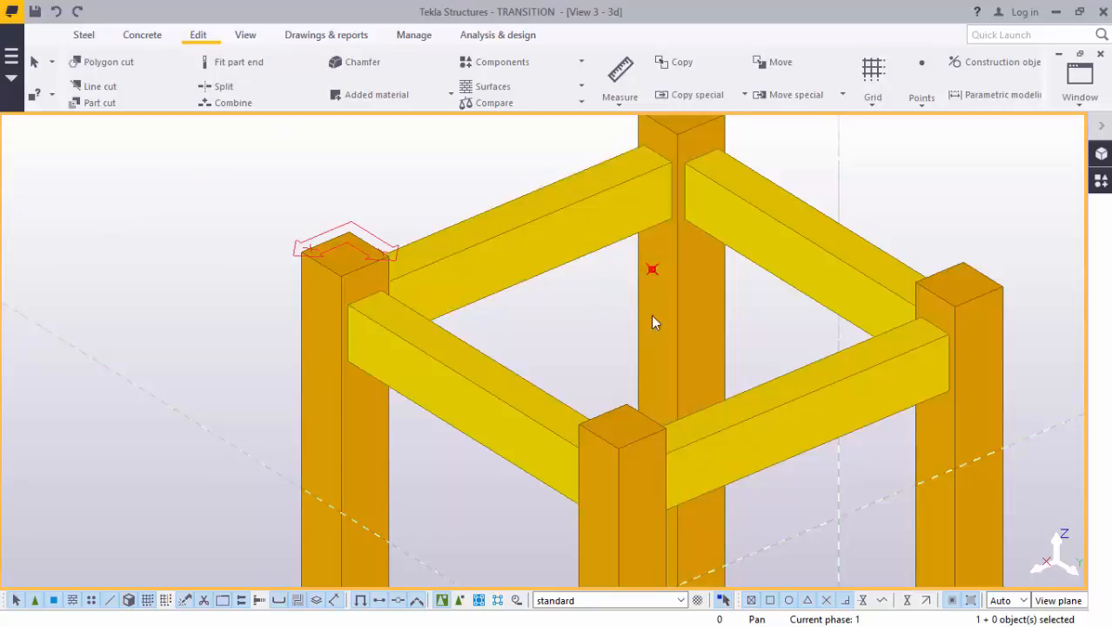
click(662, 344)
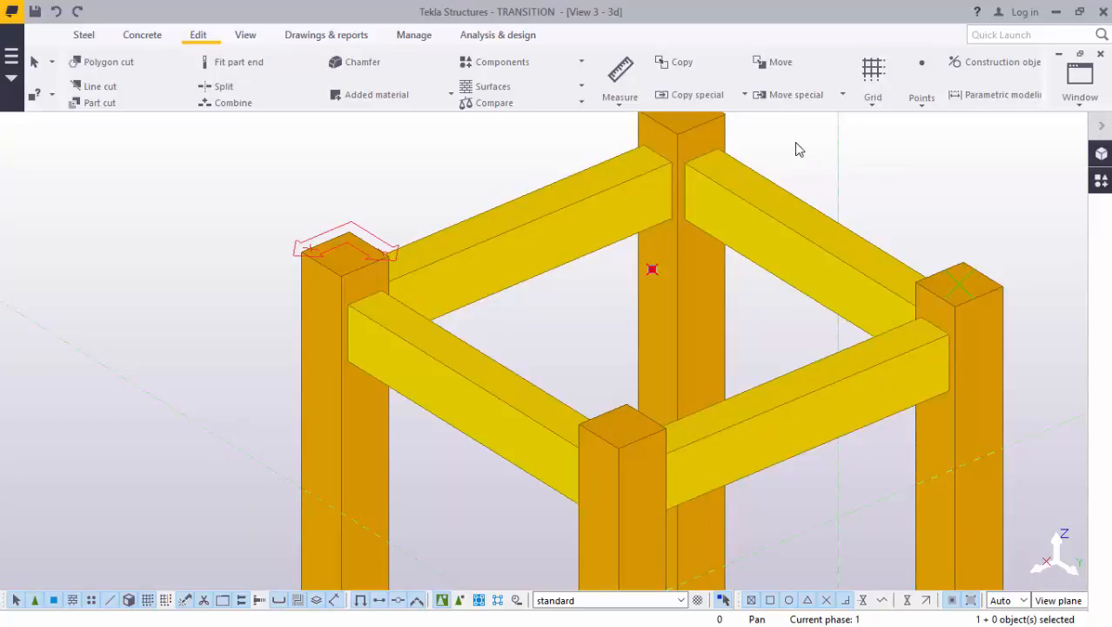
mouse_move(929, 168)
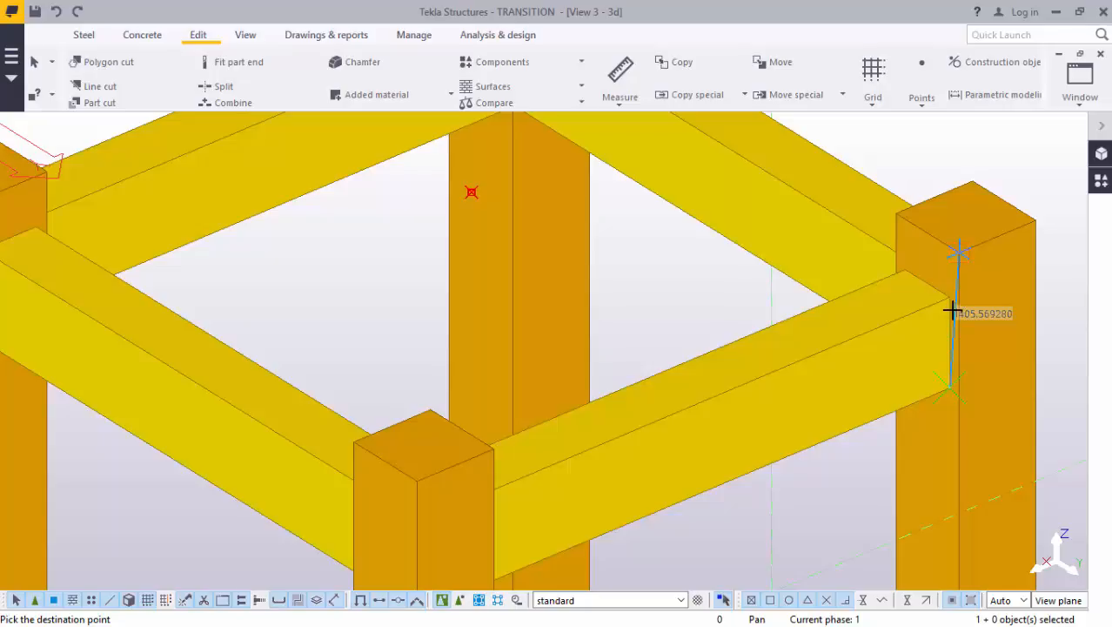
mouse_move(950, 295)
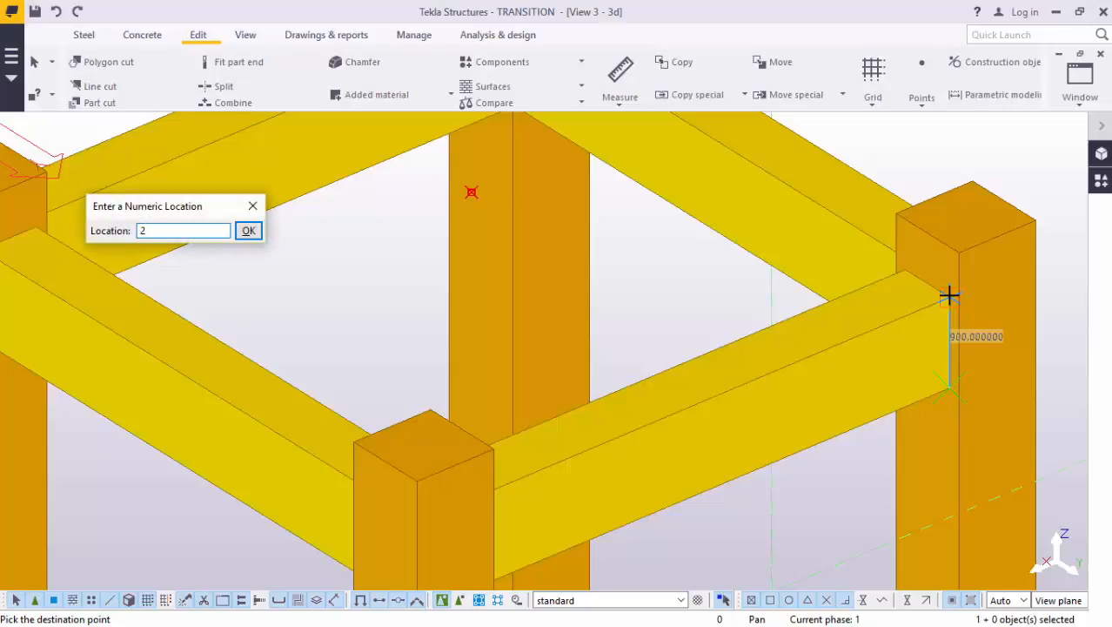
Copy the construction point 2000 mm along the back column
text(2000)
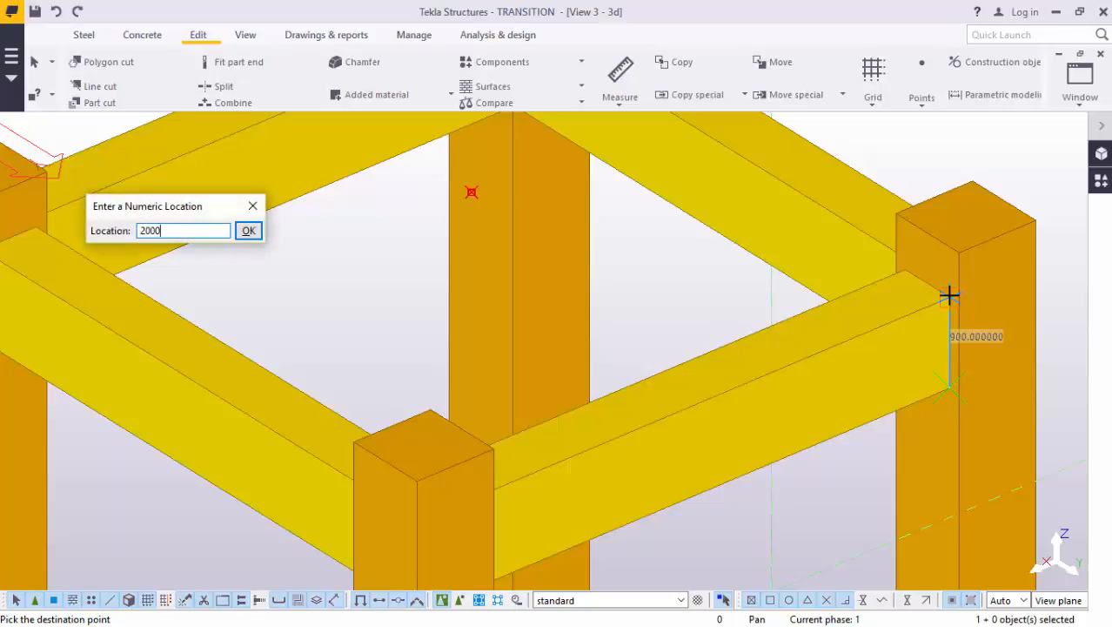
click(248, 230)
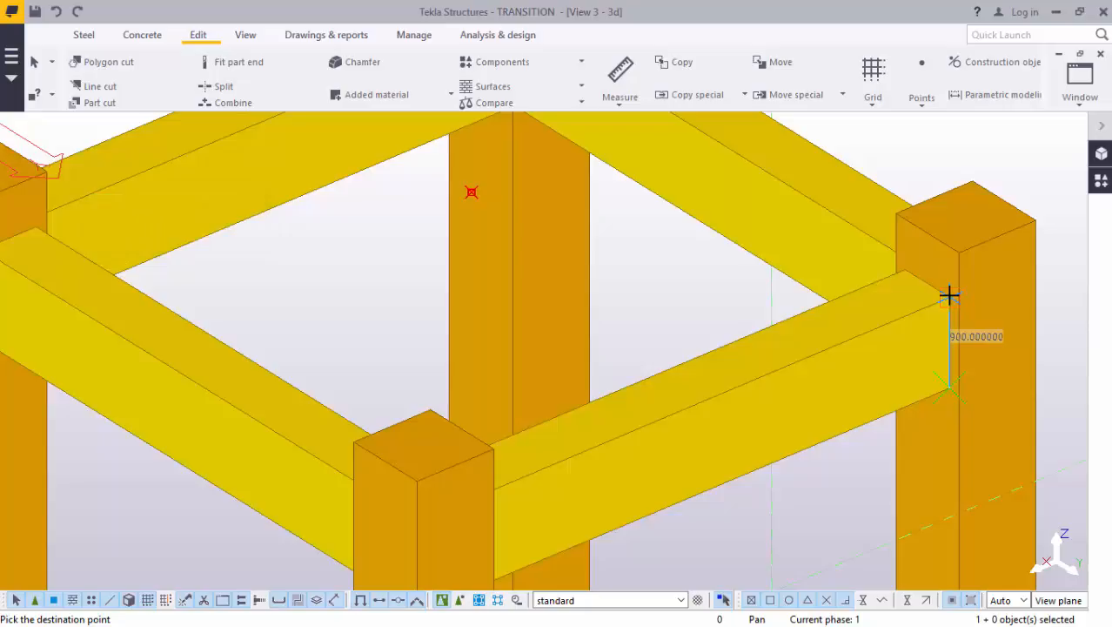
right_click(881, 169)
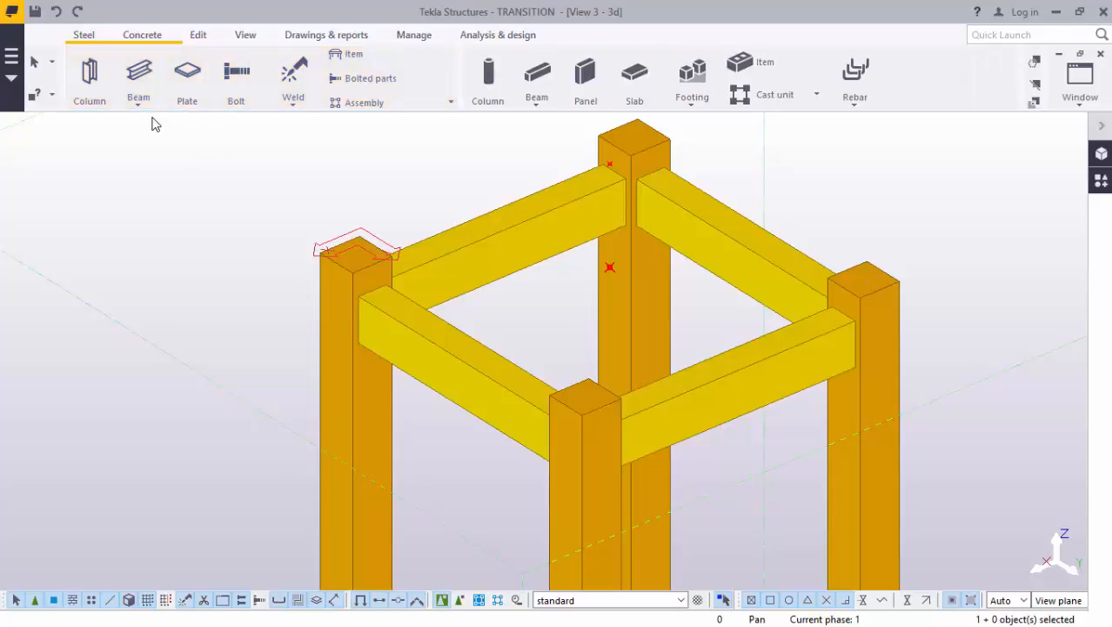
Create a straight steel beam between the lower and upper construction points
click(138, 83)
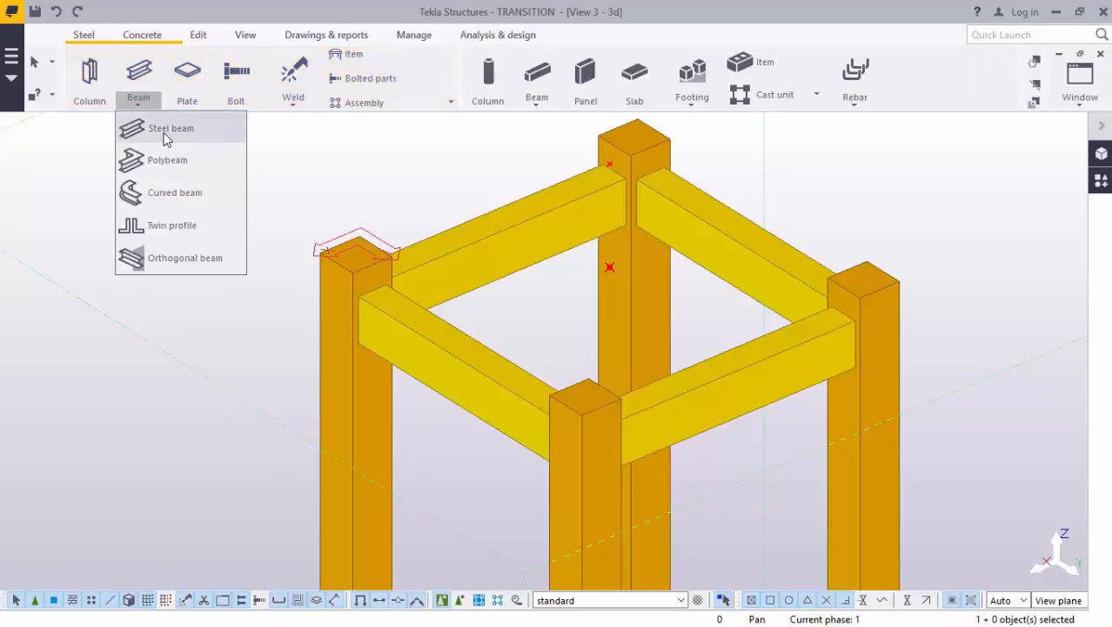
click(170, 128)
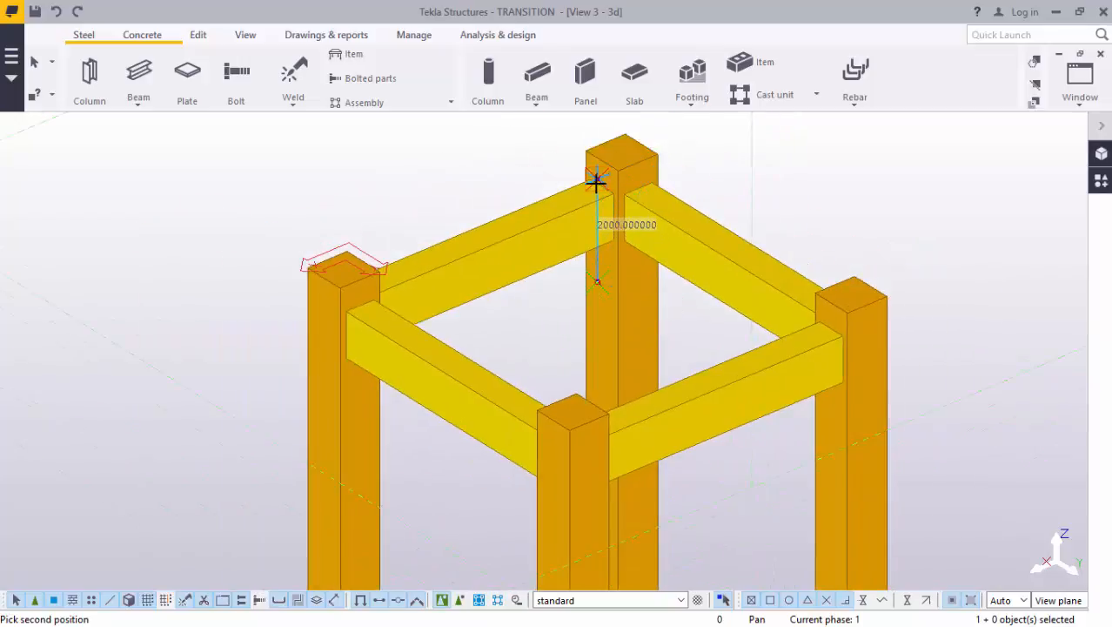
right_click(814, 170)
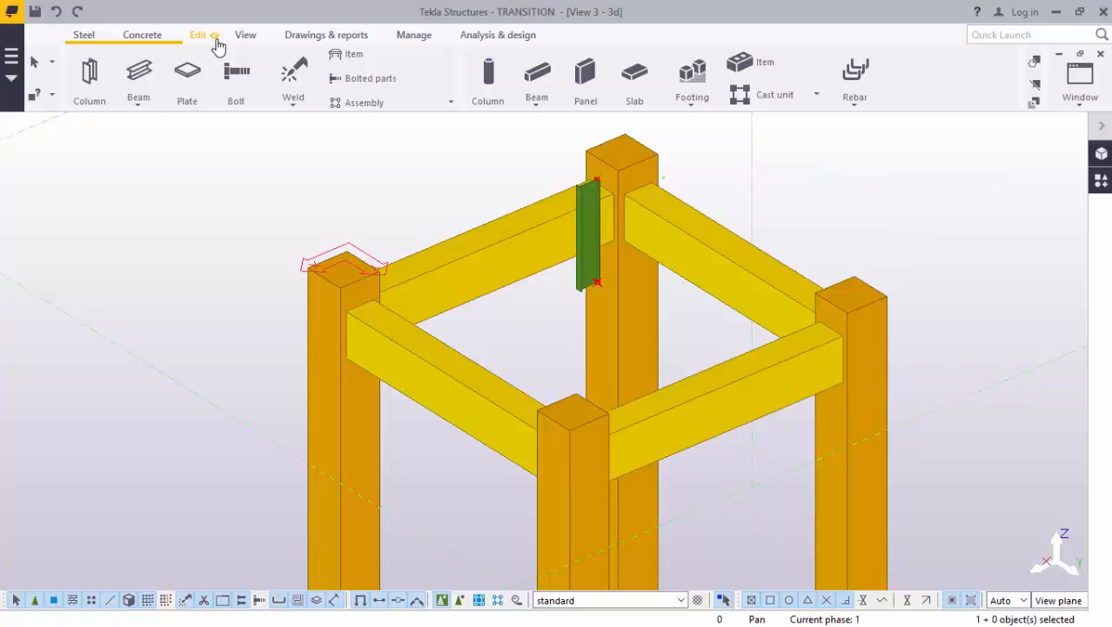
click(244, 35)
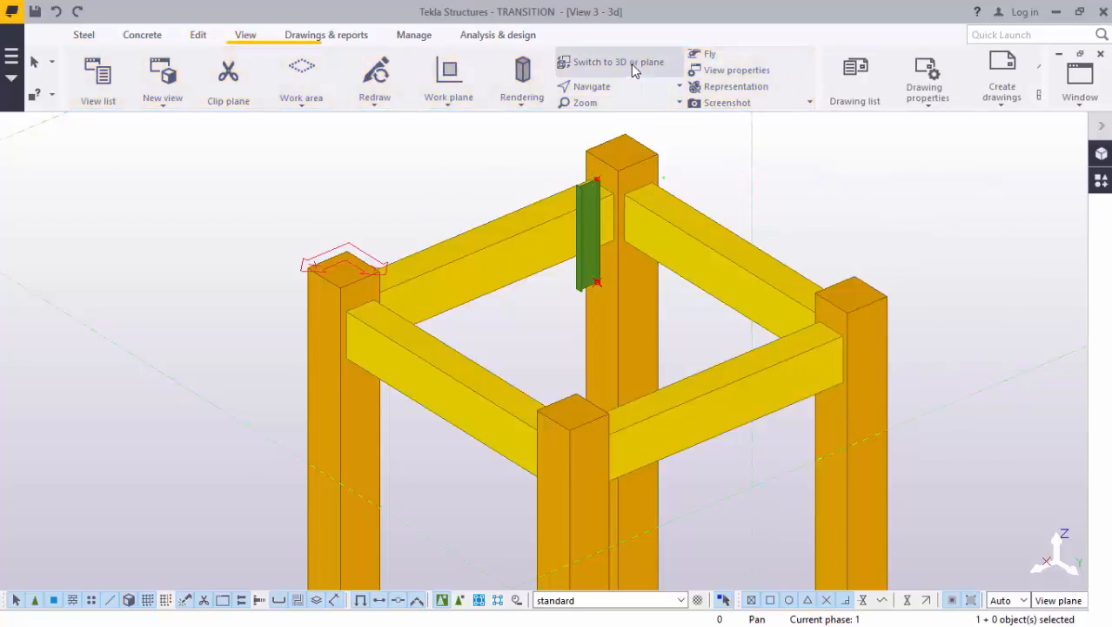
In plane view, set the vertical member's horizontal position to Middle, then return to 3D
click(618, 62)
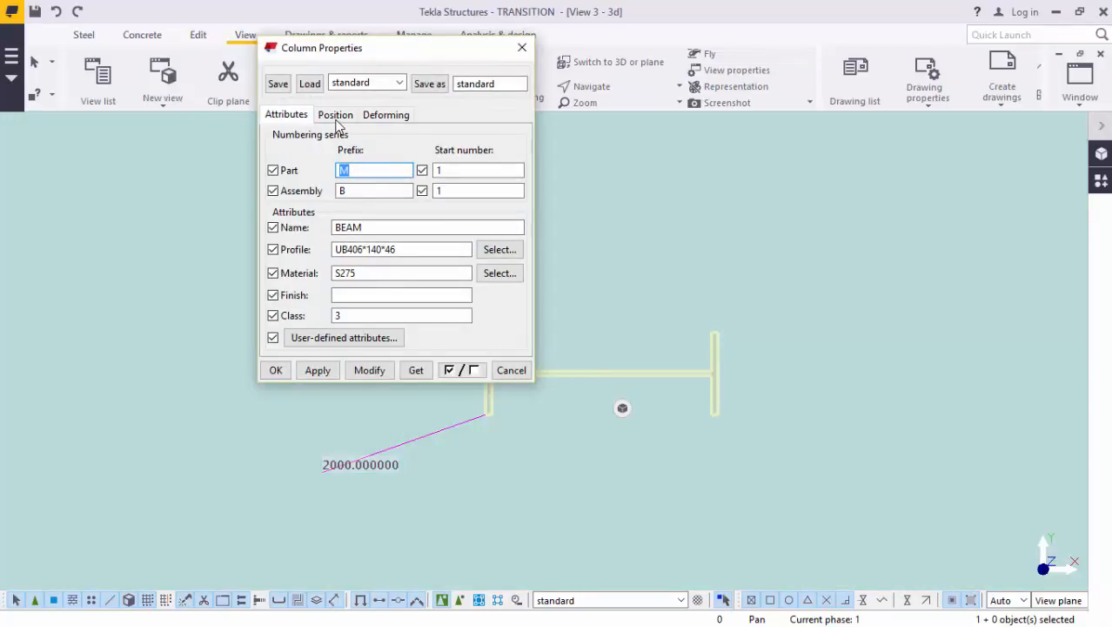
click(335, 114)
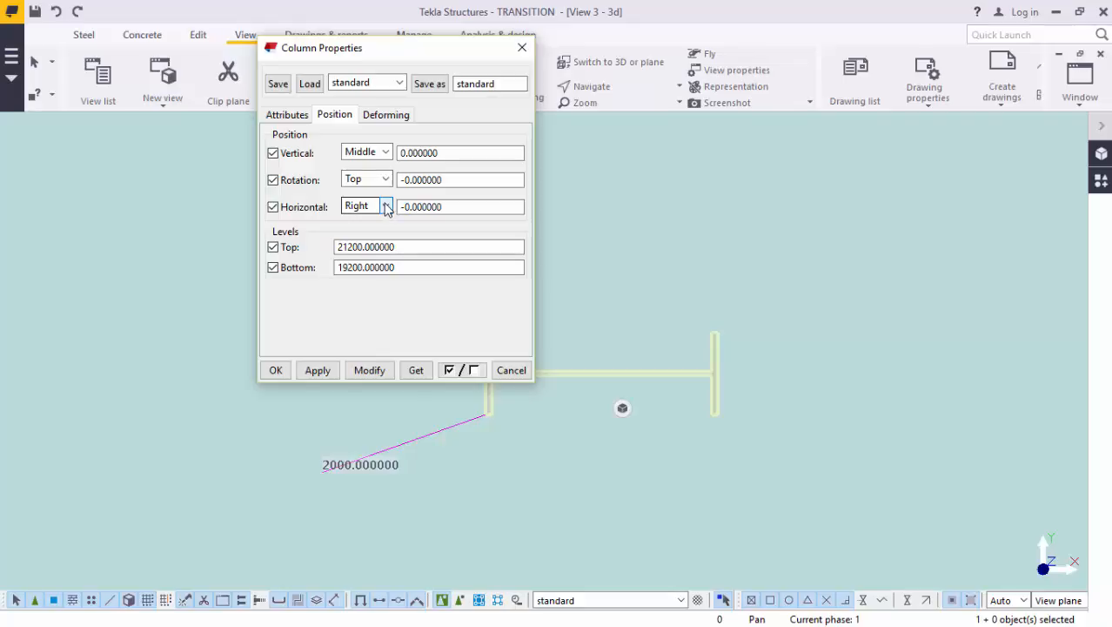
click(384, 206)
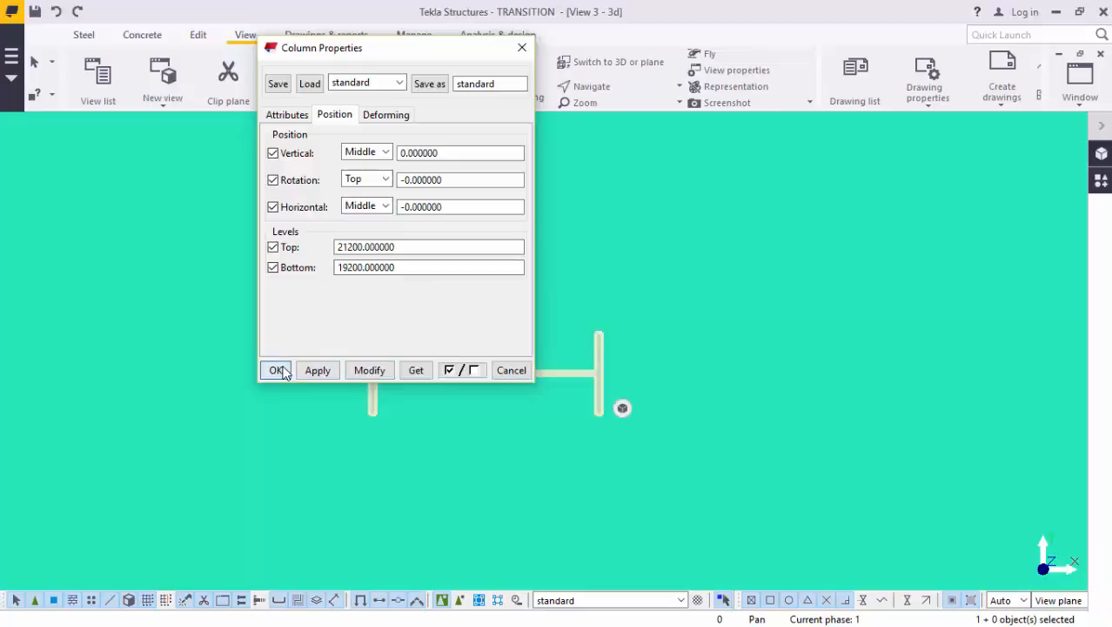
click(276, 370)
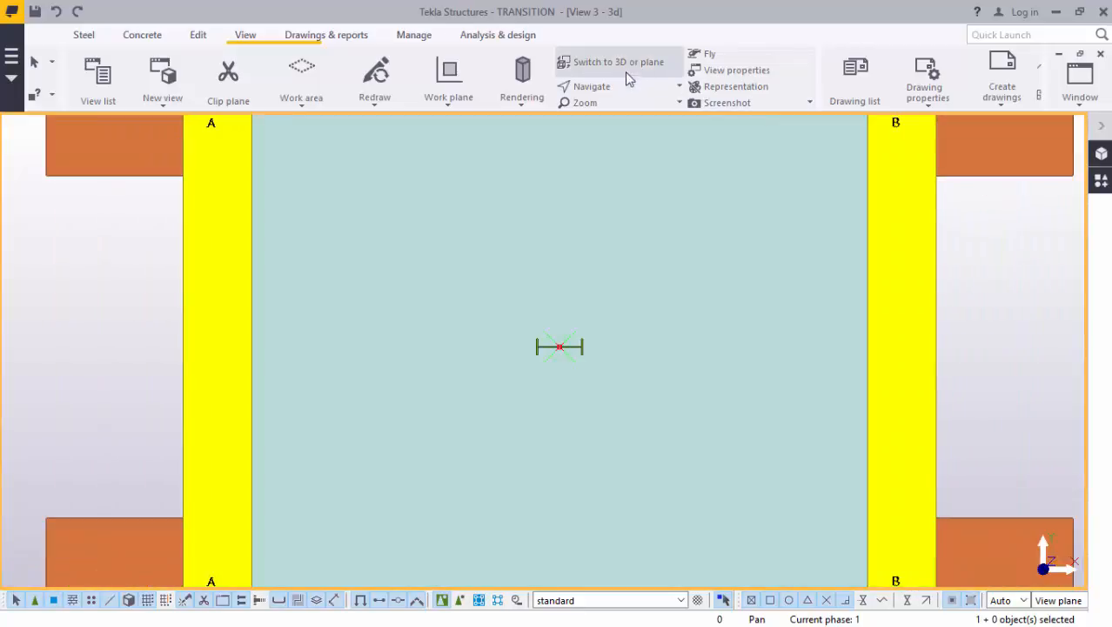
click(617, 62)
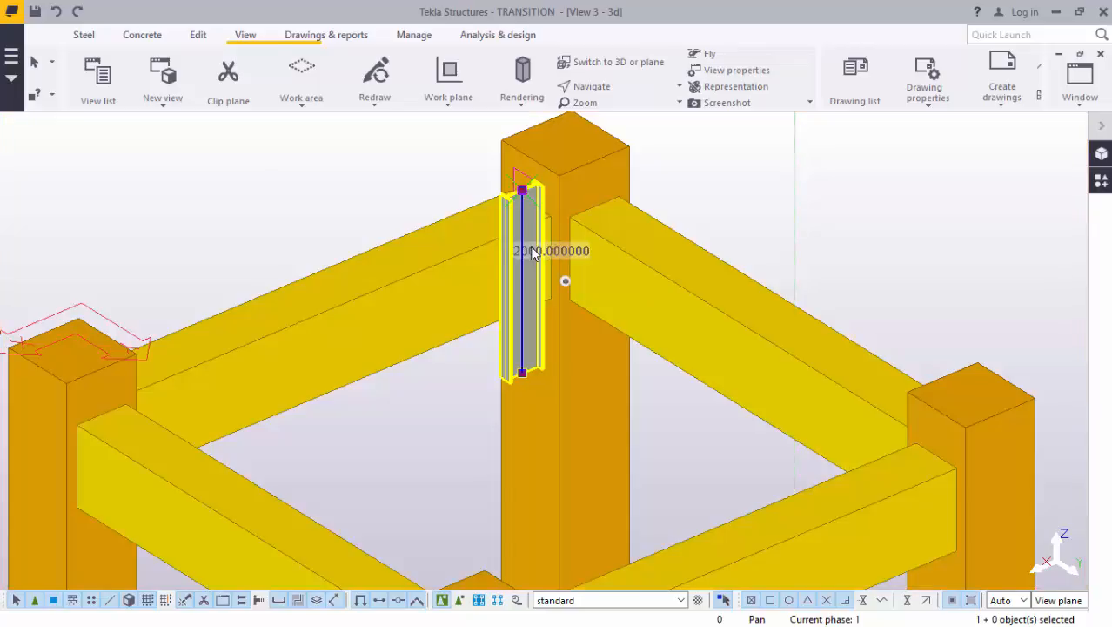
Open the vertical member's properties and browse the profile catalog's Others group
double_click(522, 279)
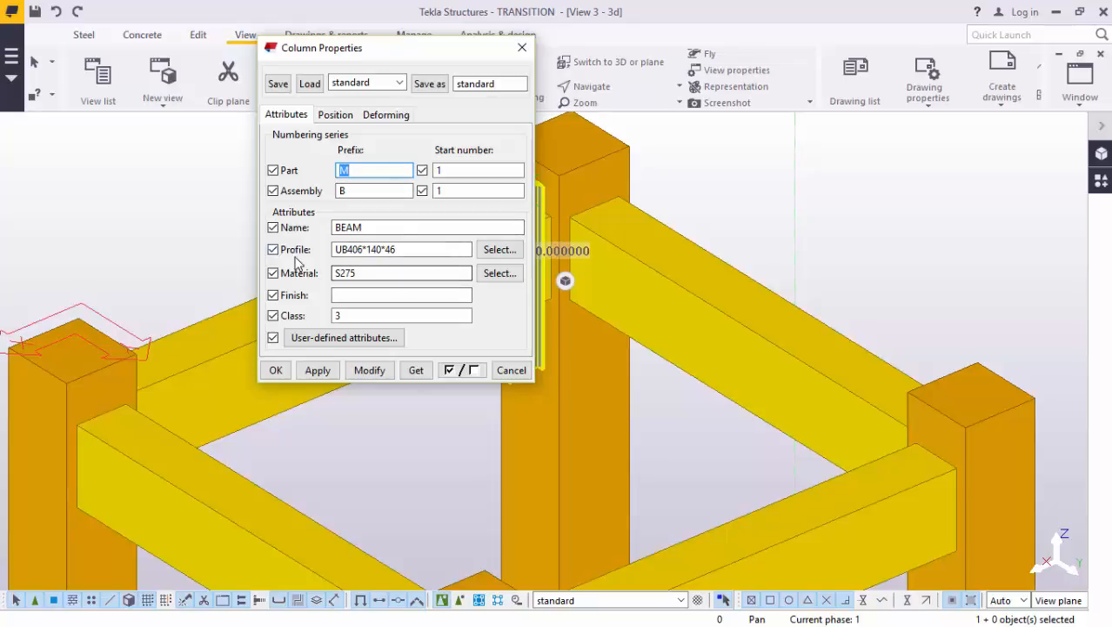
click(500, 250)
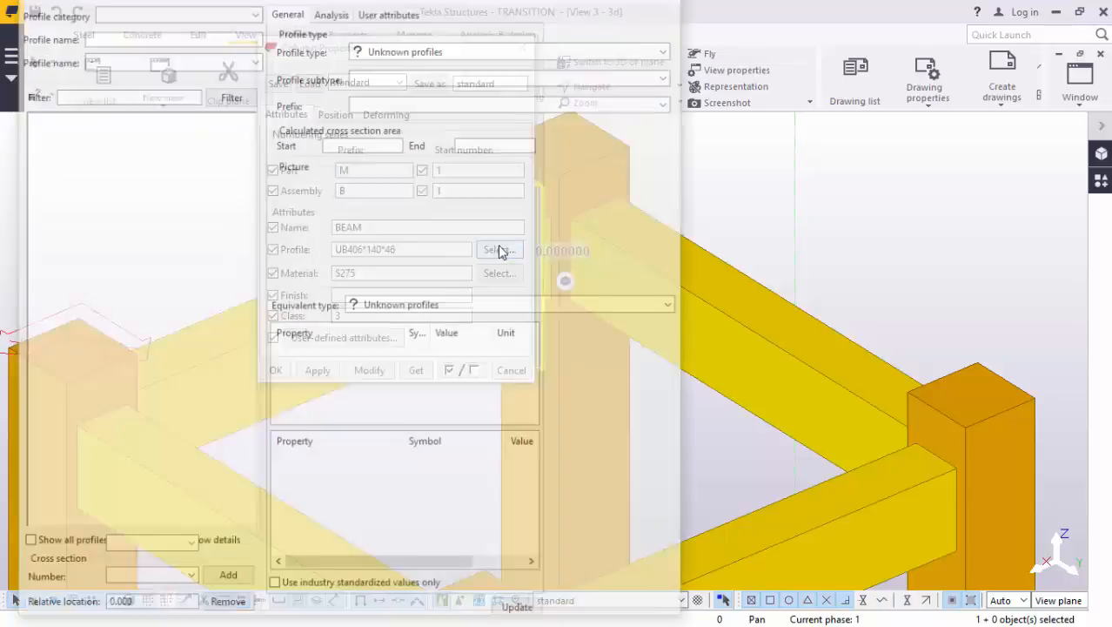
click(499, 249)
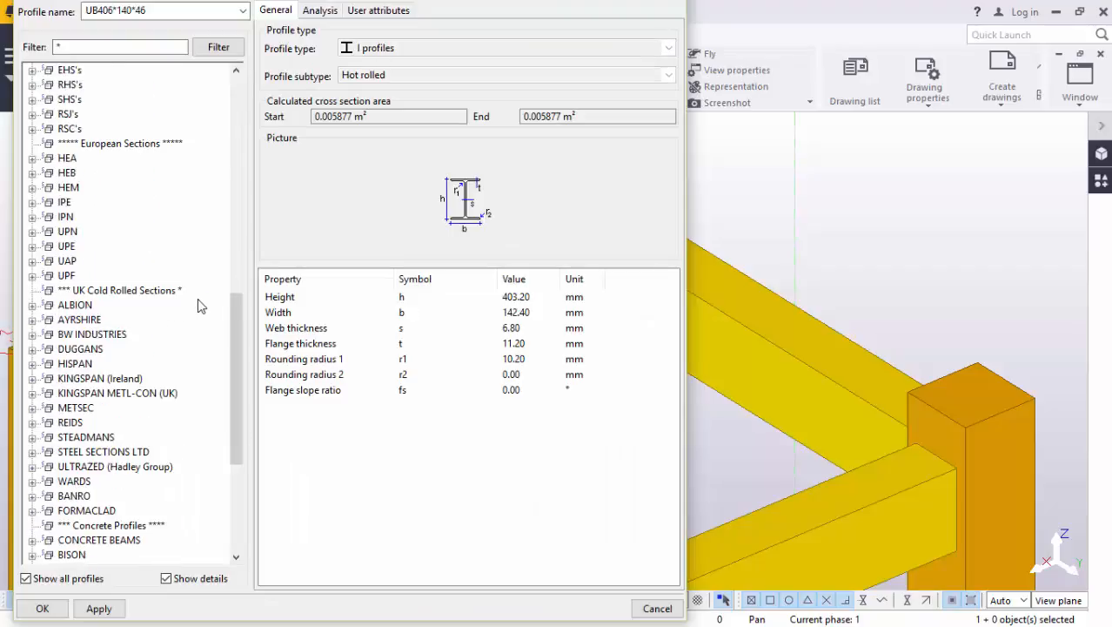
scroll(down, 3)
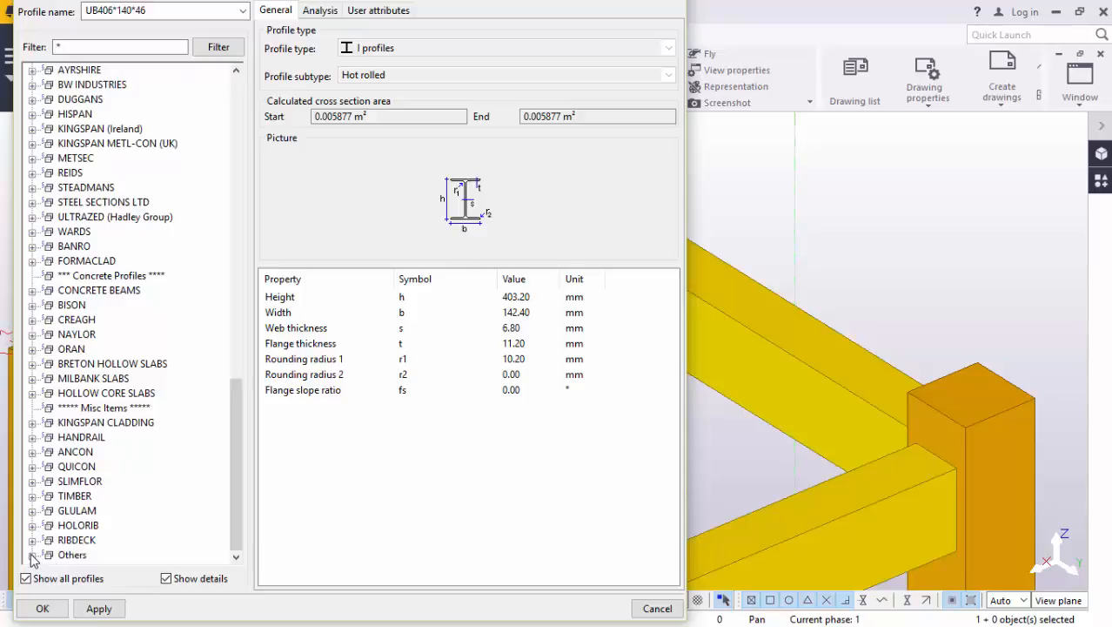
click(32, 554)
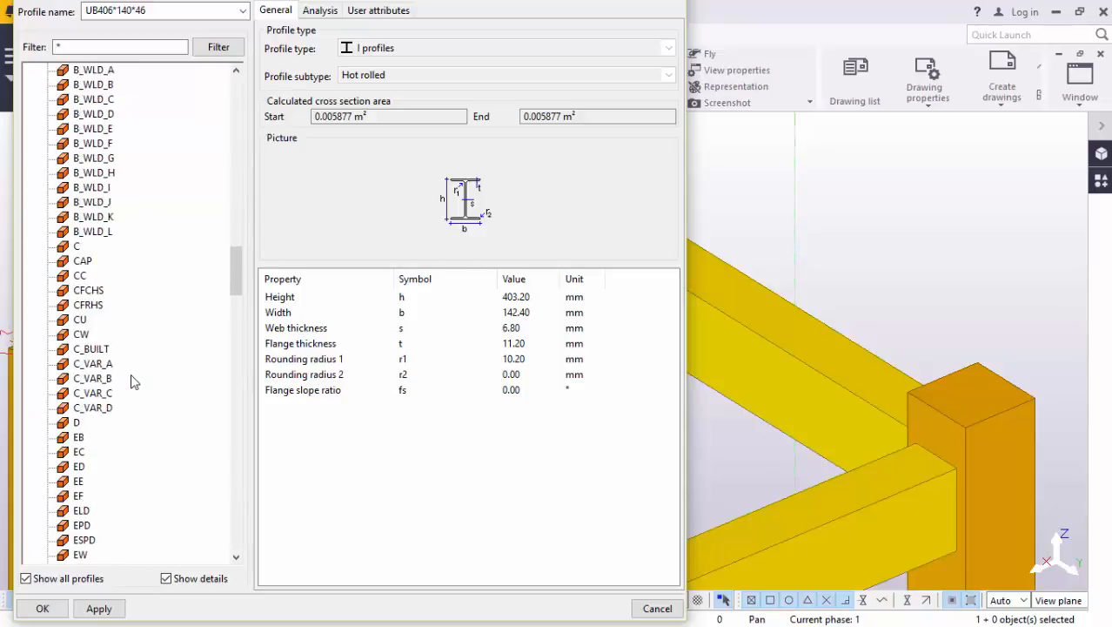
scroll(down, 3)
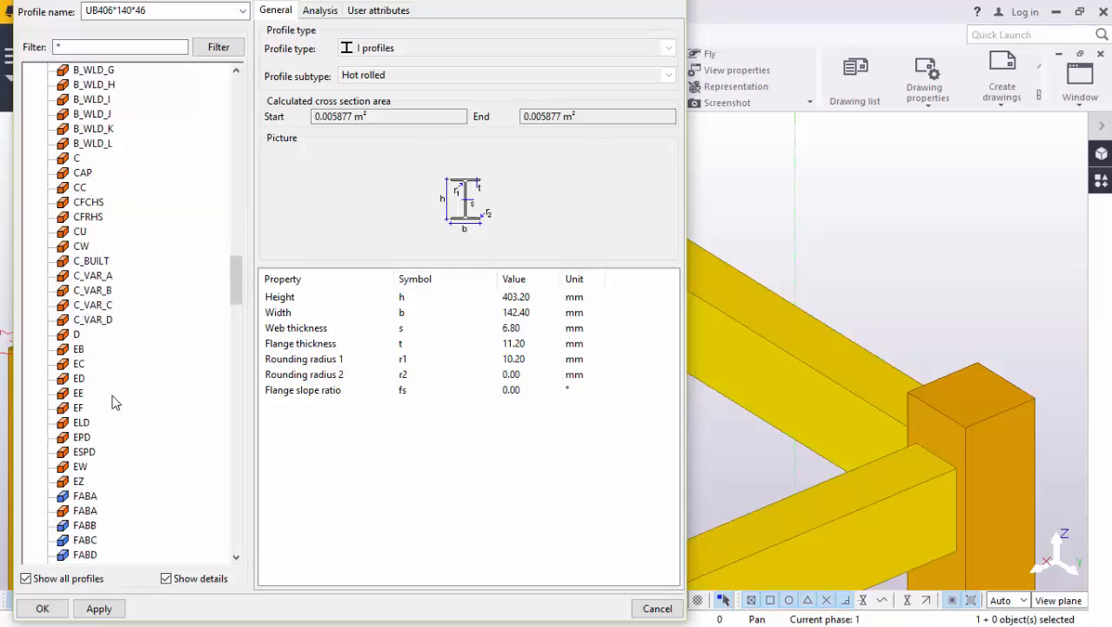
mouse_move(117, 398)
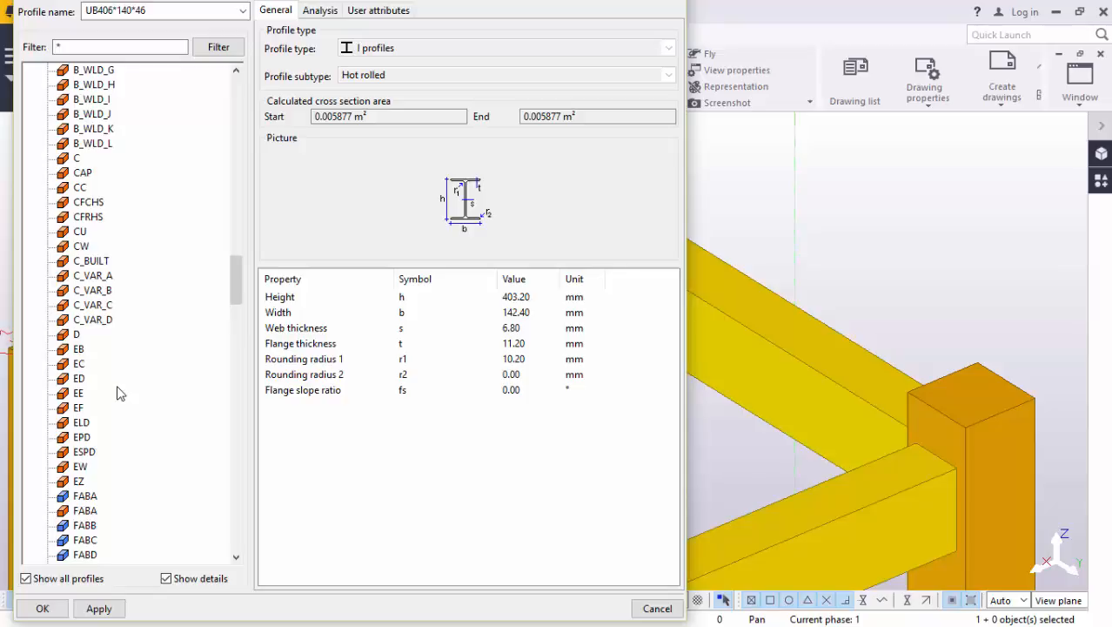
mouse_move(120, 393)
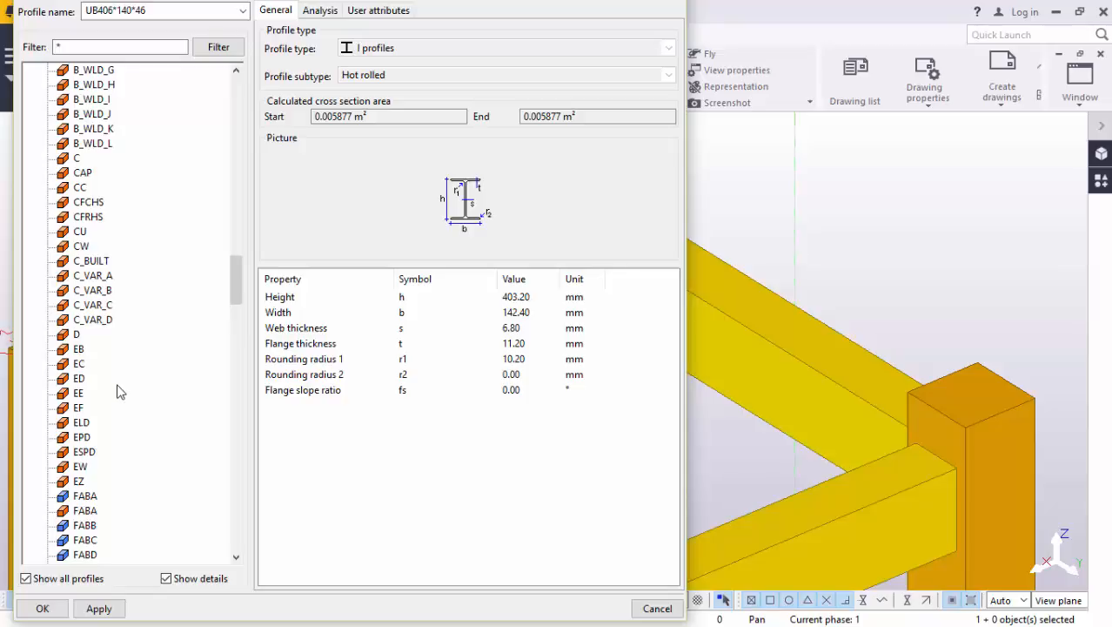
mouse_move(206, 276)
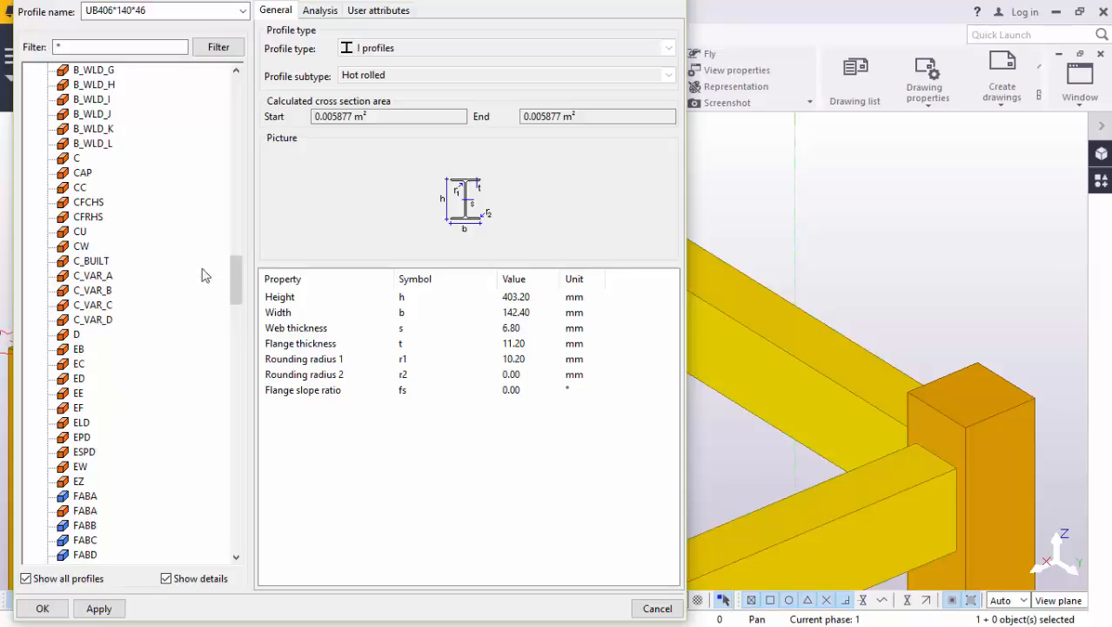
mouse_move(93, 209)
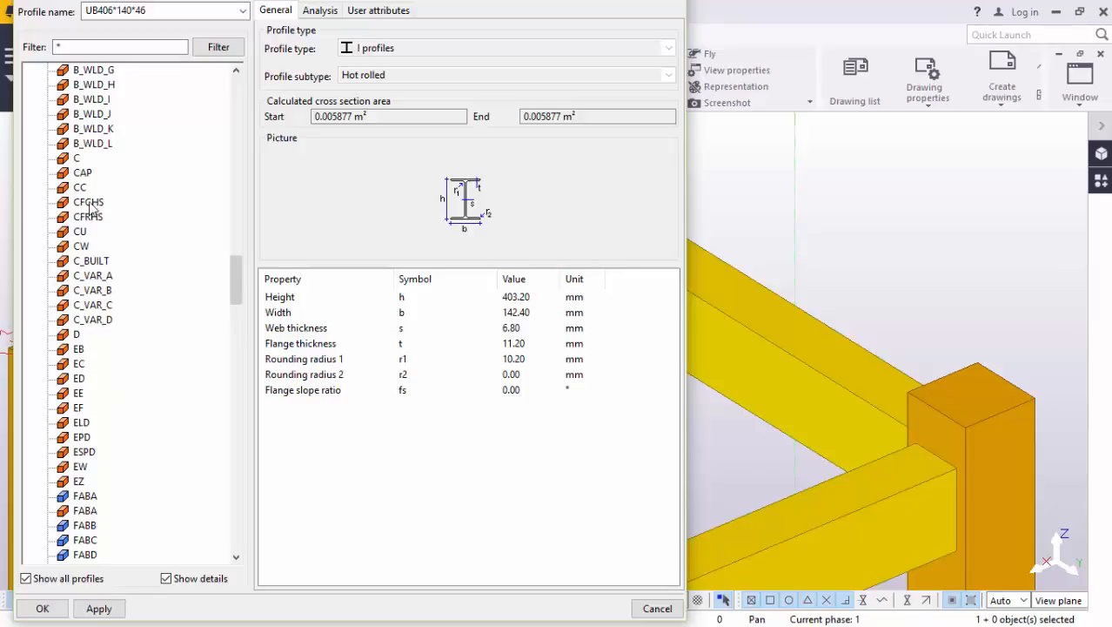
Choose the CFCHS profile with diameter 6000 and plate thickness 16 (CFCHS6000*16)
click(88, 201)
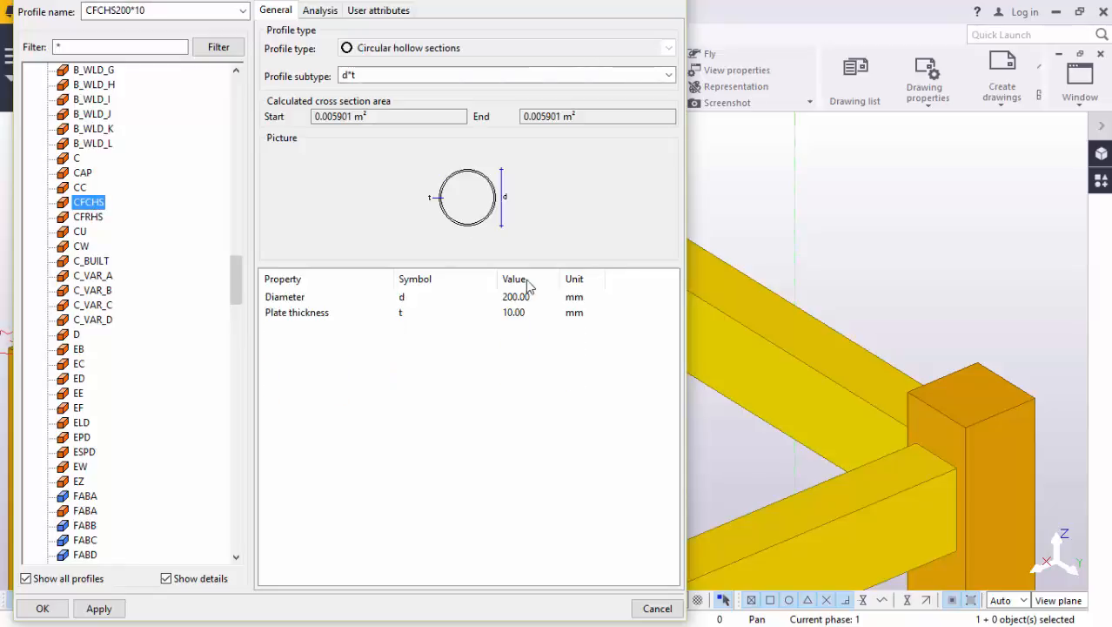
click(518, 295)
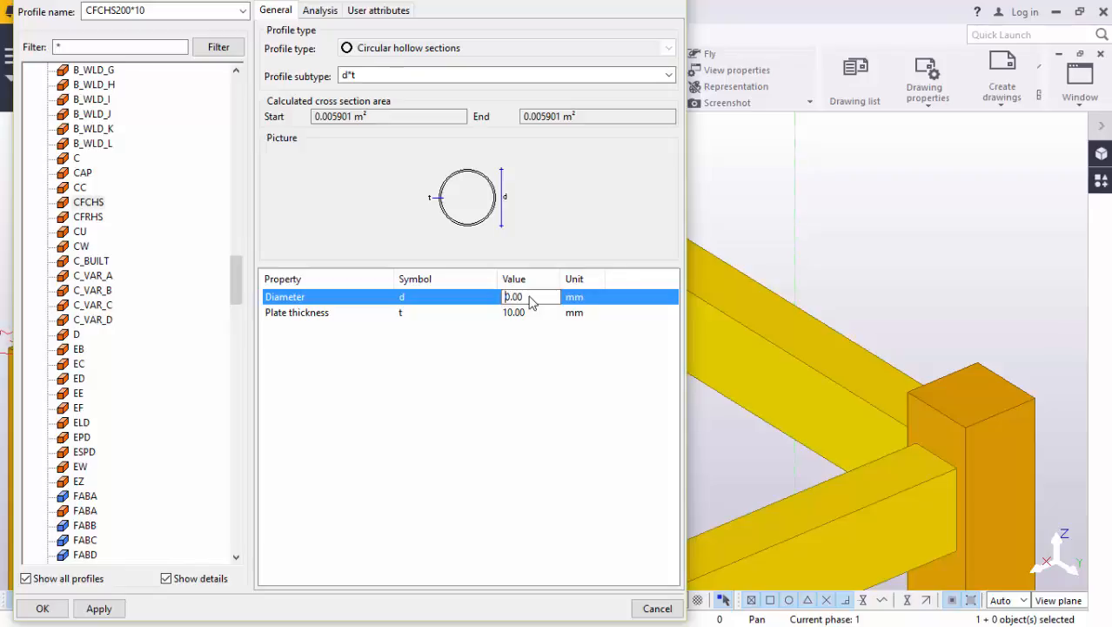
text(590.00)
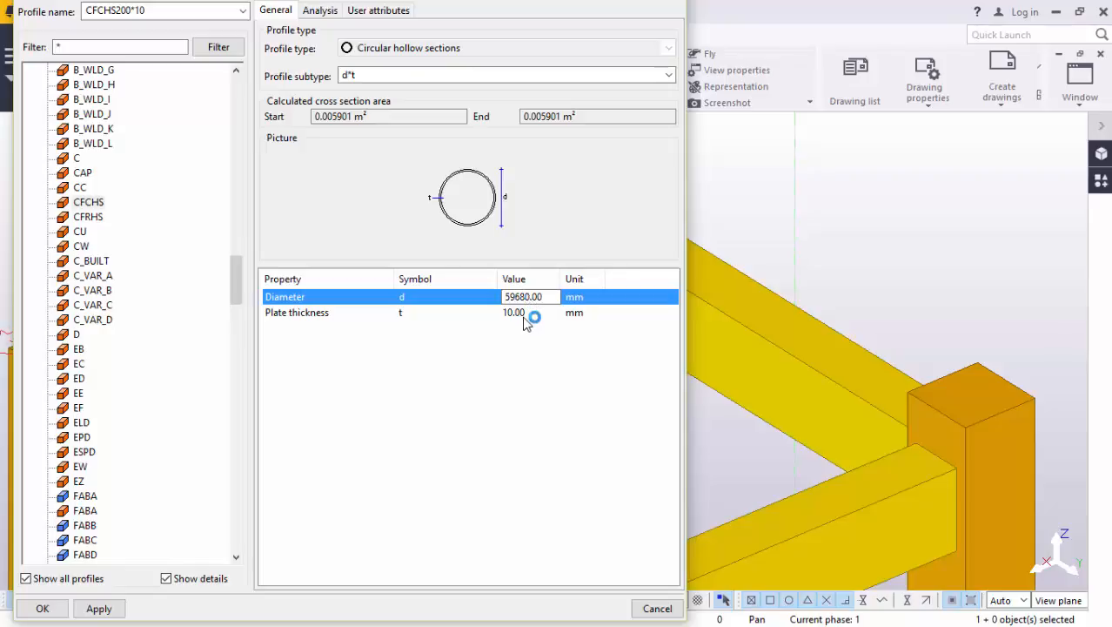
click(530, 296)
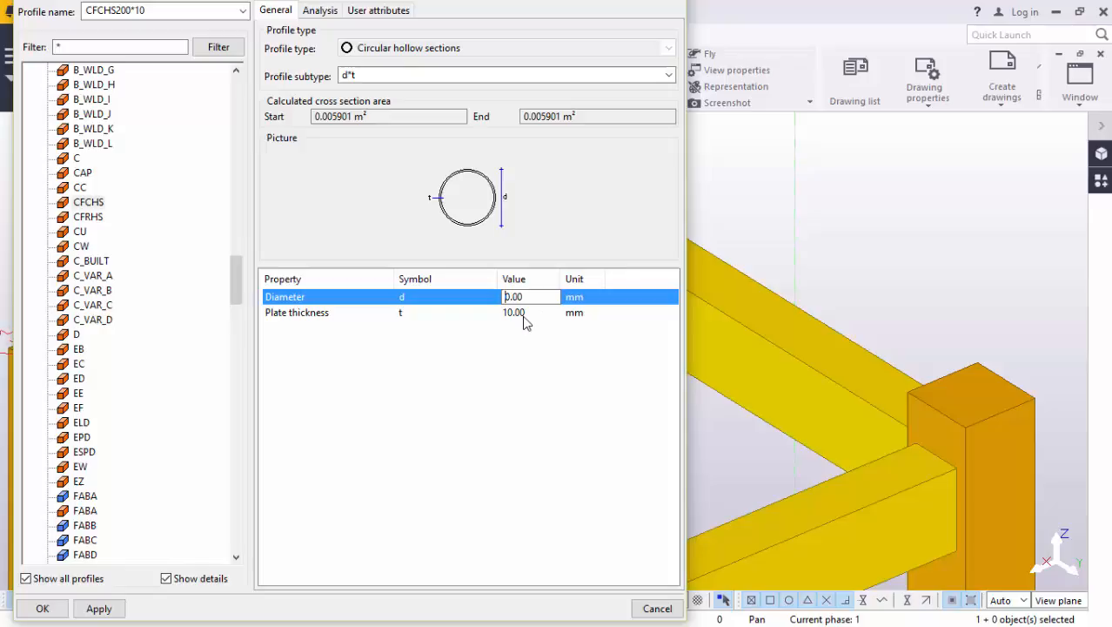
text(6000.00)
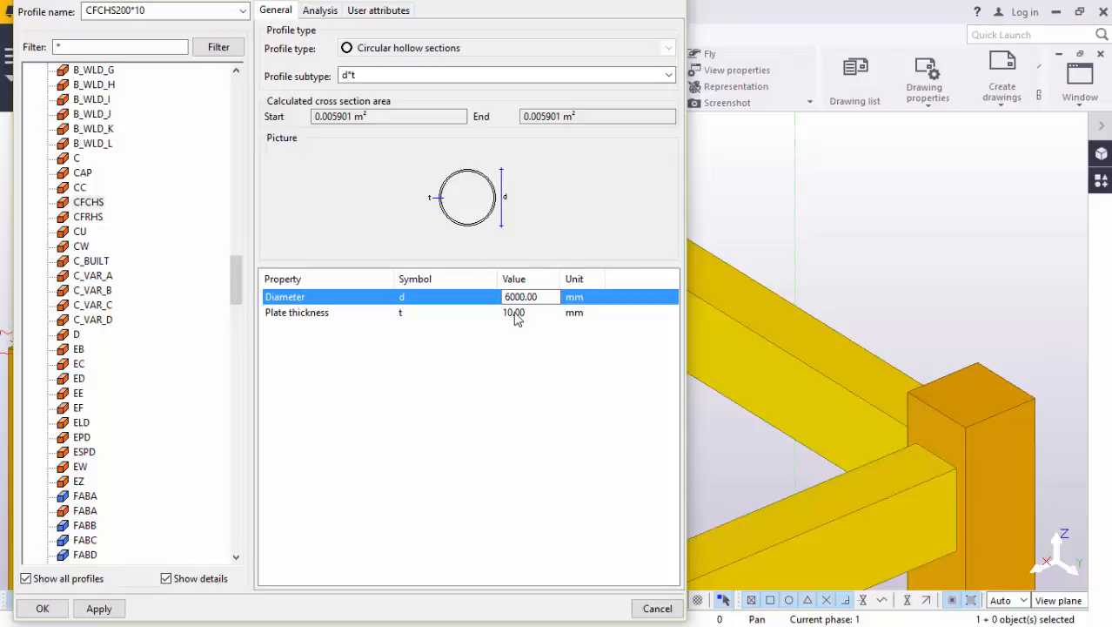
click(530, 312)
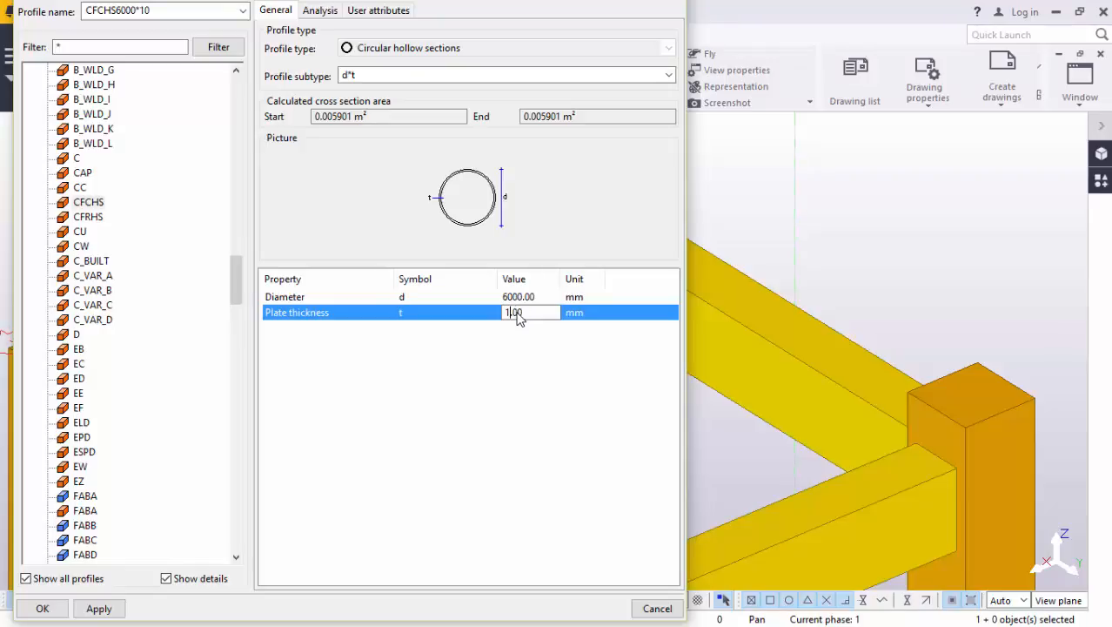
text(16.00)
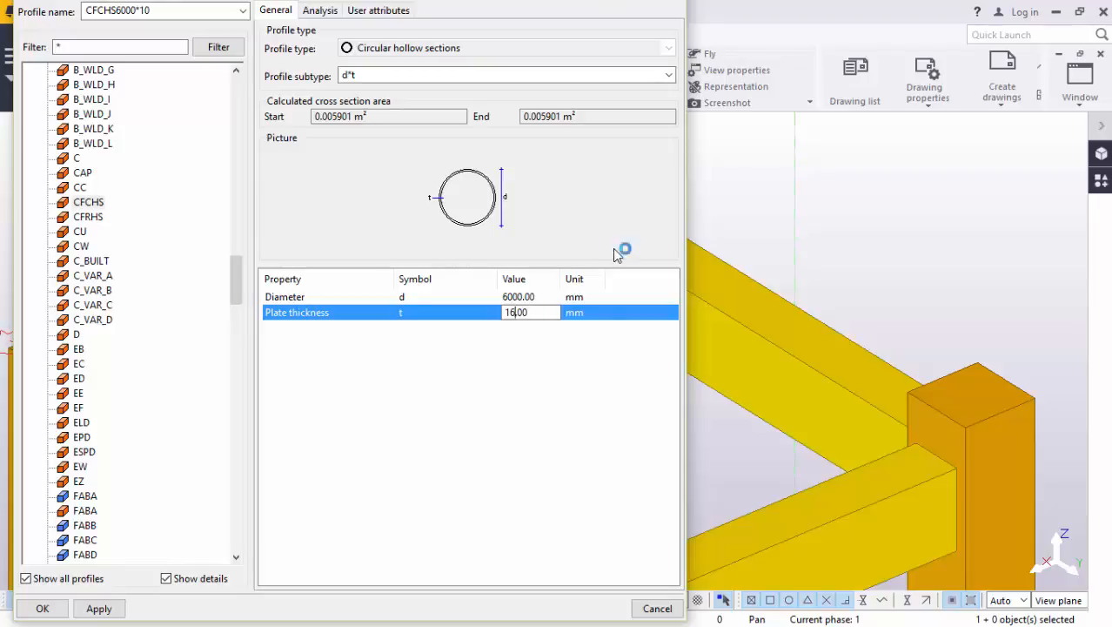
click(98, 607)
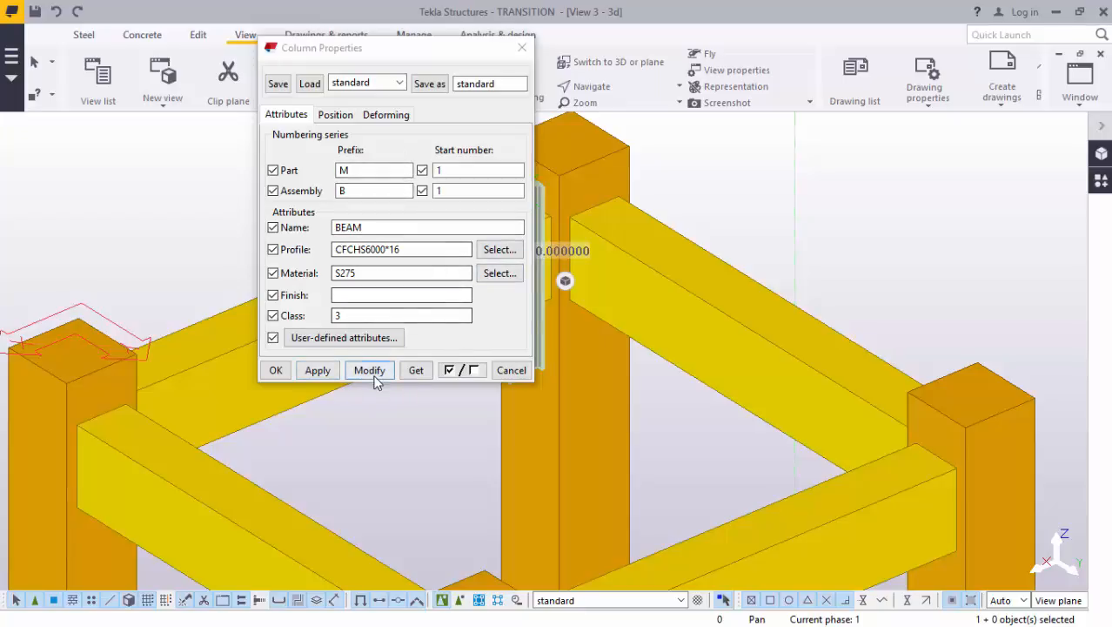
click(335, 114)
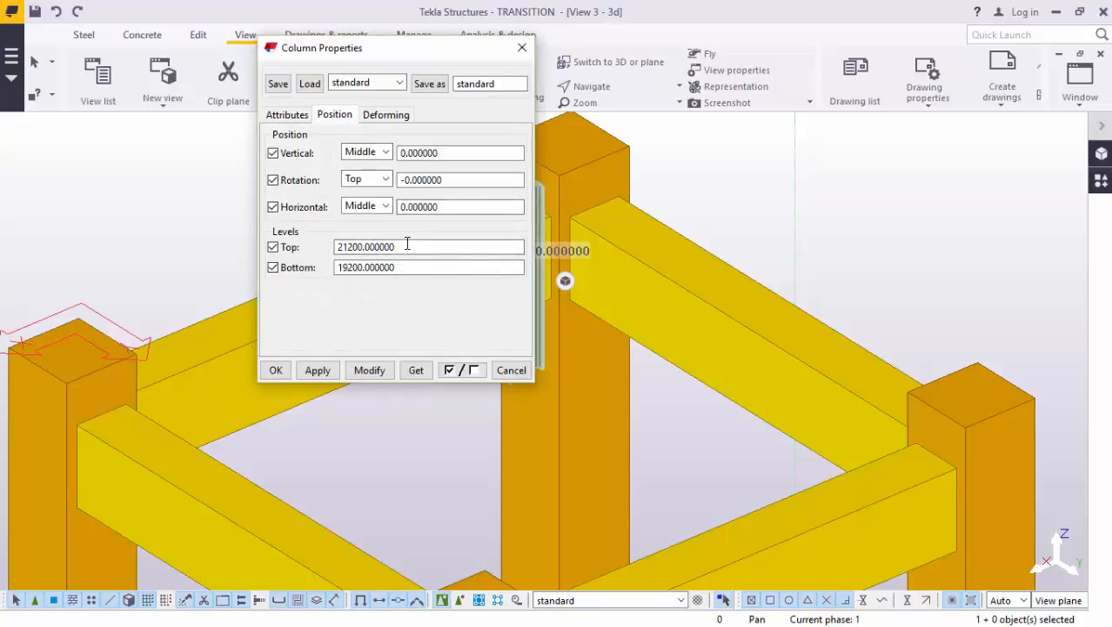
Replace the member's Top level with 34026 and apply it with Modify
click(429, 247)
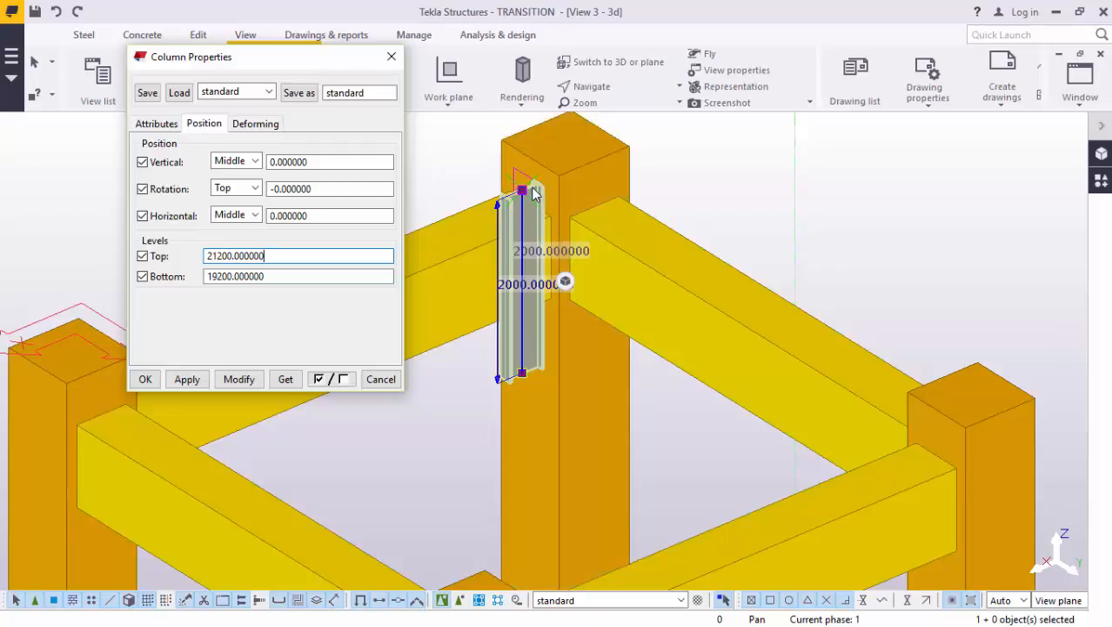
triple_click(299, 255)
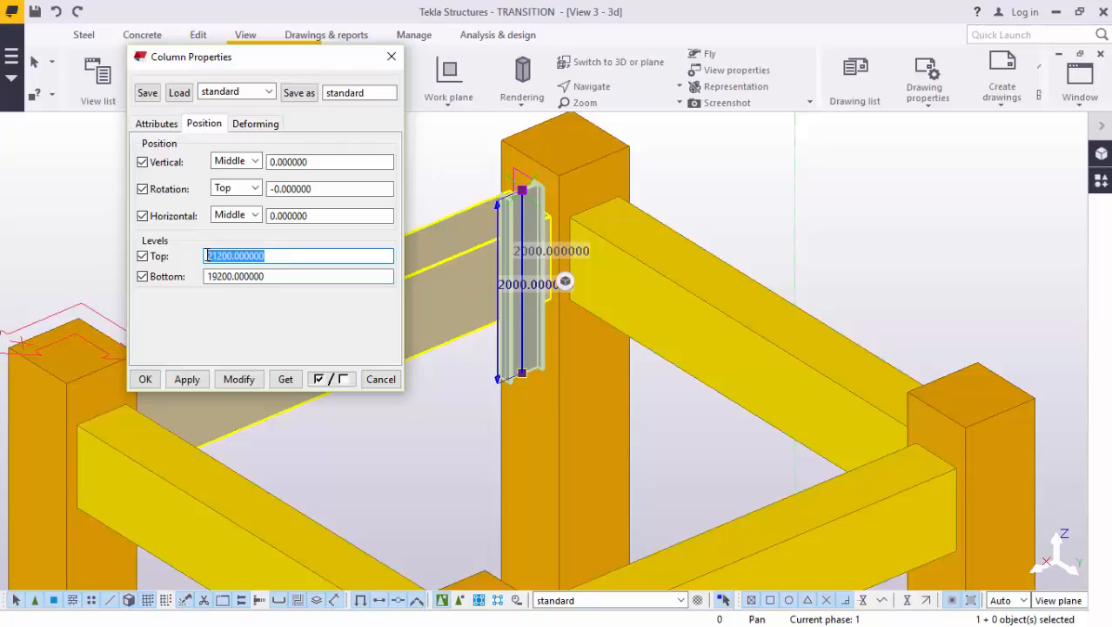
text(34026)
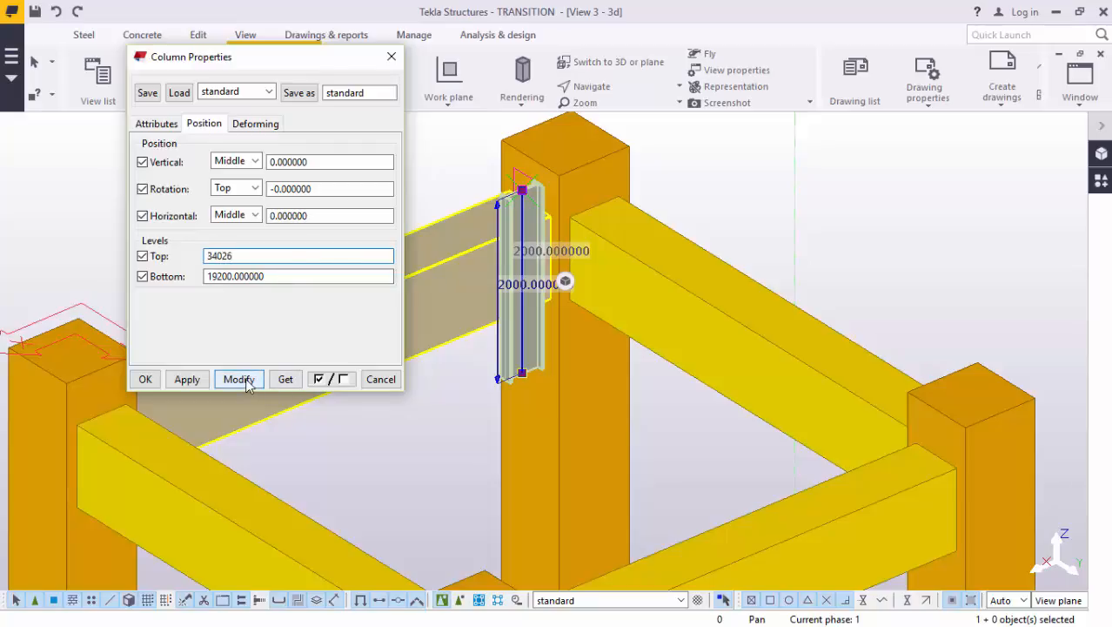
click(188, 378)
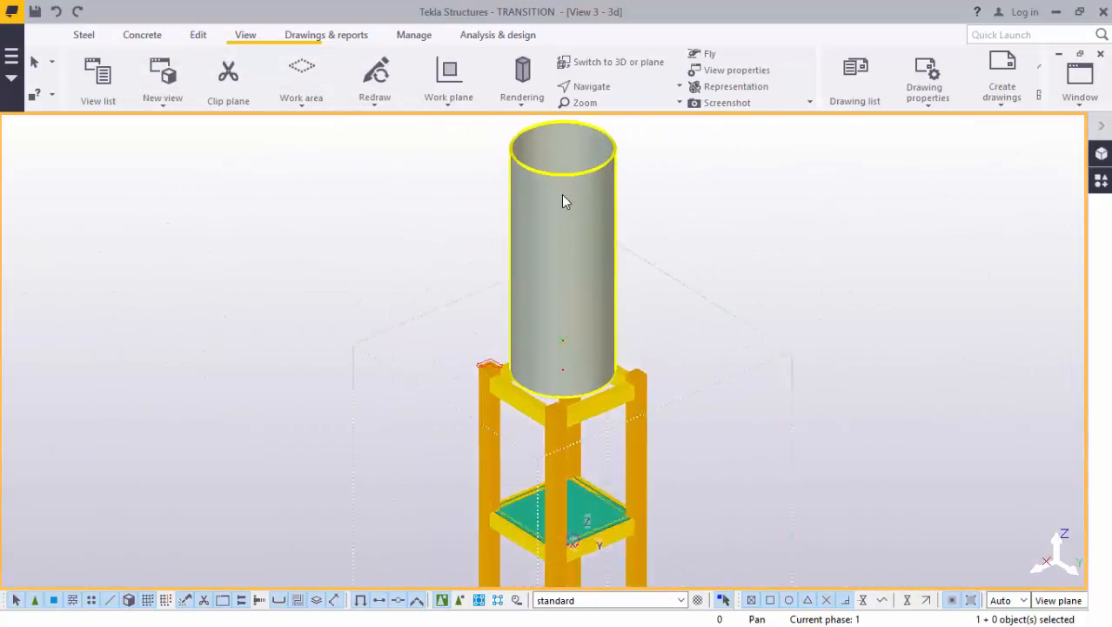
scroll(up, 3)
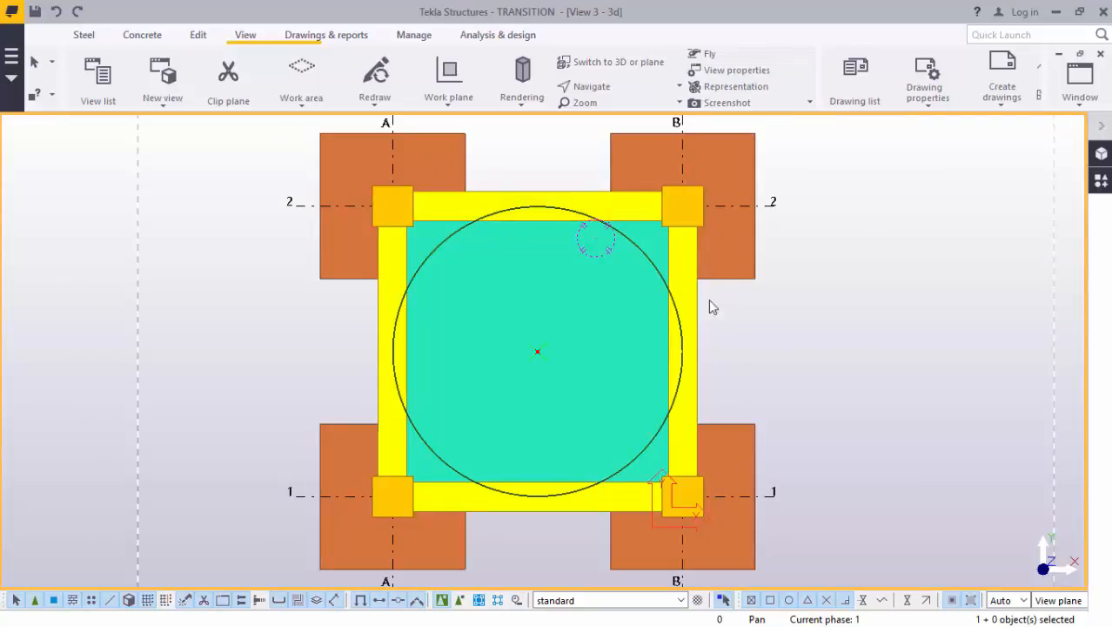
click(537, 494)
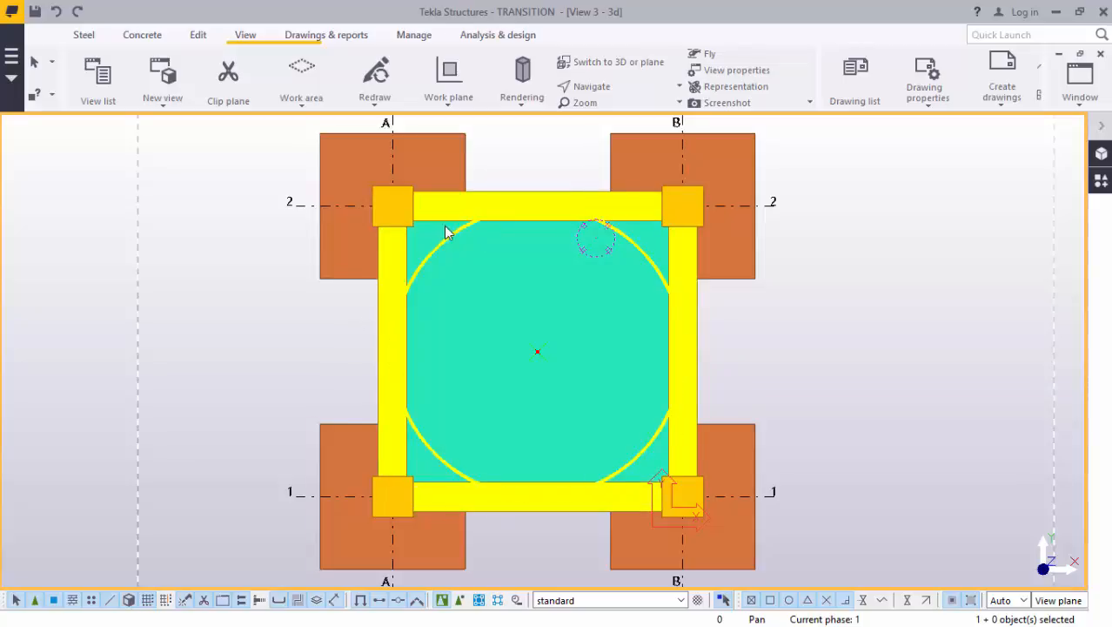
click(392, 206)
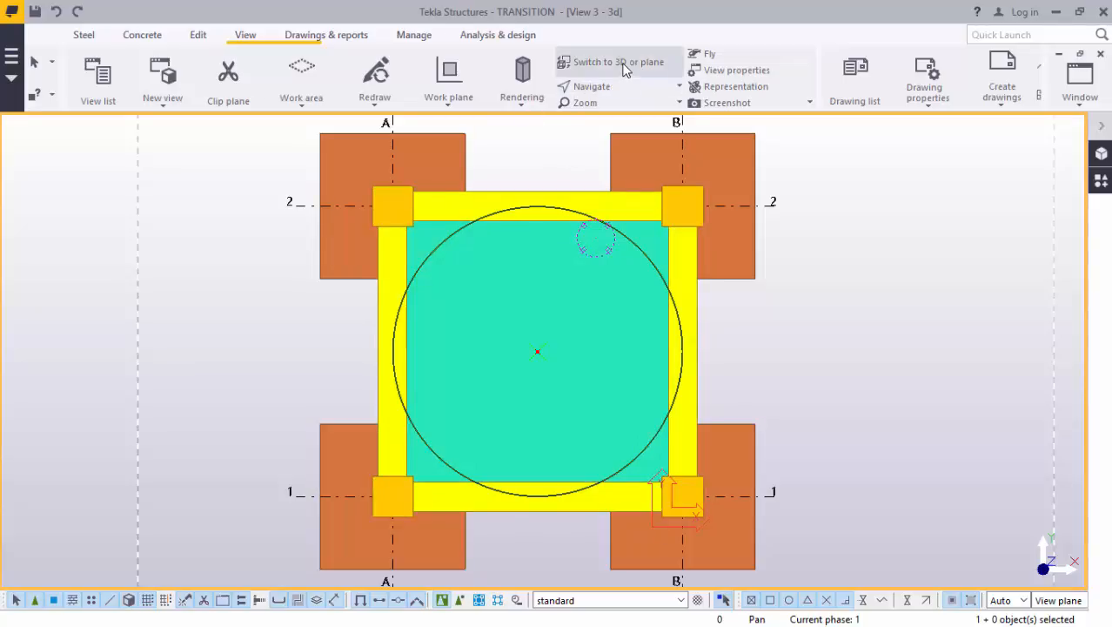
mouse_move(619, 62)
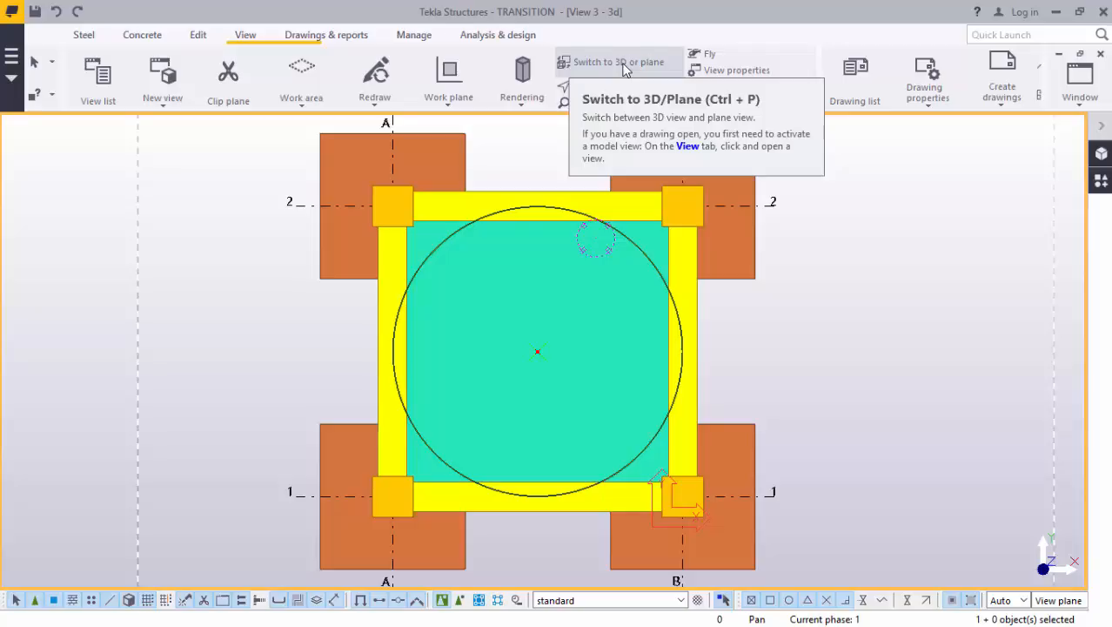
click(618, 62)
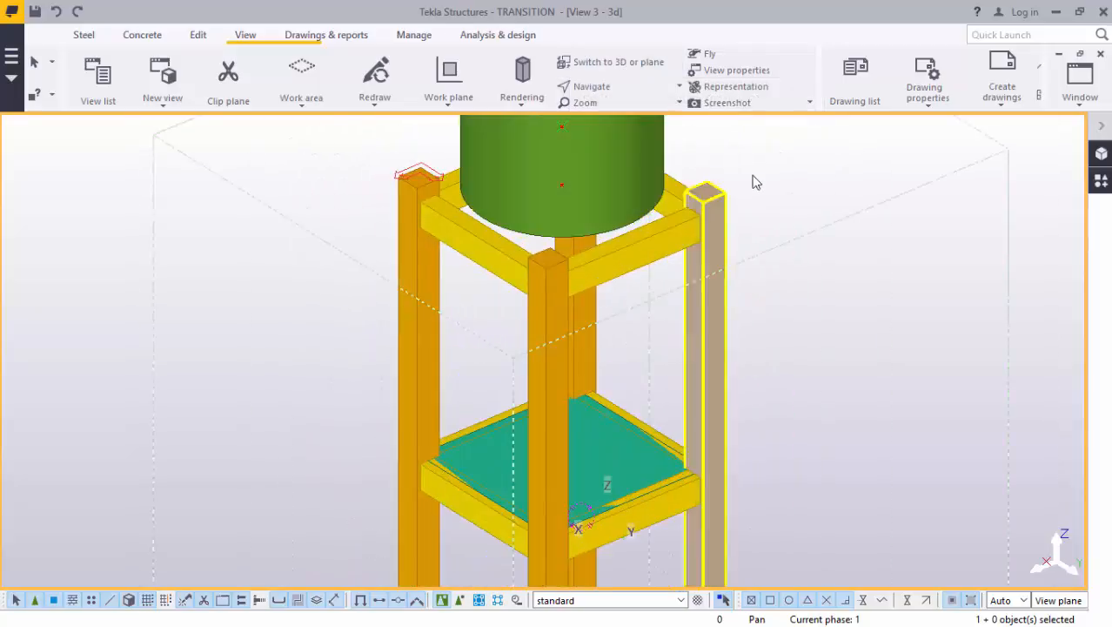
Deselect the cylindrical silo body and show the Steel ribbon tools
scroll(up, 3)
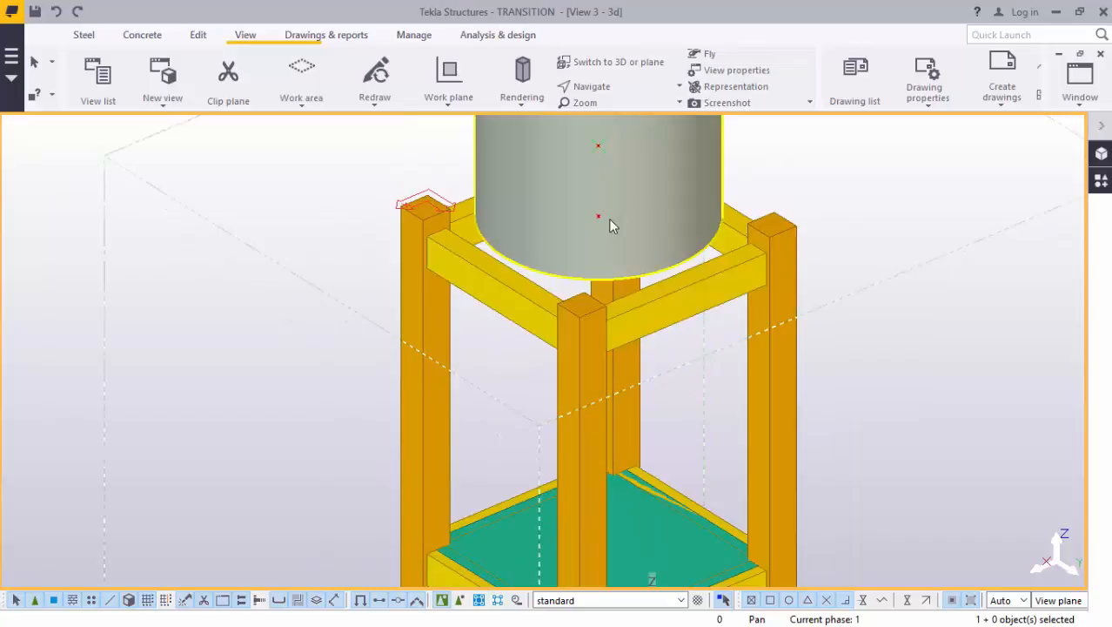
click(598, 218)
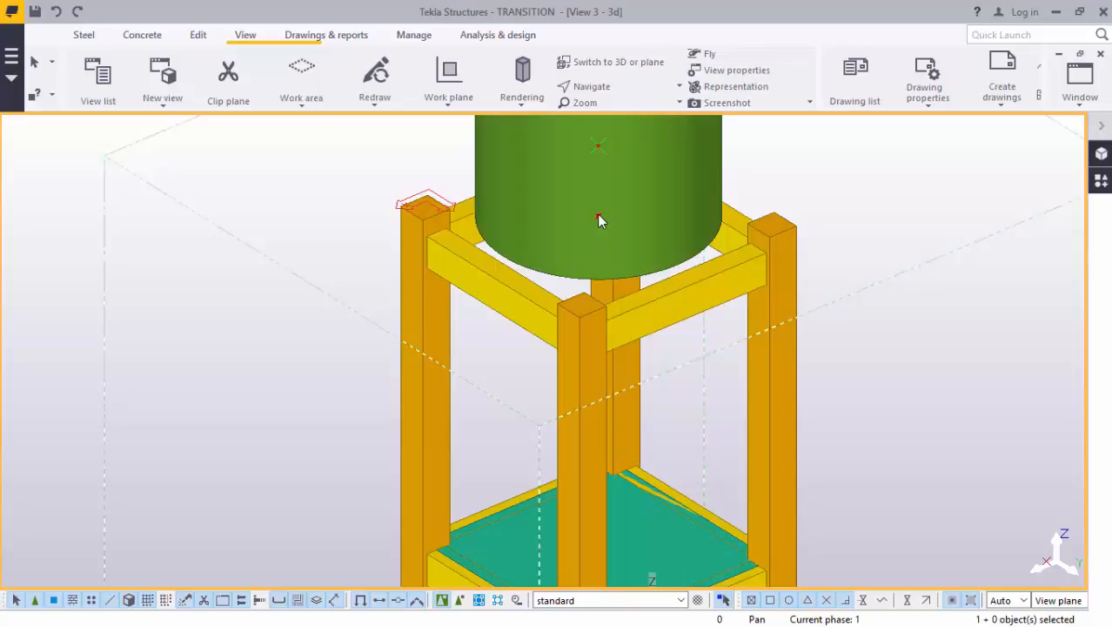
mouse_move(618, 253)
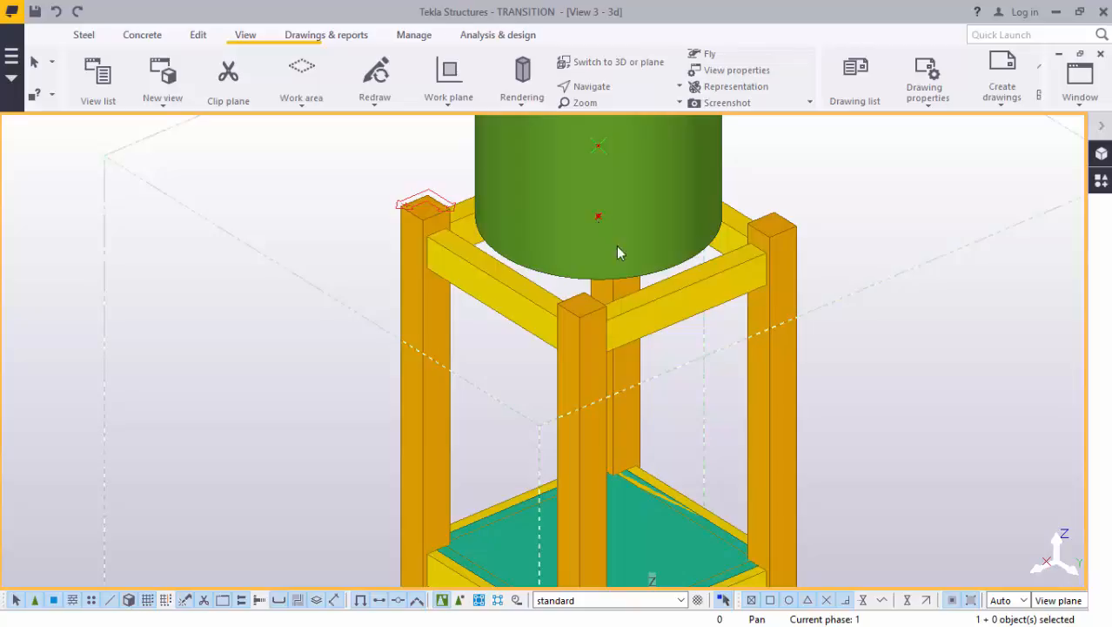
click(142, 34)
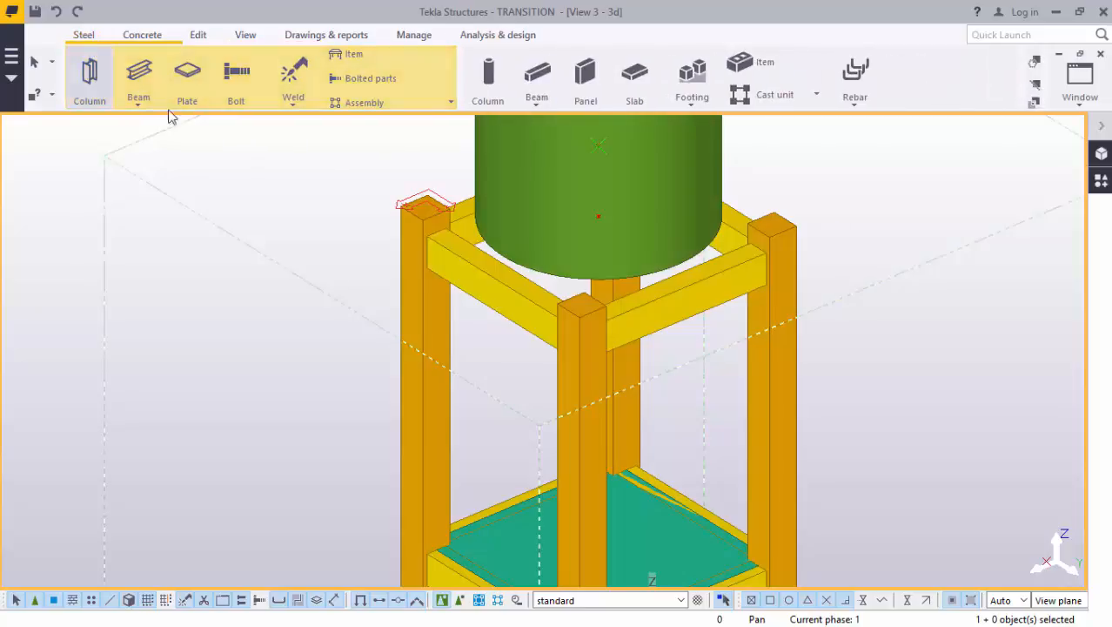
mouse_move(290, 187)
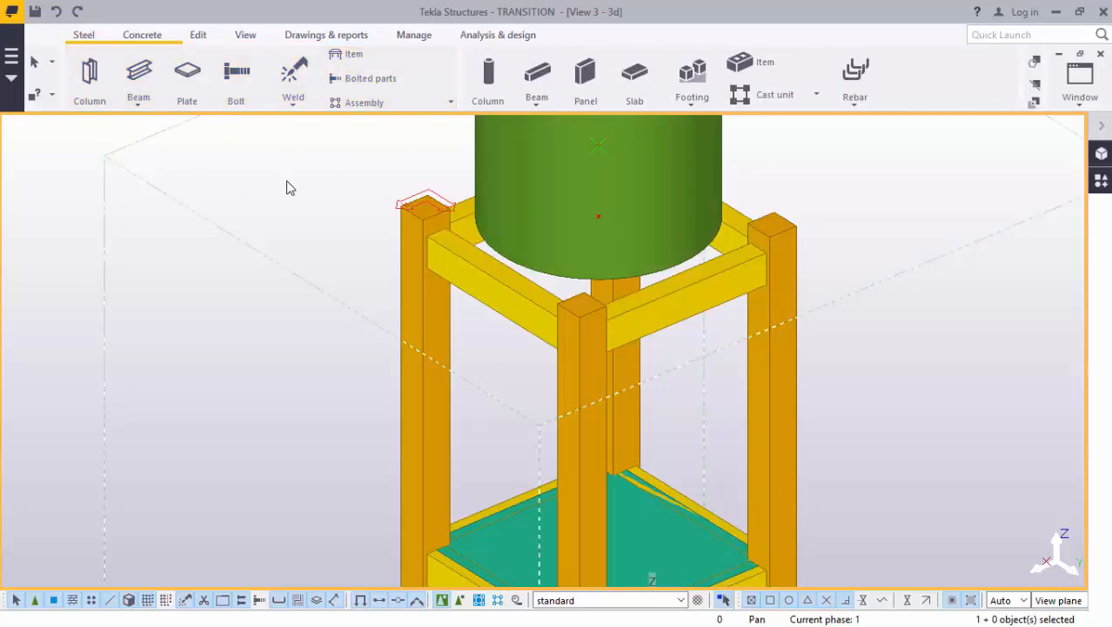
mouse_move(912, 177)
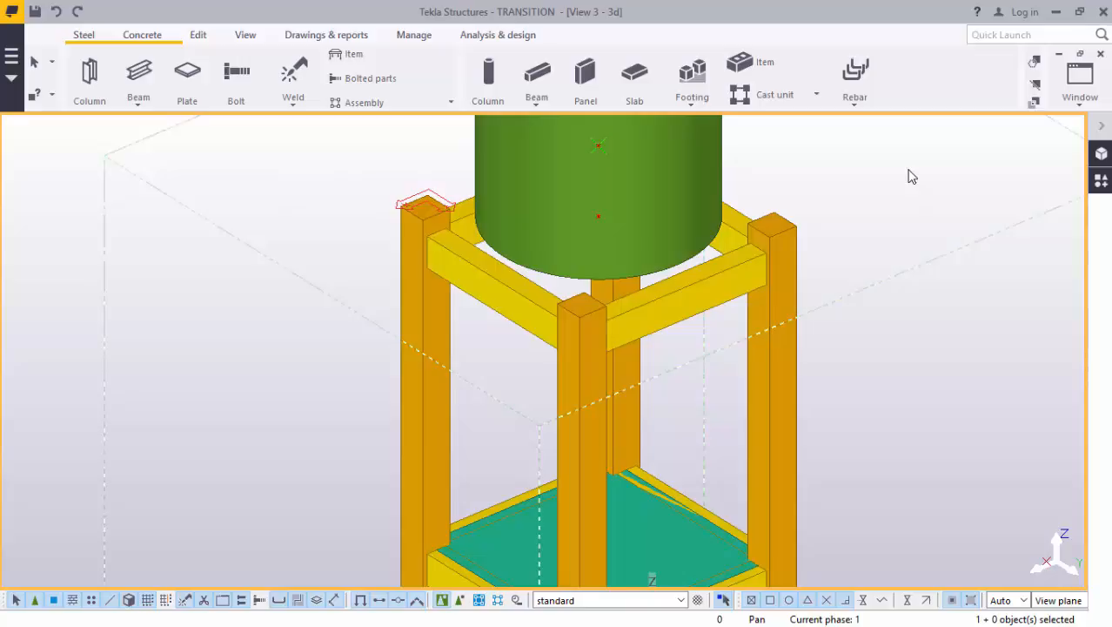
mouse_move(190, 129)
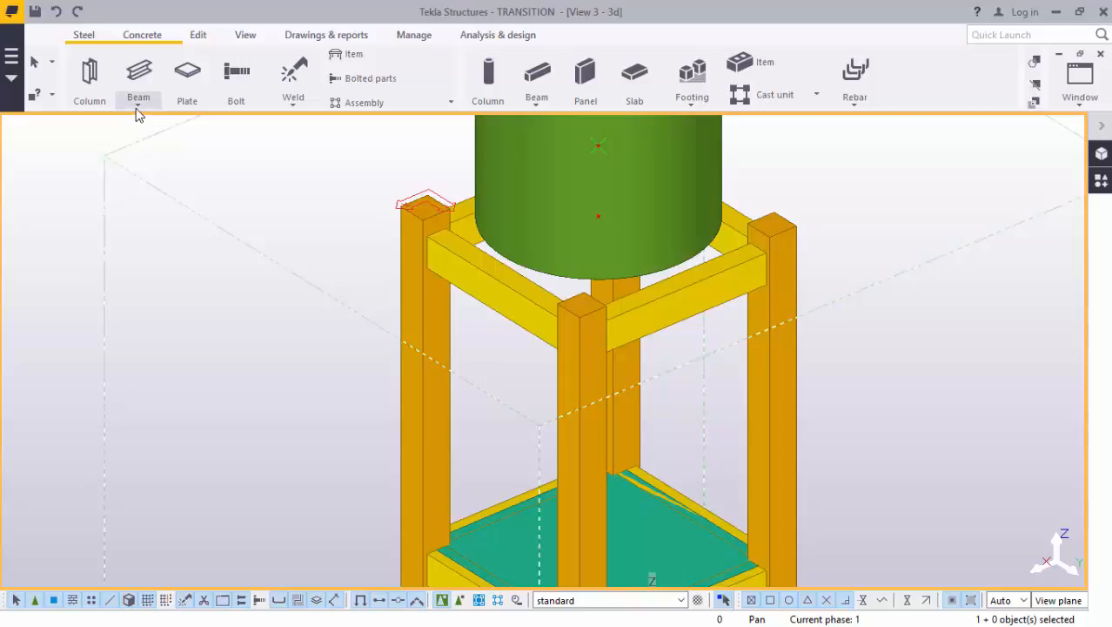
mouse_move(599, 217)
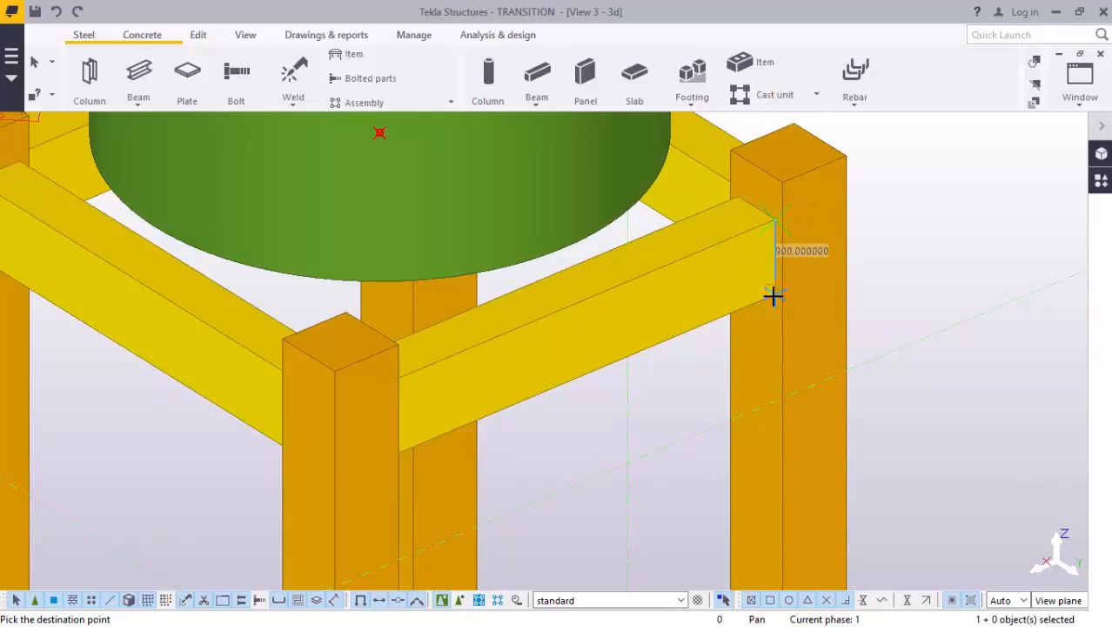
Enter 200 and create a short I-section part beneath the silo body
text(200)
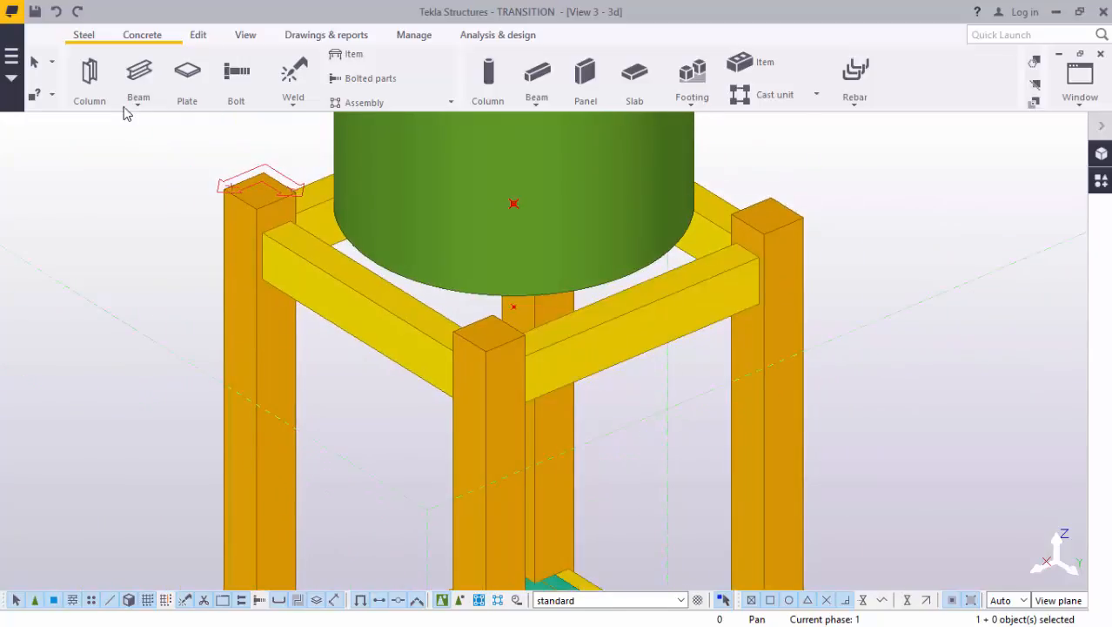
click(138, 79)
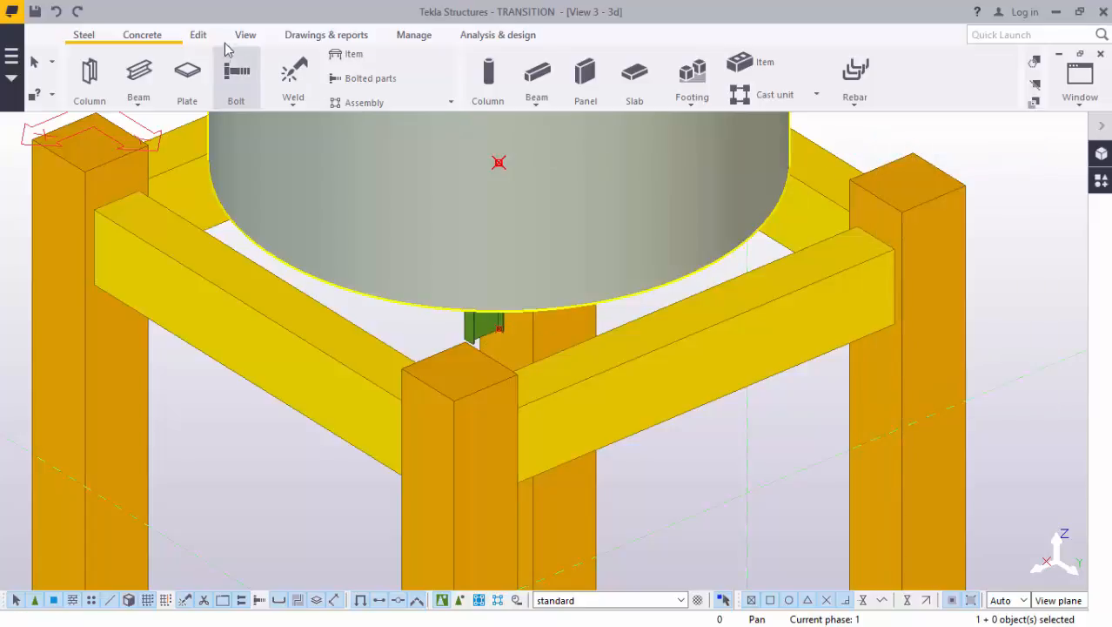
In plane view, set the short part's horizontal position to Middle, apply, and return to 3D
click(245, 35)
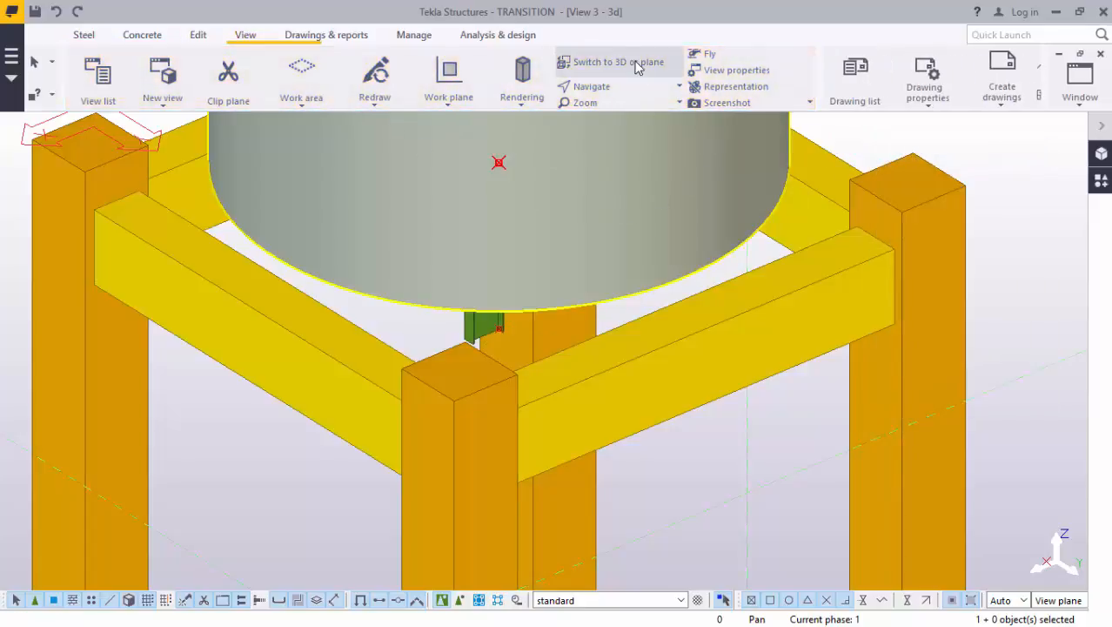
click(618, 61)
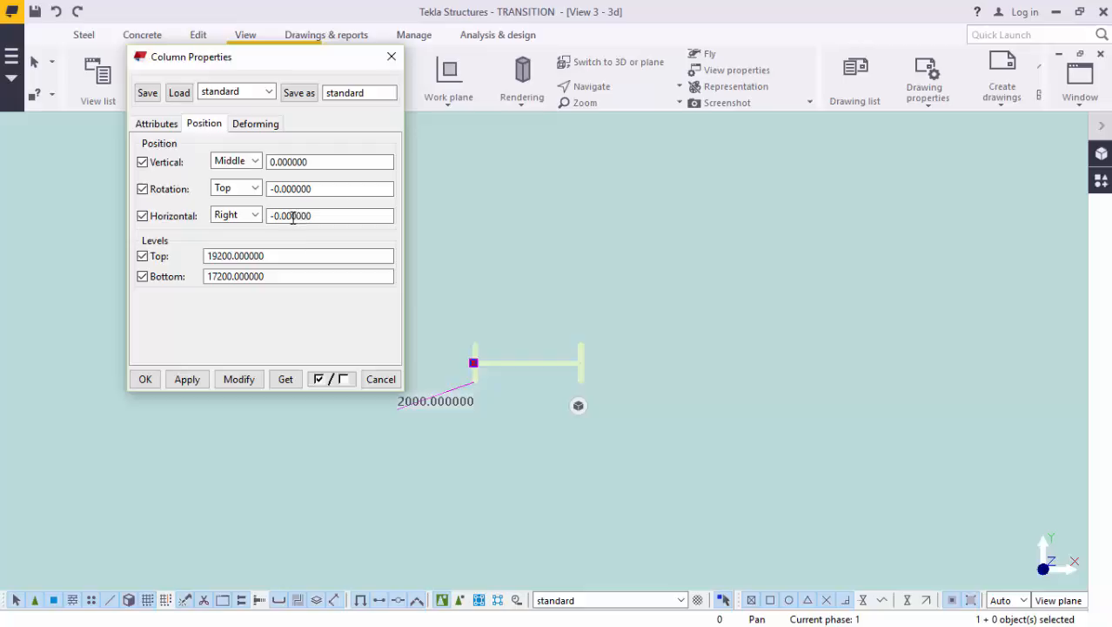
click(256, 215)
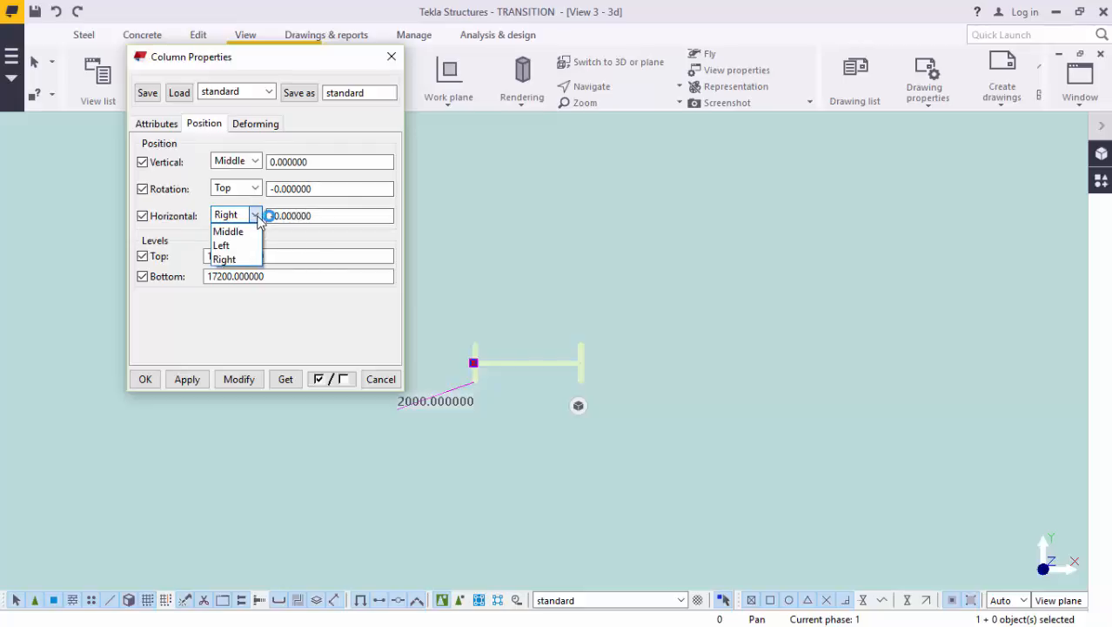
click(228, 231)
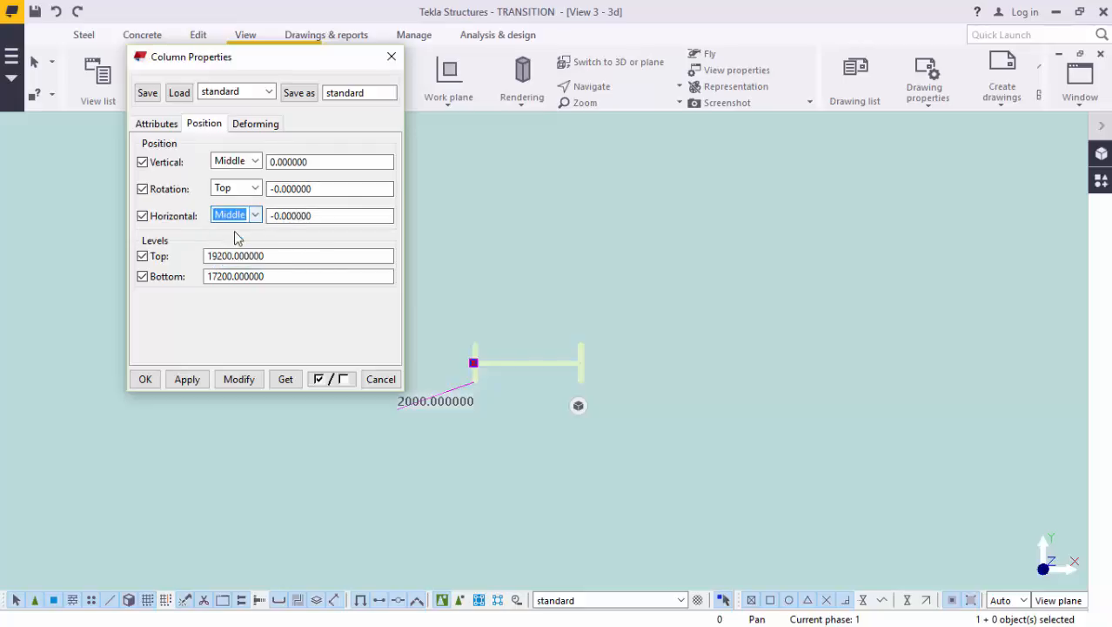
click(186, 378)
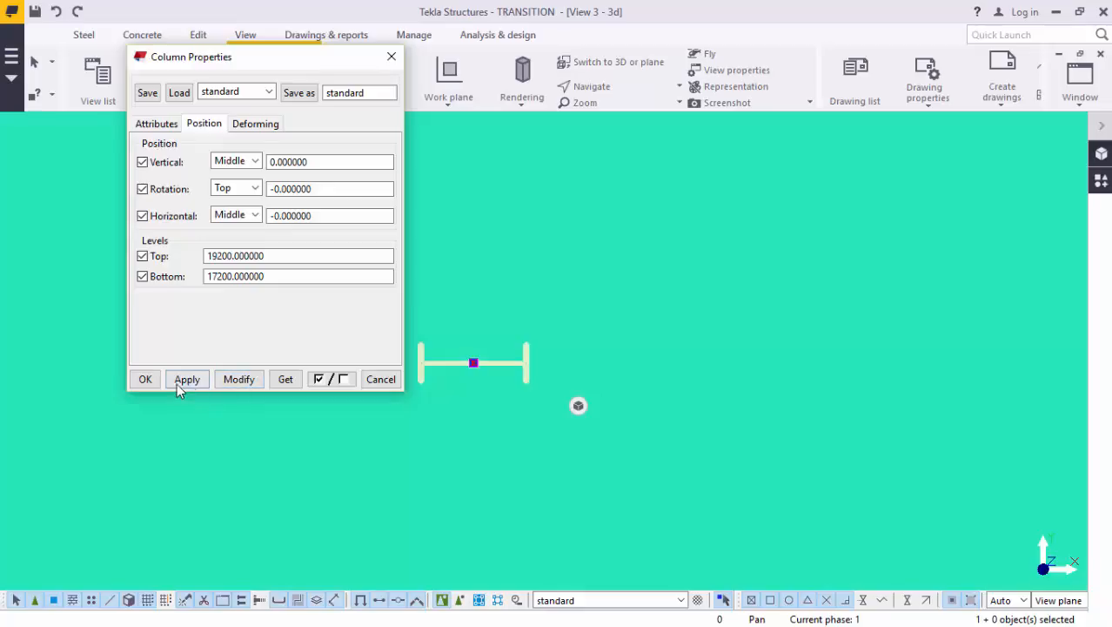
click(145, 378)
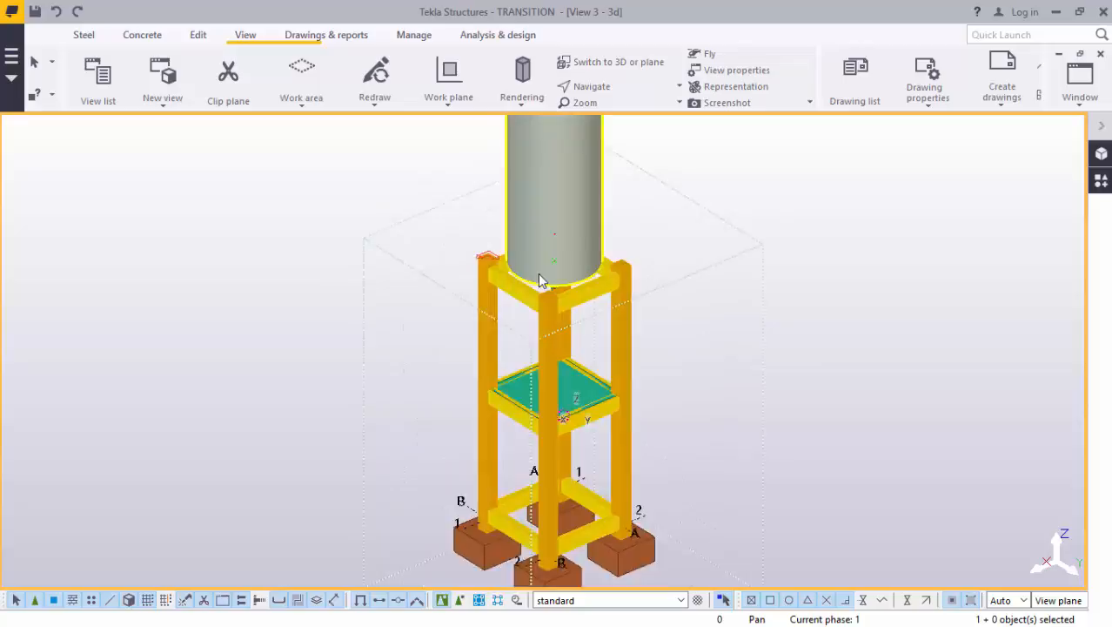
Browse the part's profile catalogue and pick the EPD tapered circular hollow section
scroll(up, 3)
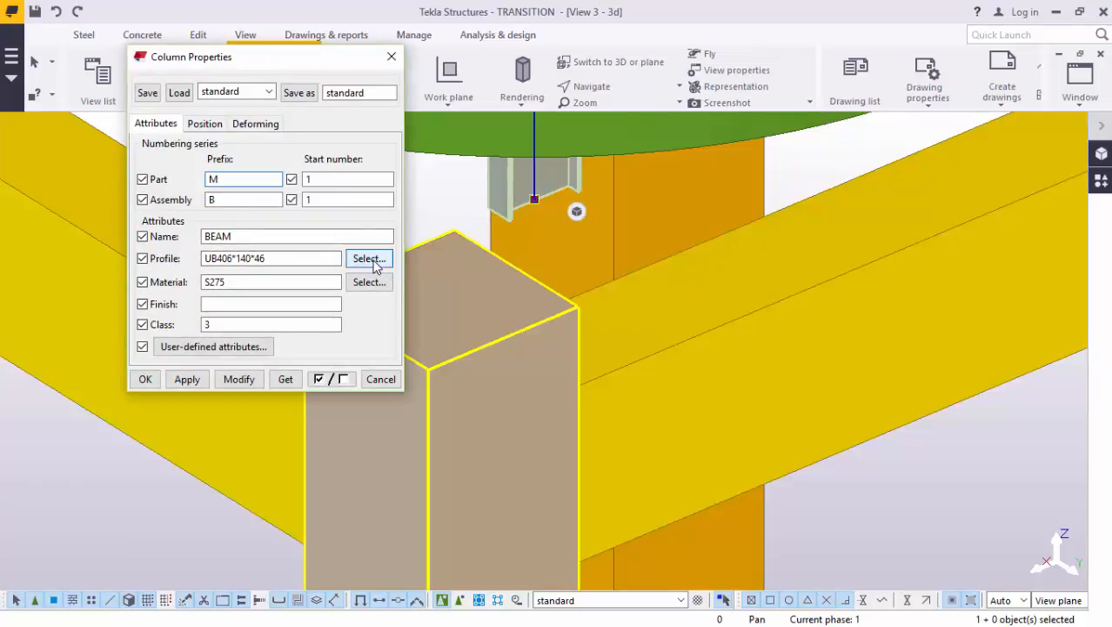
click(369, 257)
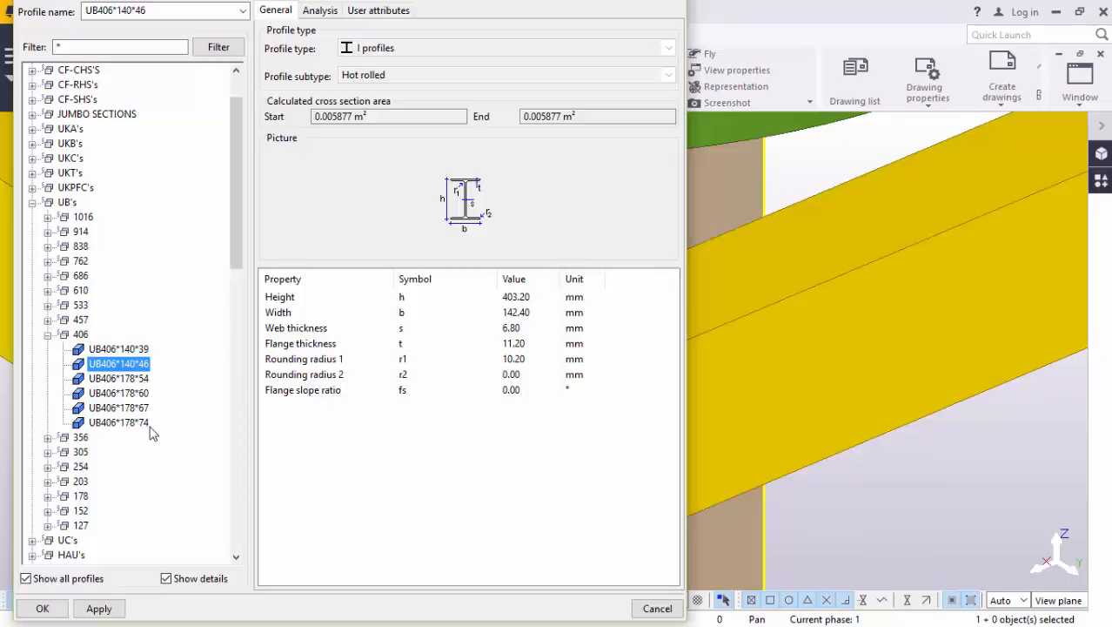
scroll(down, 3)
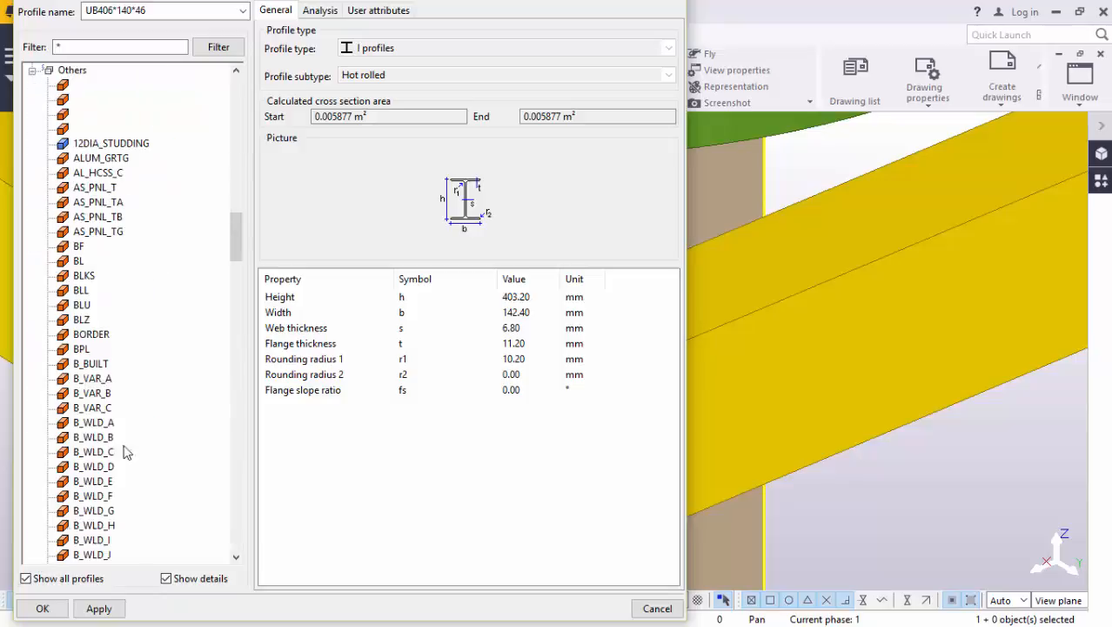
scroll(down, 3)
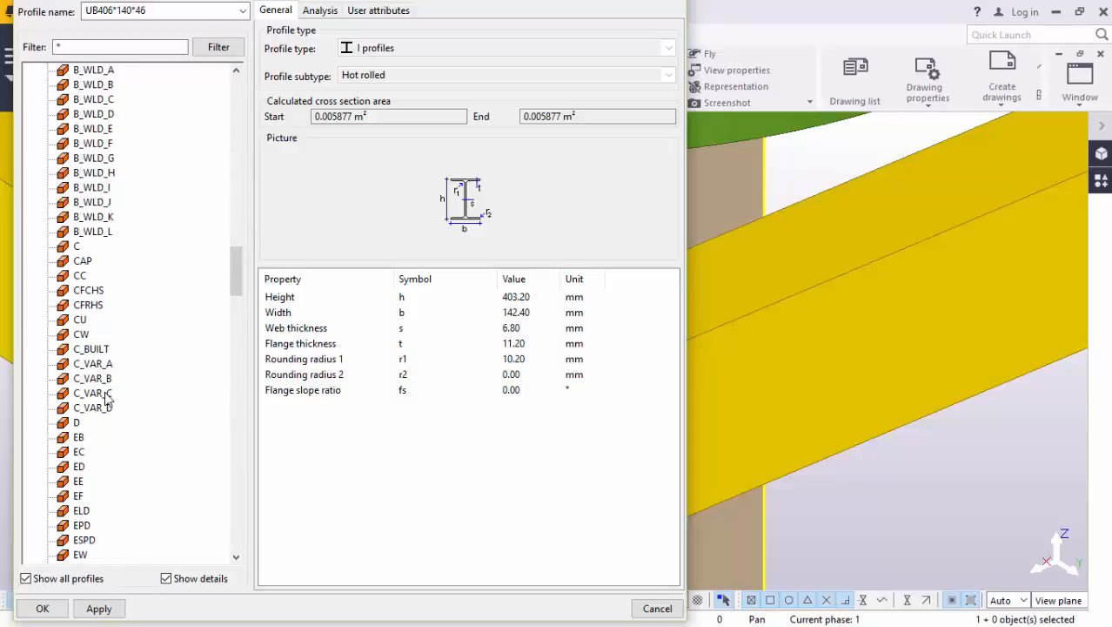
scroll(down, 3)
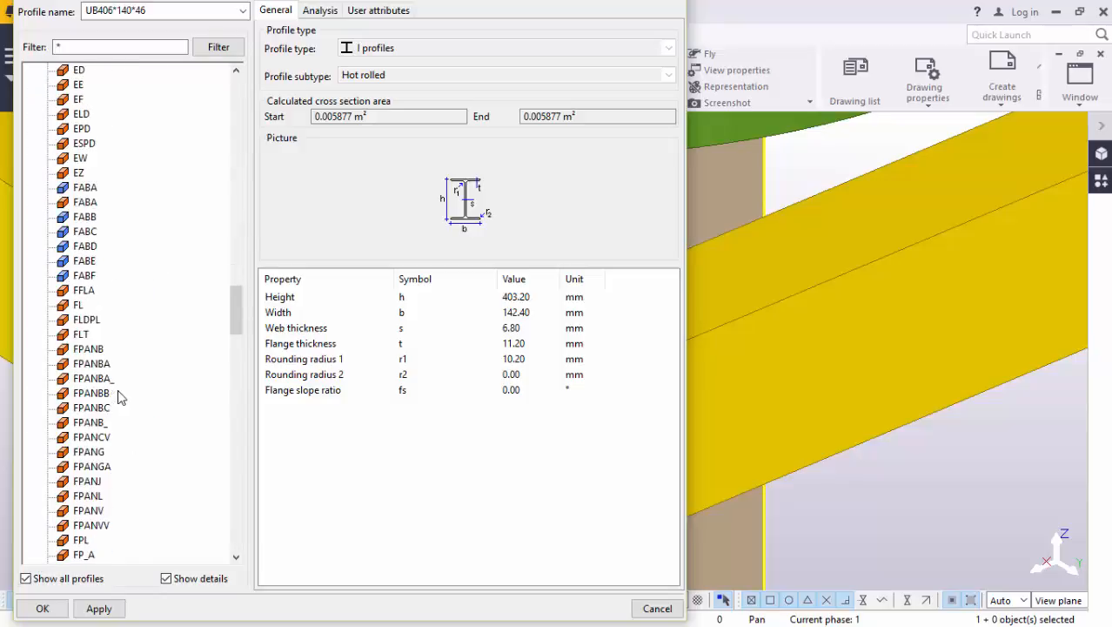
scroll(down, 3)
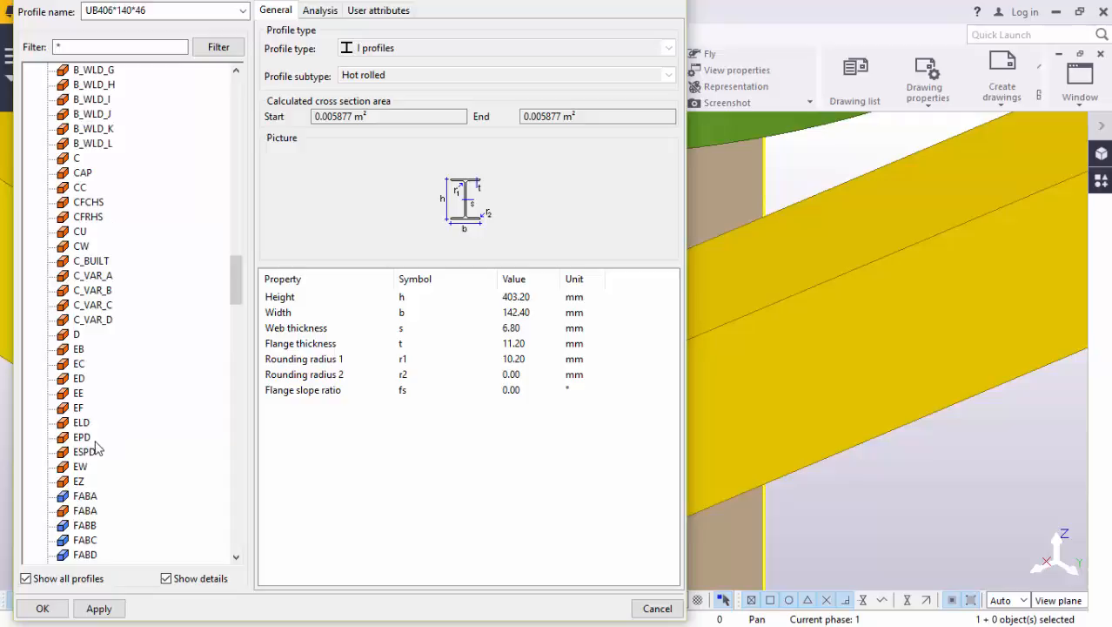
click(81, 436)
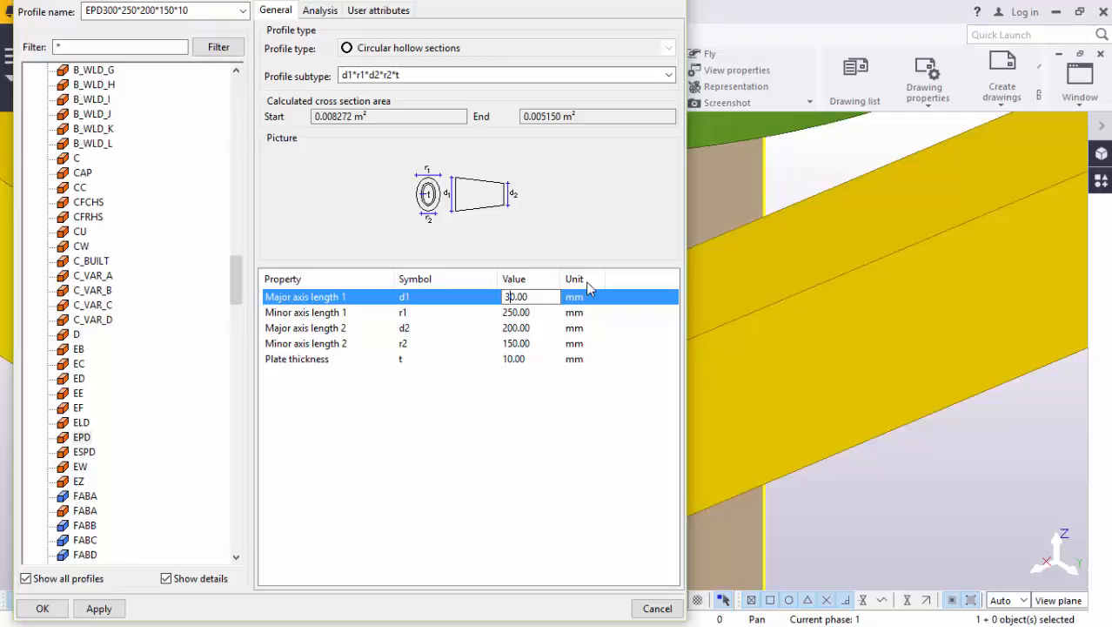
mouse_move(454, 193)
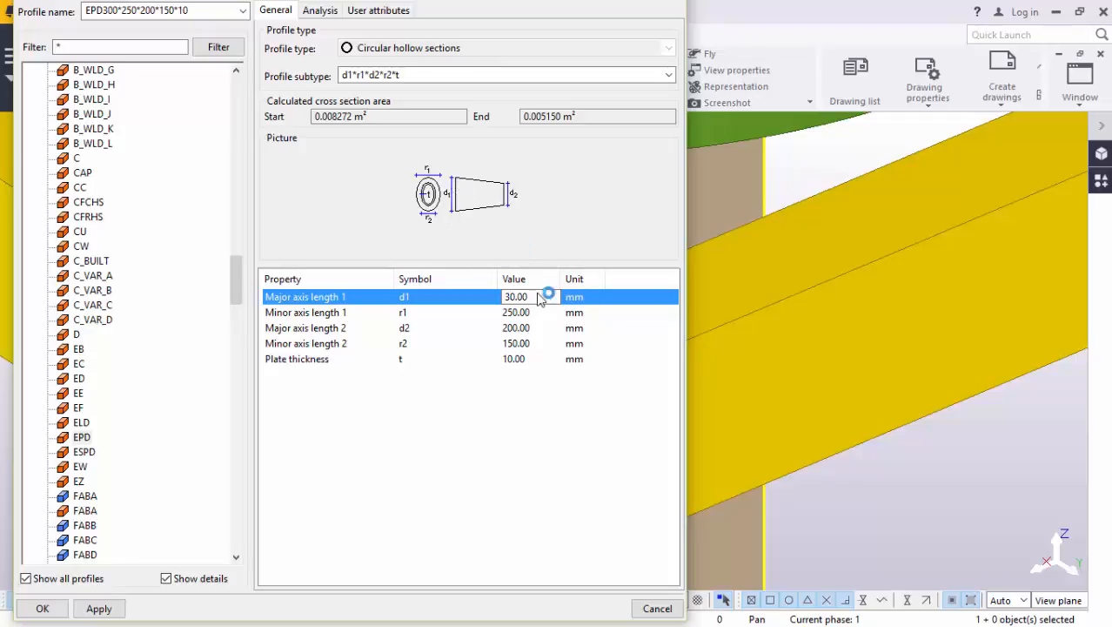
Set the EPD profile d1/r1 to 5968, d2/r2 to 600, t to 16, and confirm
click(516, 296)
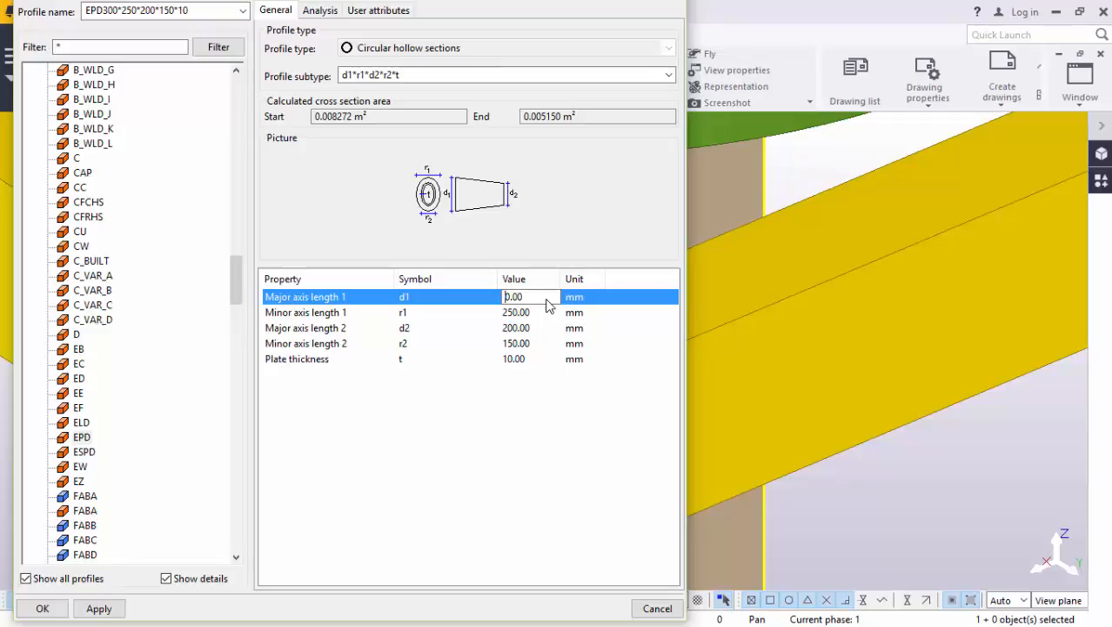
text(590.00)
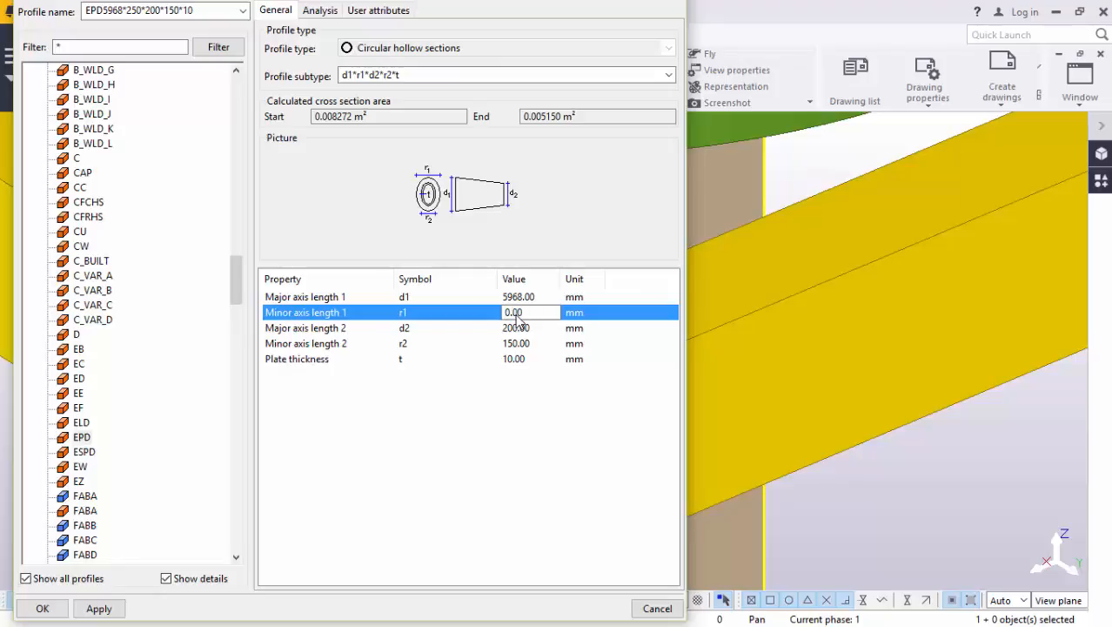
text(590.00)
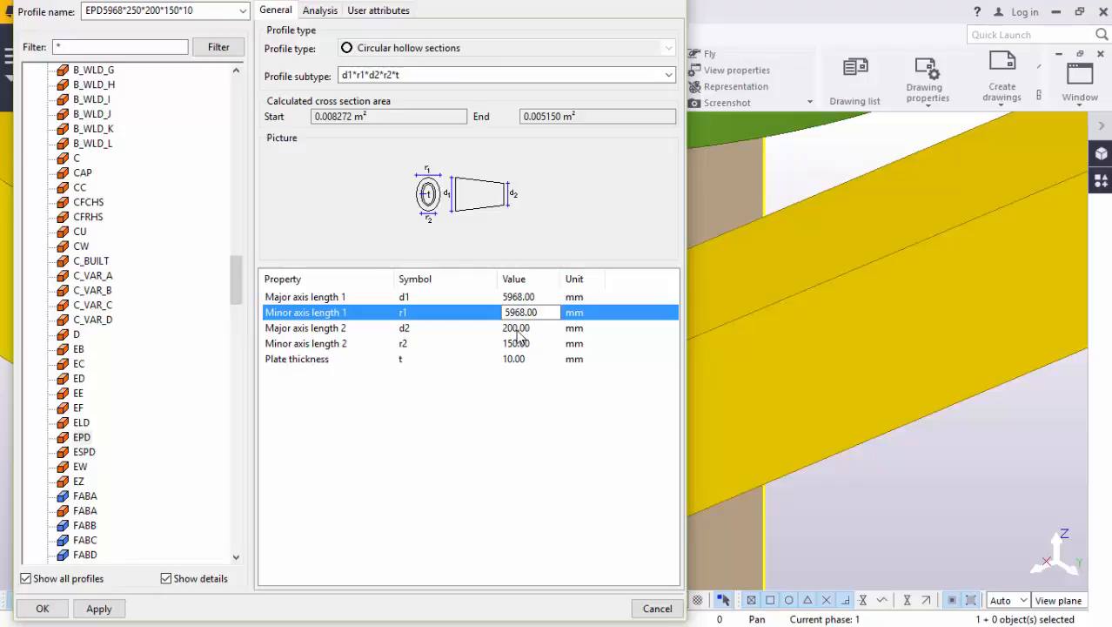
click(522, 327)
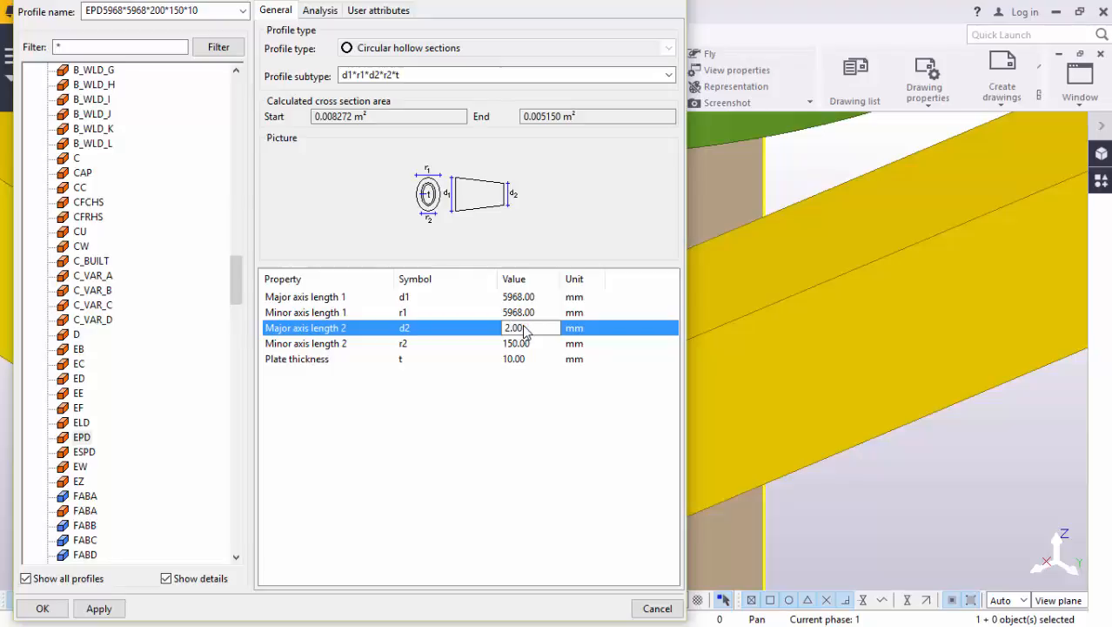
key(Backspace)
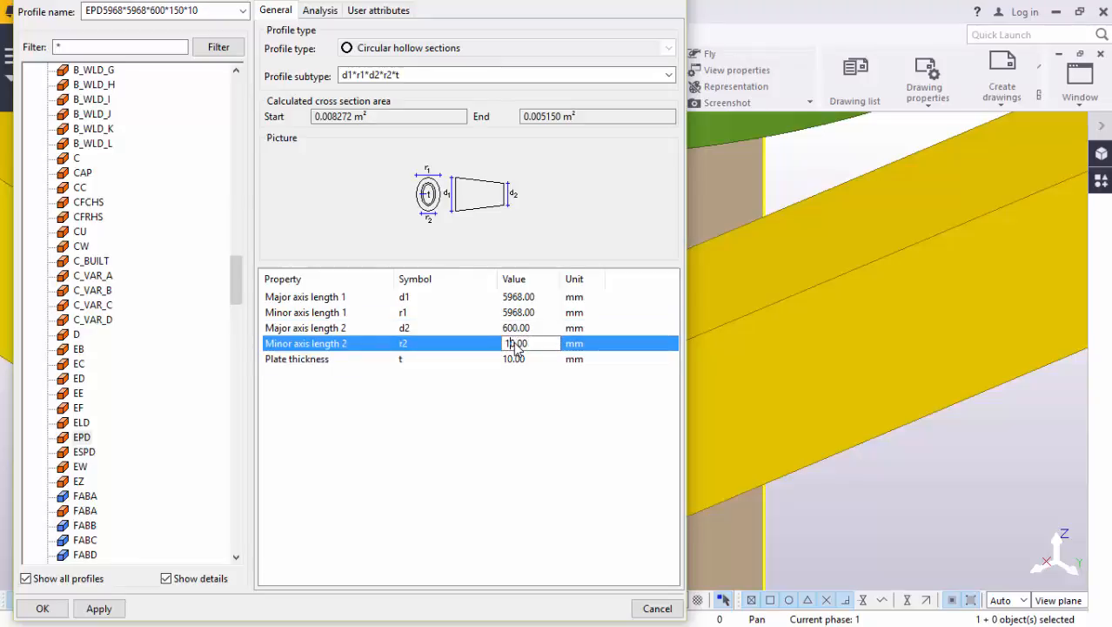
text(6000.00)
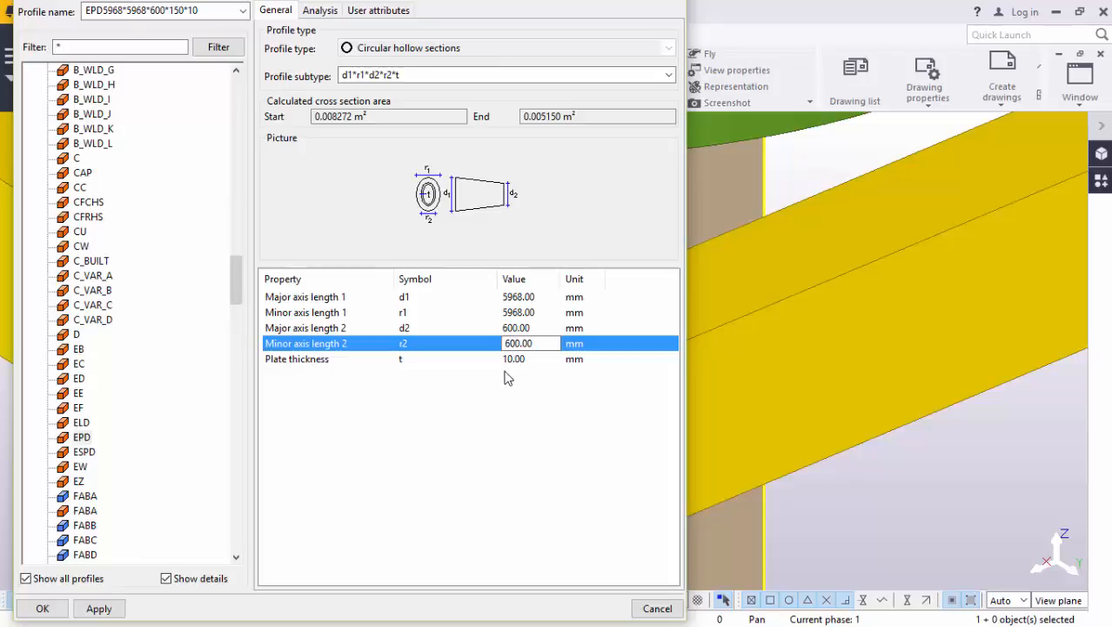
click(526, 358)
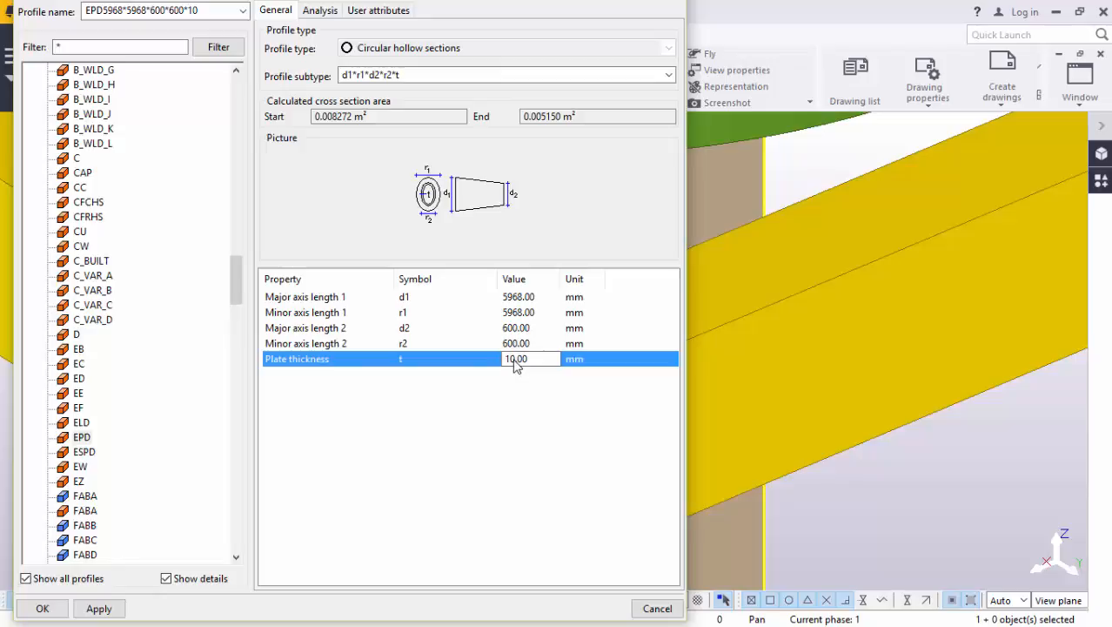
text(1.00)
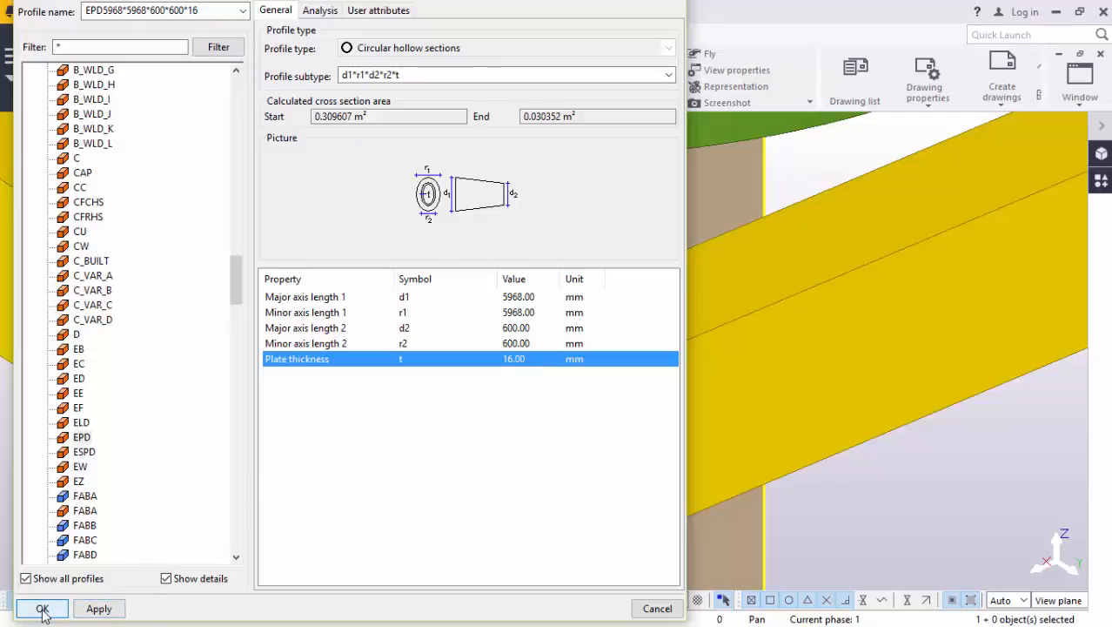
click(42, 609)
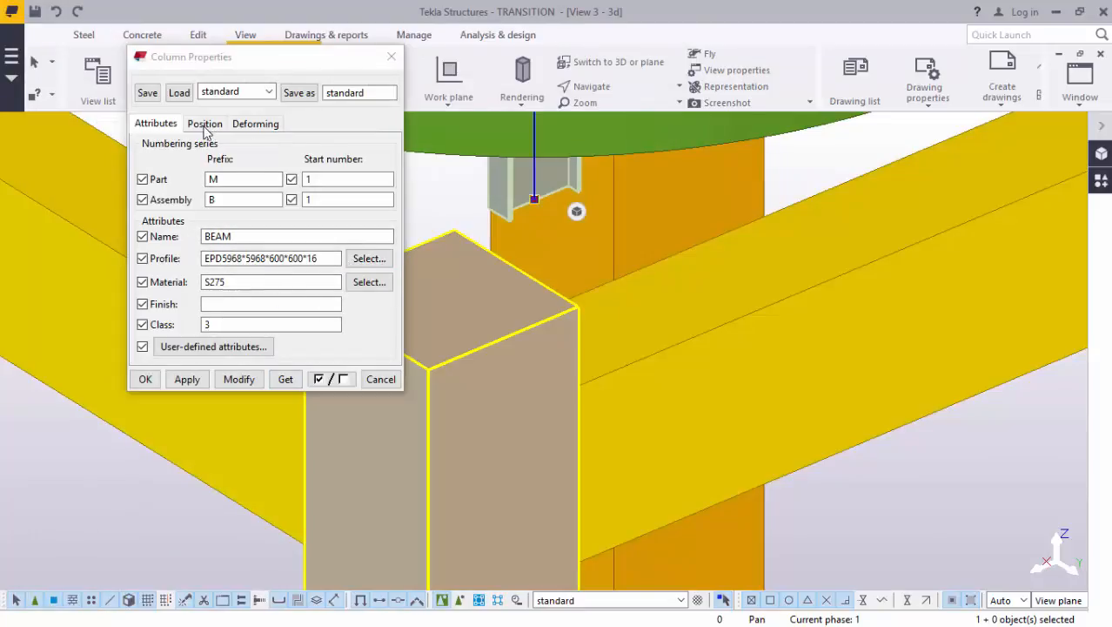
Set the tapered member's top level to 23400 and apply it
click(204, 123)
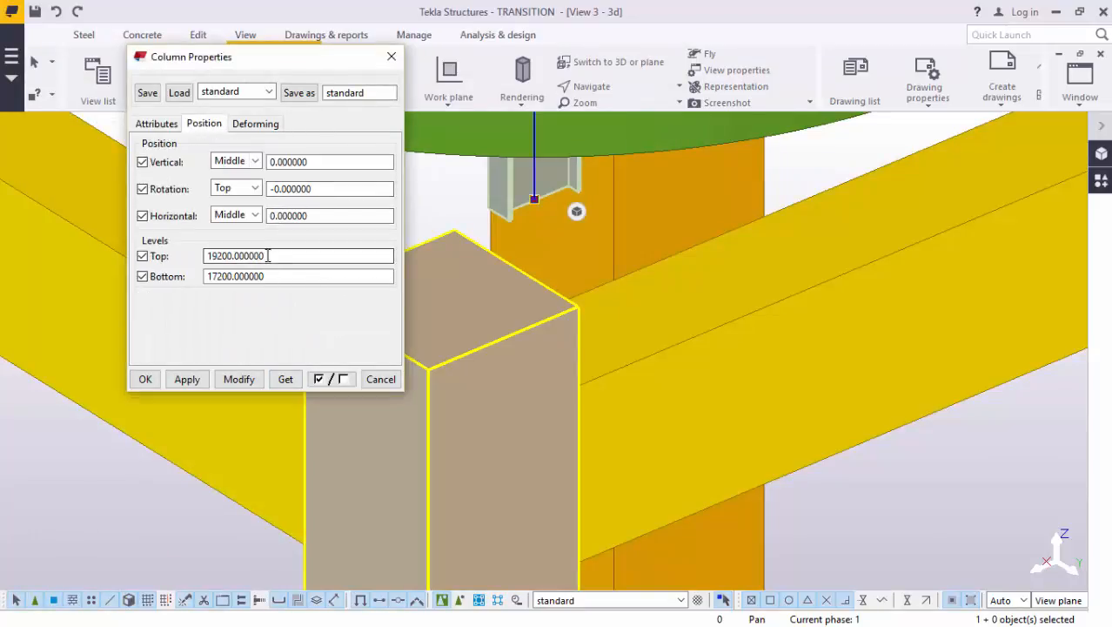
click(297, 255)
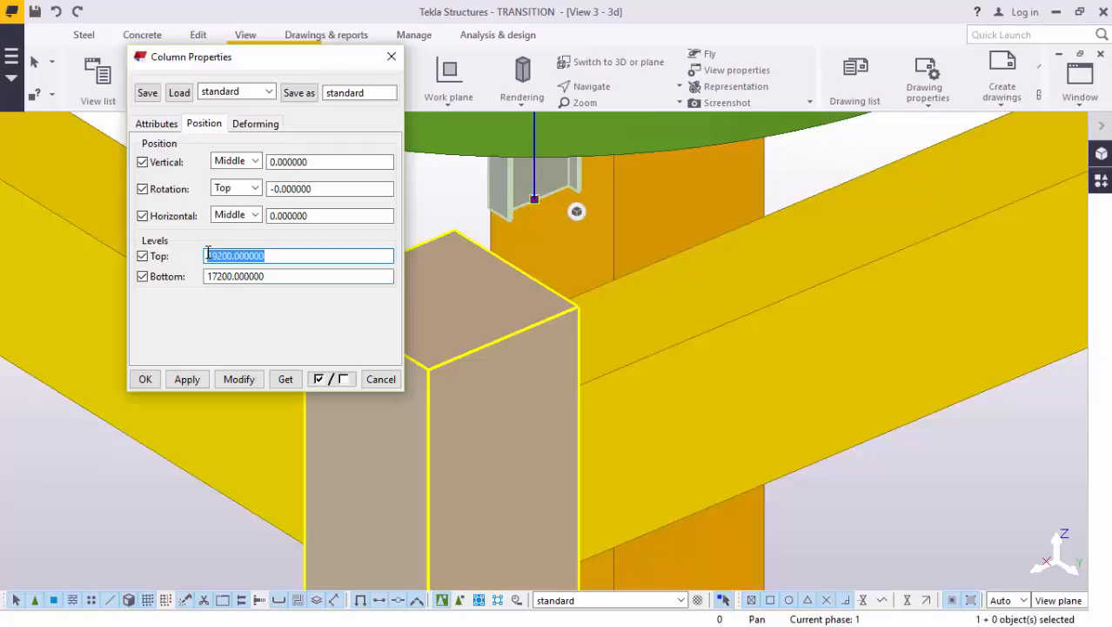
text(23400)
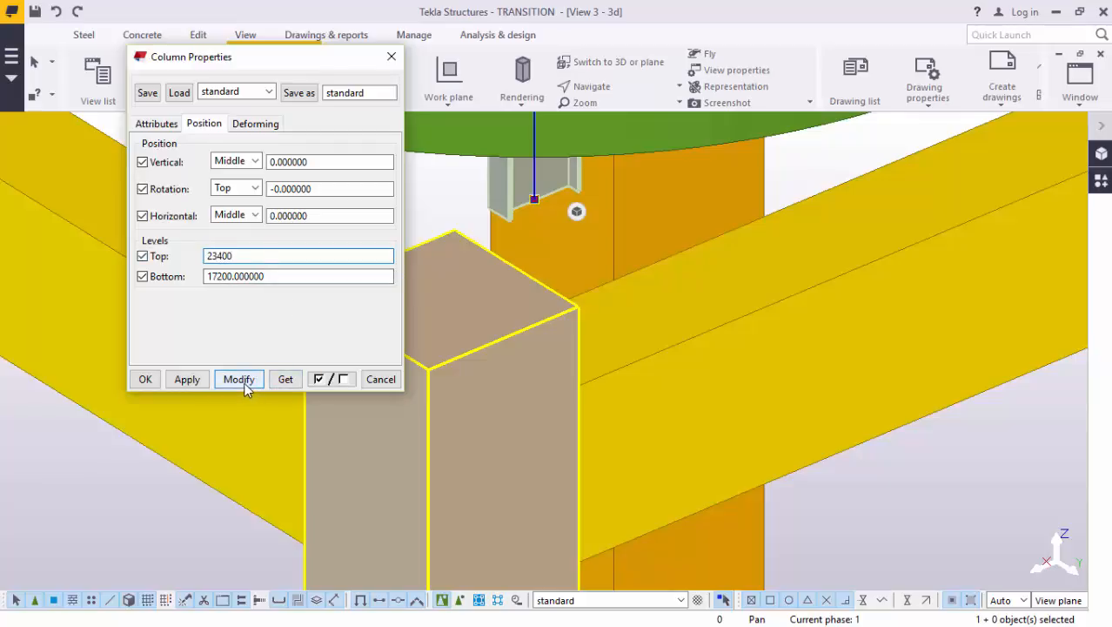
click(187, 378)
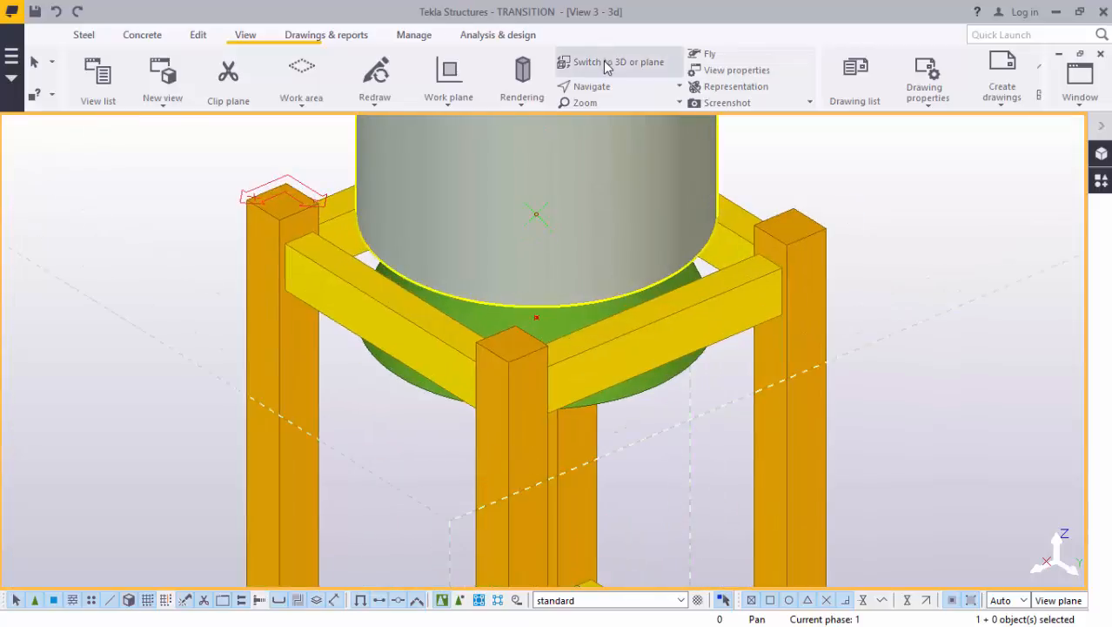
Display the View 2 - Grid A elevation from the window list
click(617, 62)
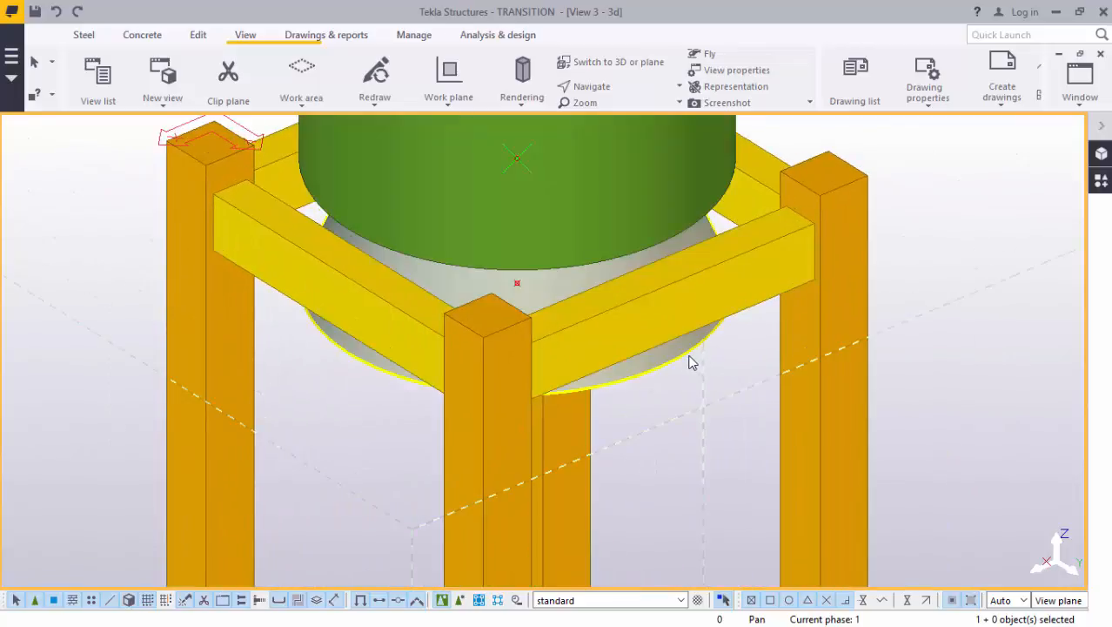
click(674, 352)
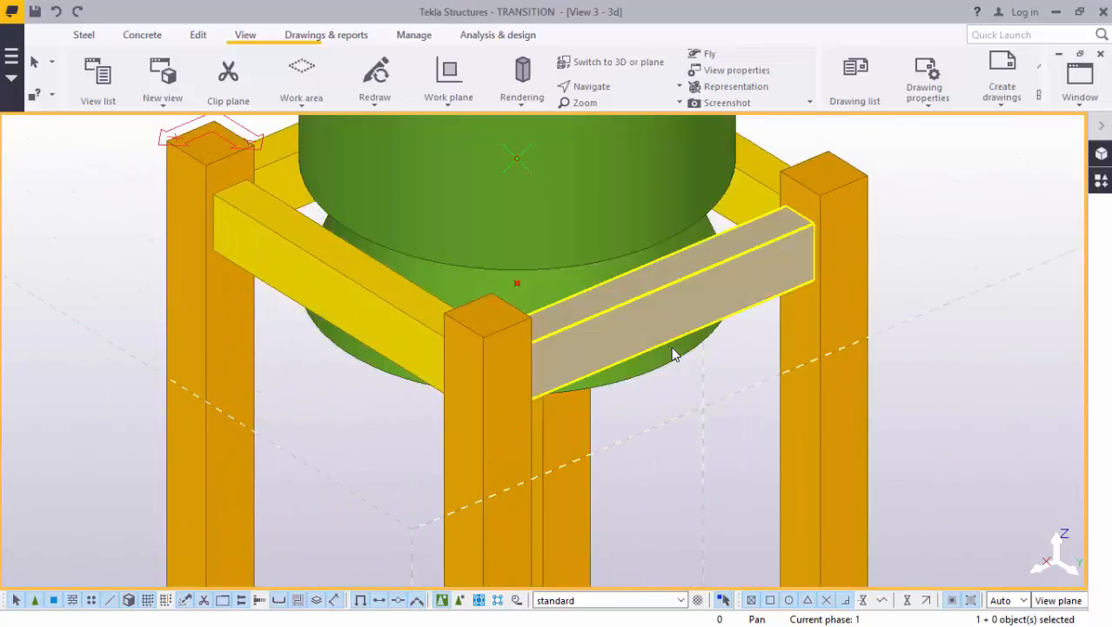
mouse_move(606, 362)
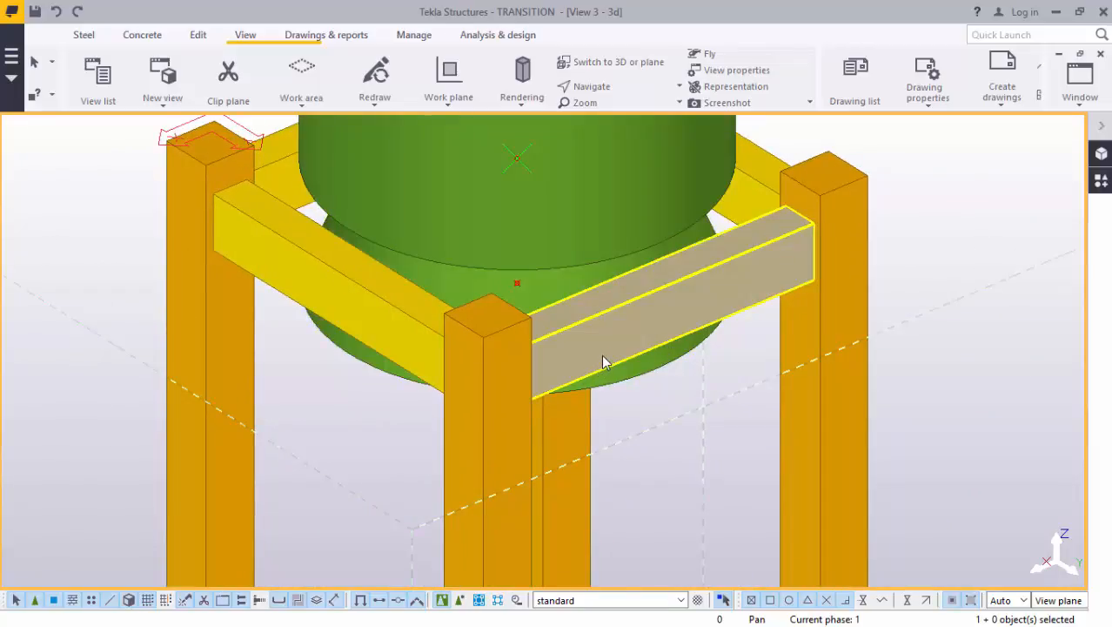
click(1079, 78)
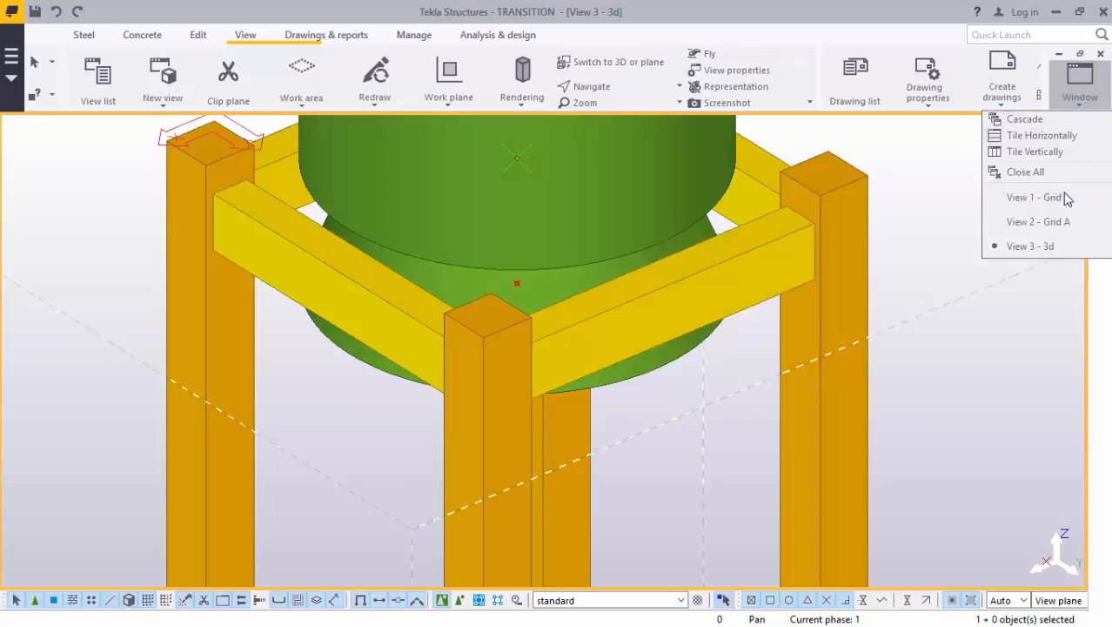
click(1037, 221)
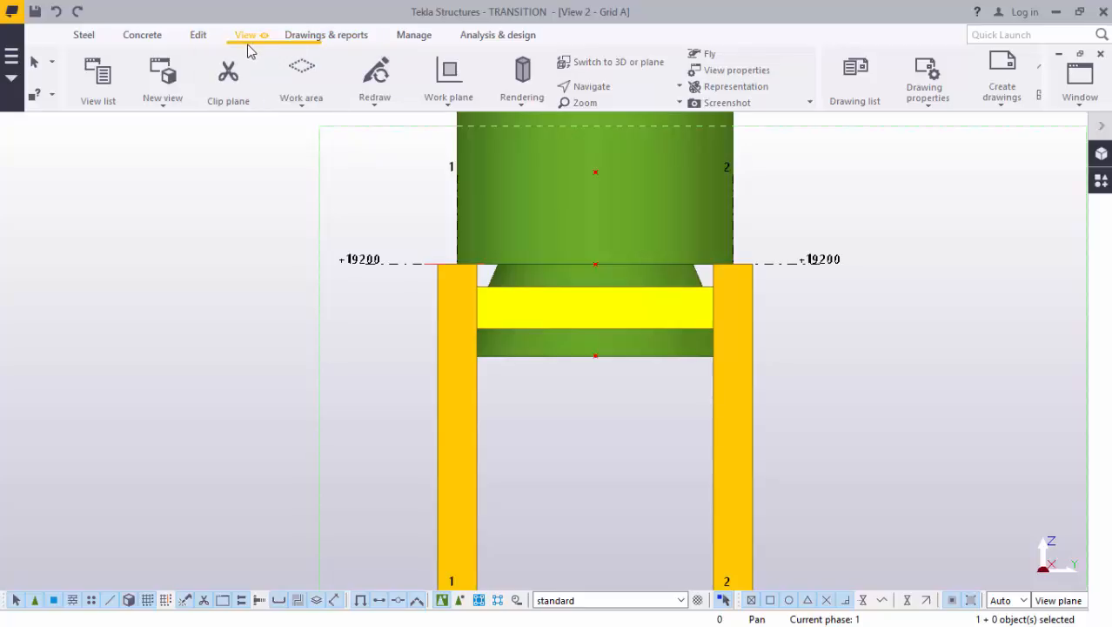
mouse_move(301, 78)
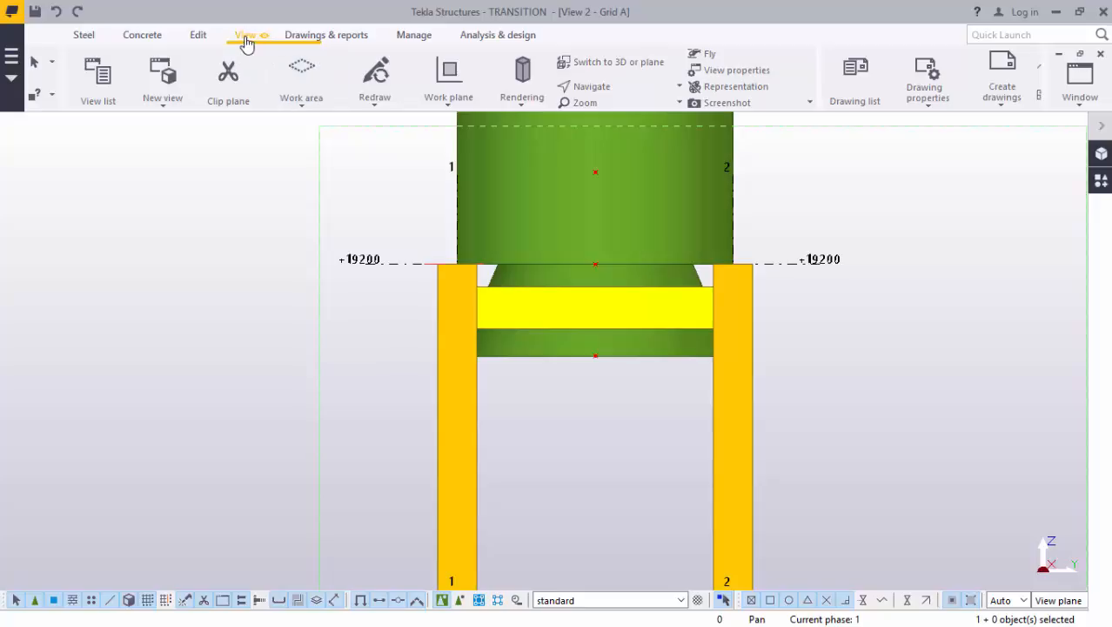
Mirror-copy the transition piece about the +19200 level to make a downward cone
click(448, 78)
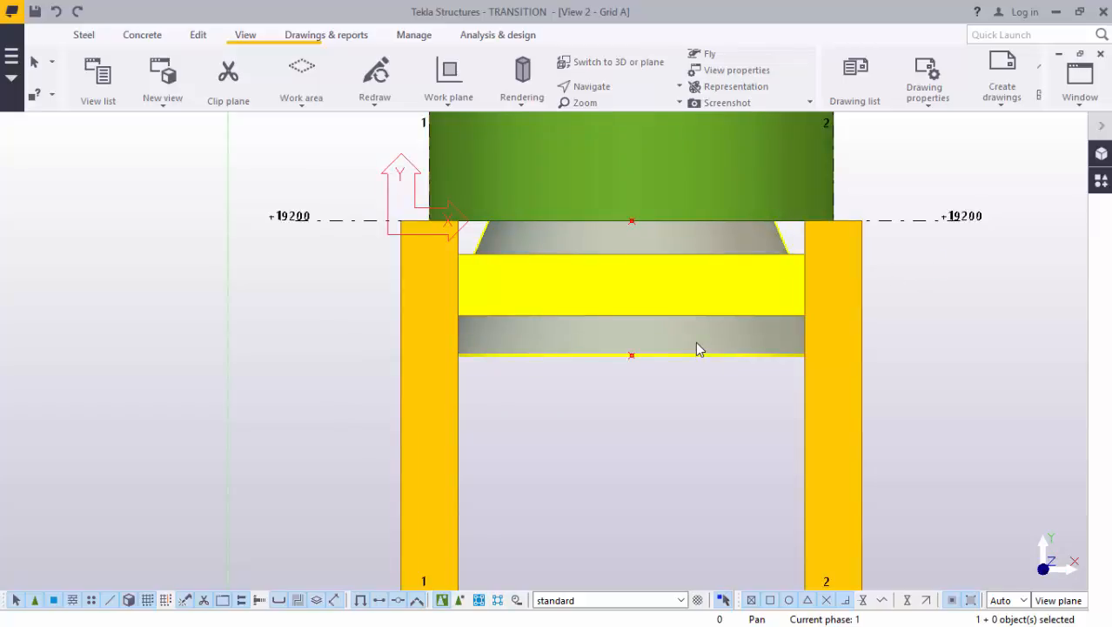
right_click(697, 348)
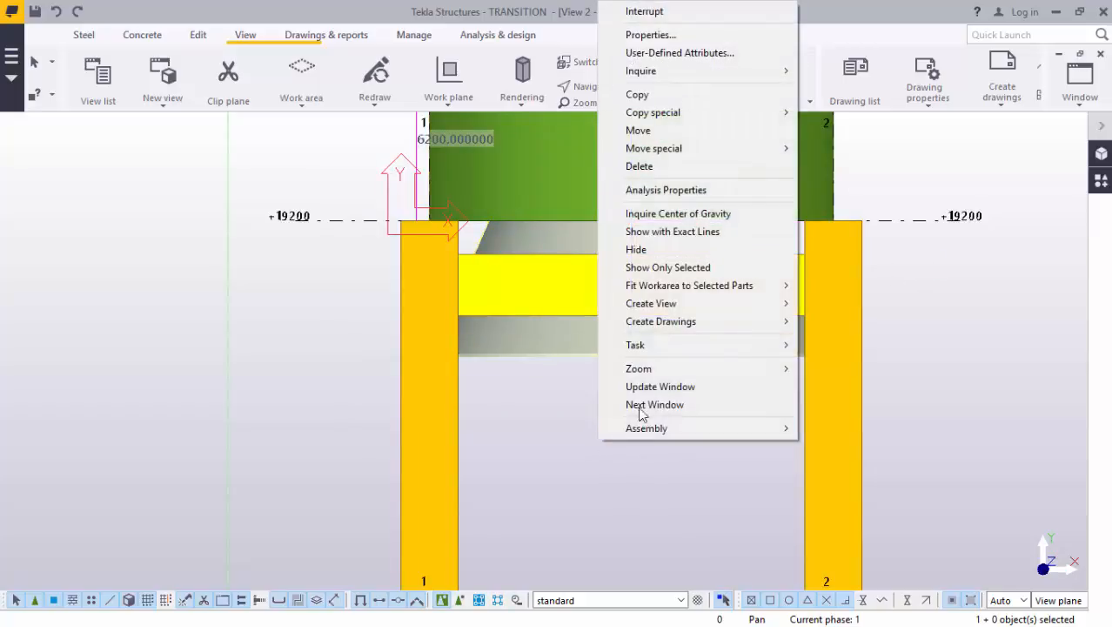
mouse_move(653, 112)
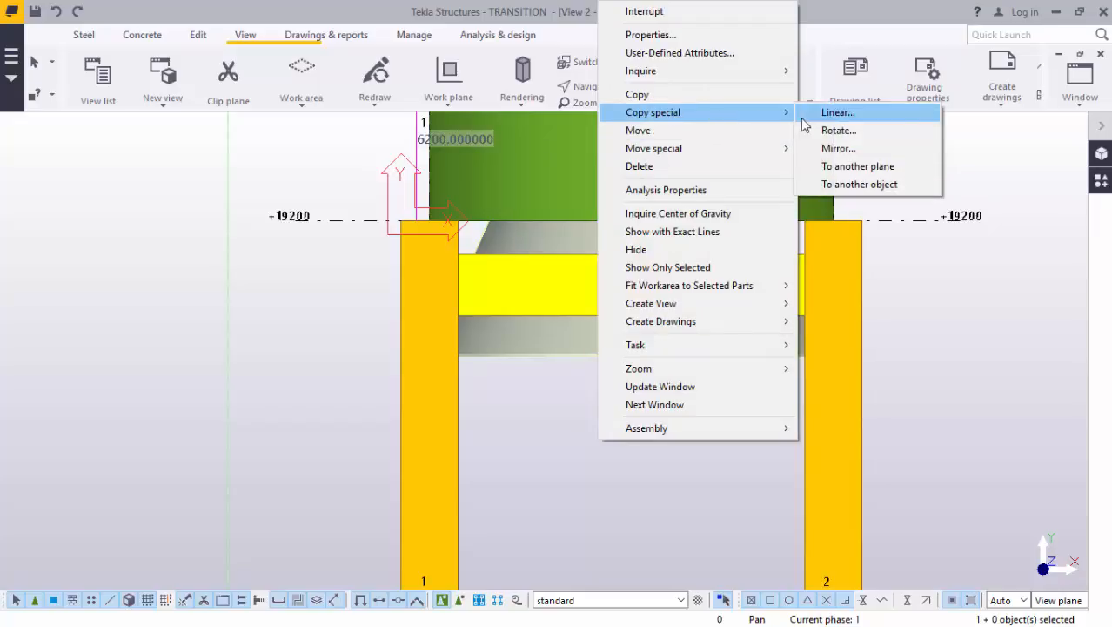
click(838, 148)
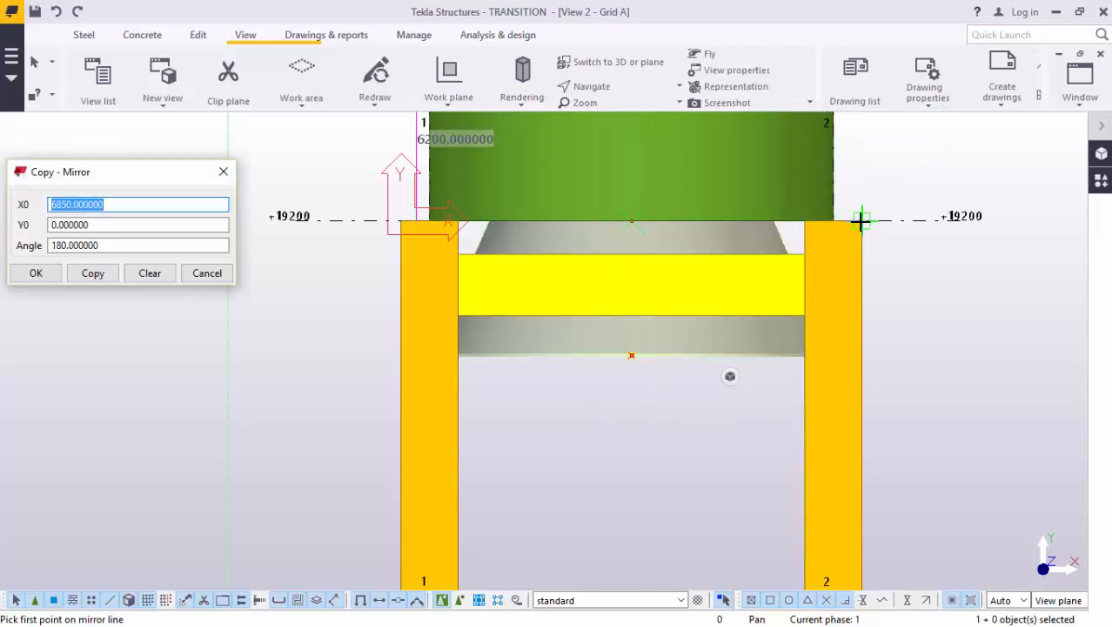
click(400, 219)
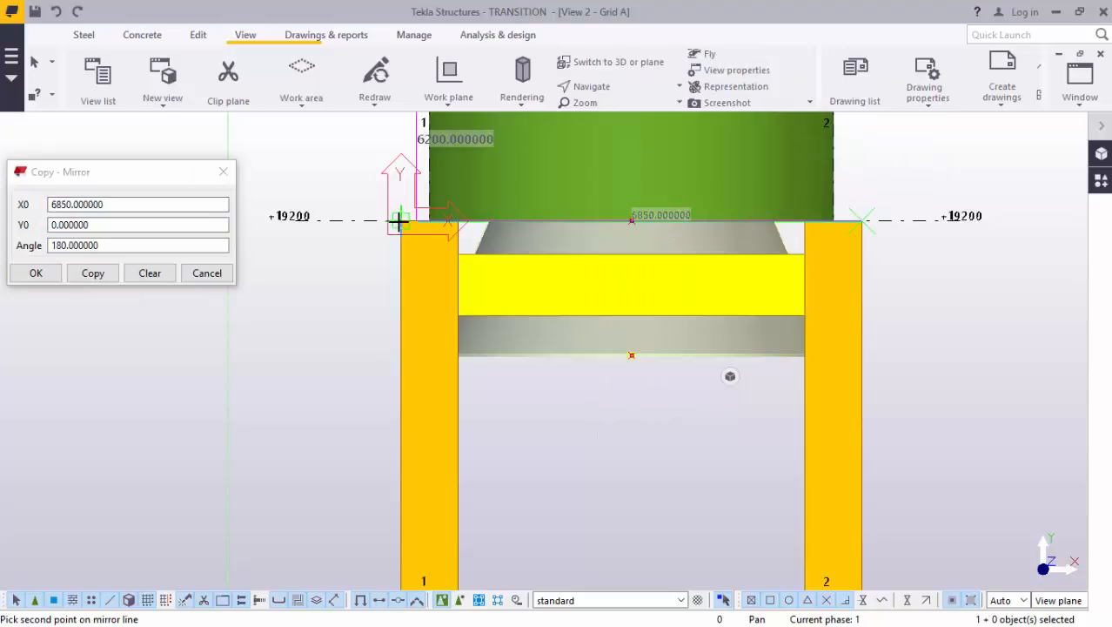
click(93, 272)
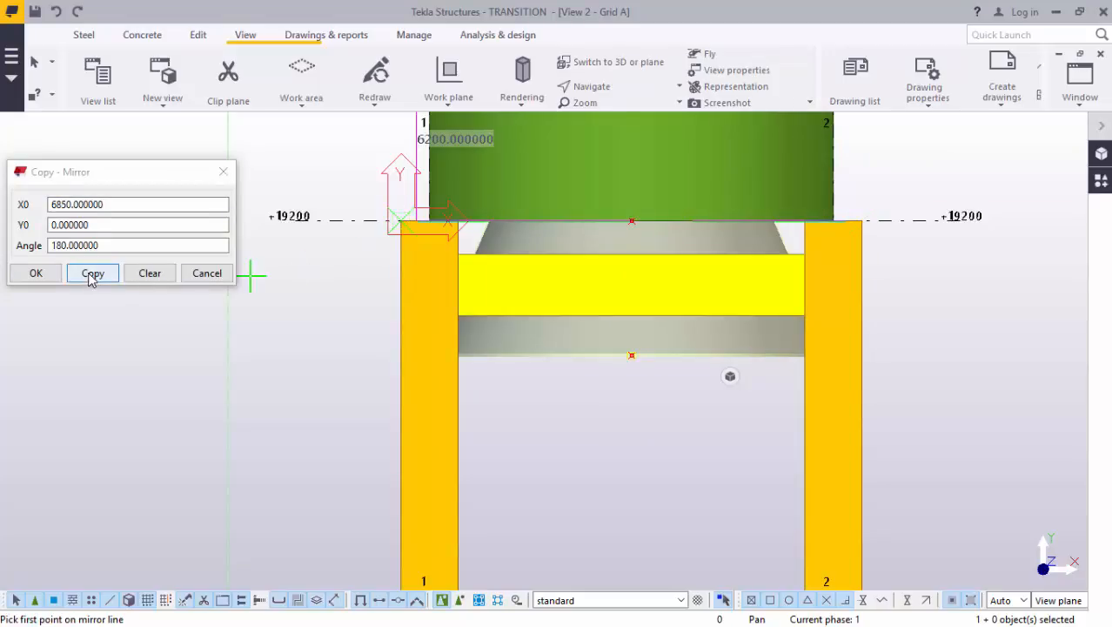
click(92, 273)
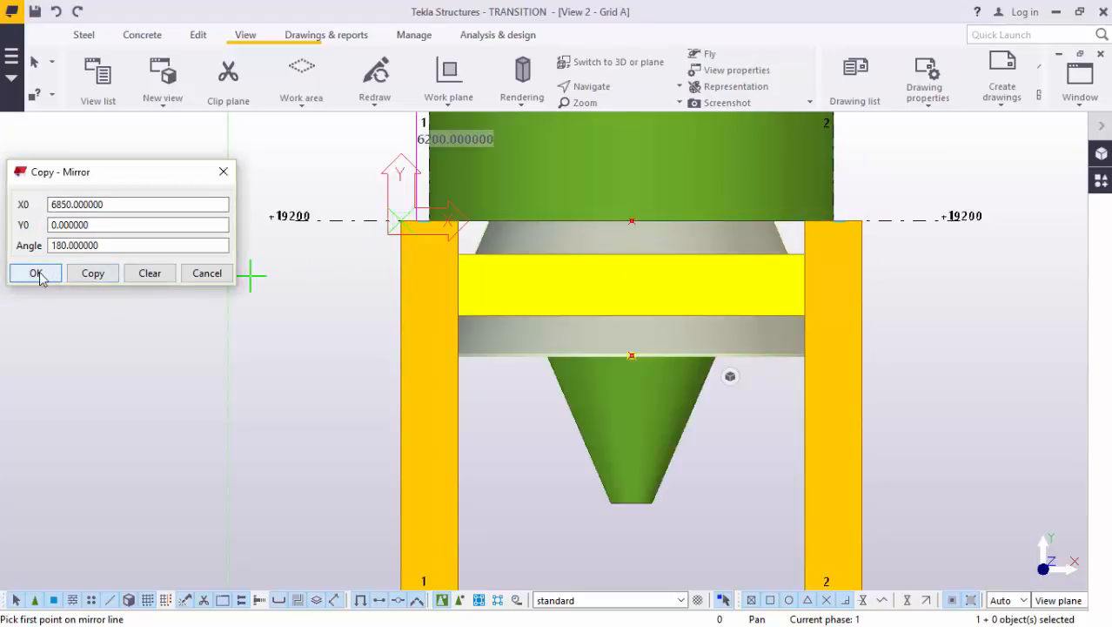
click(35, 273)
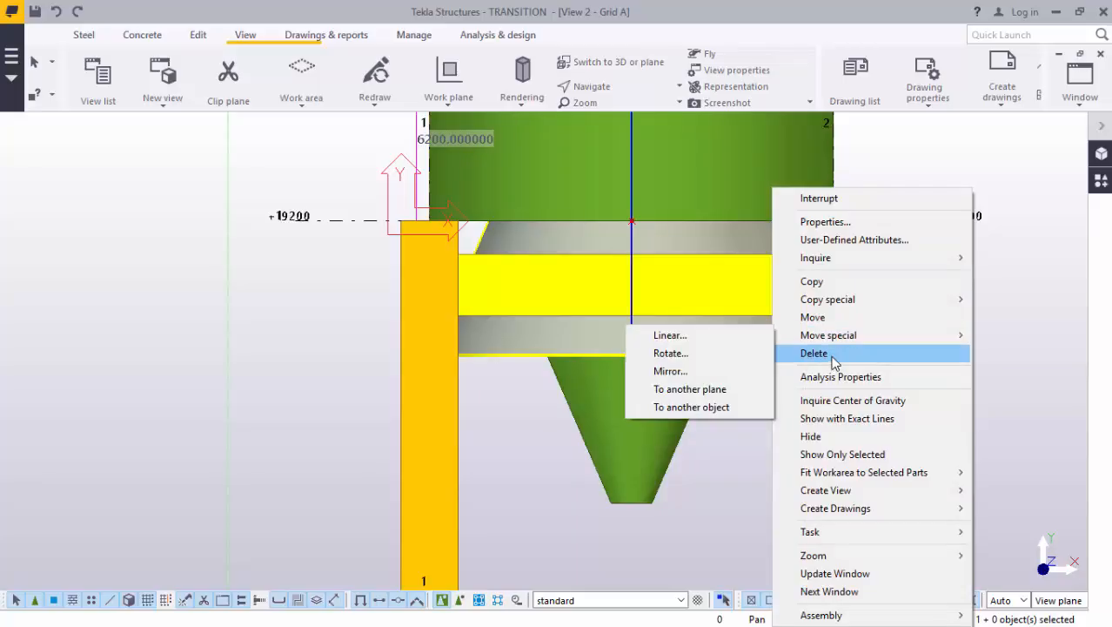
Delete the upward transition piece and render the view transparent
click(814, 352)
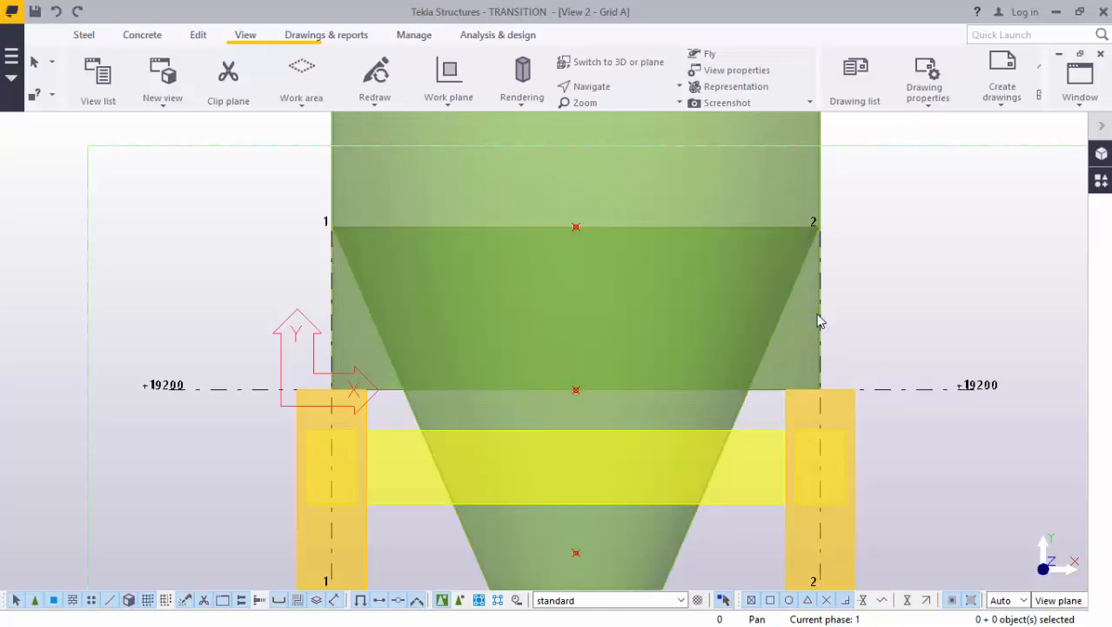
click(818, 470)
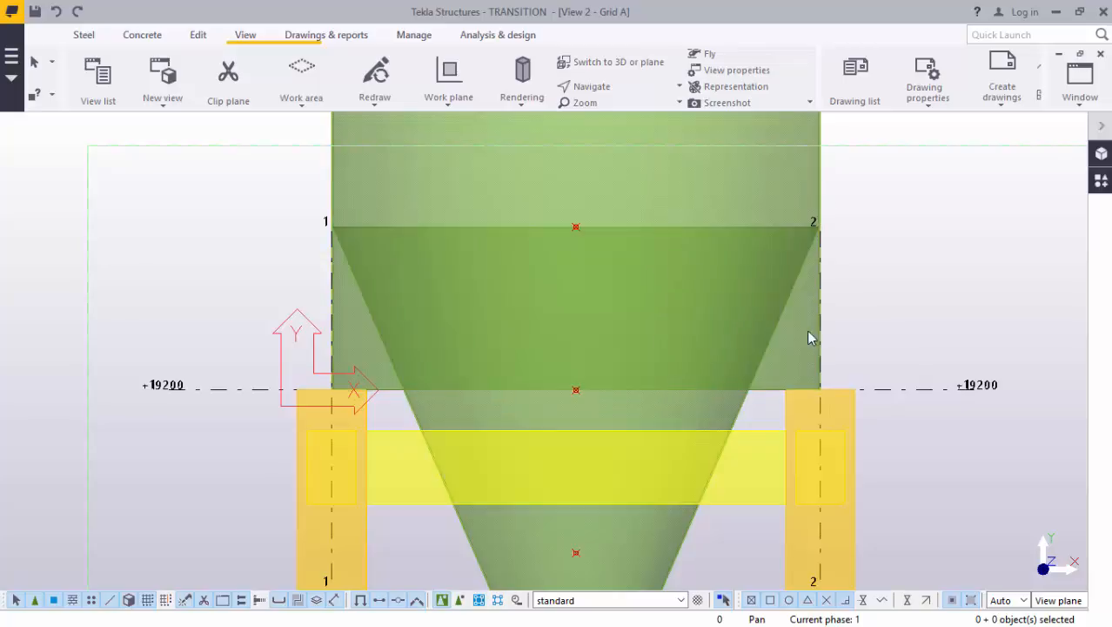
mouse_move(162, 74)
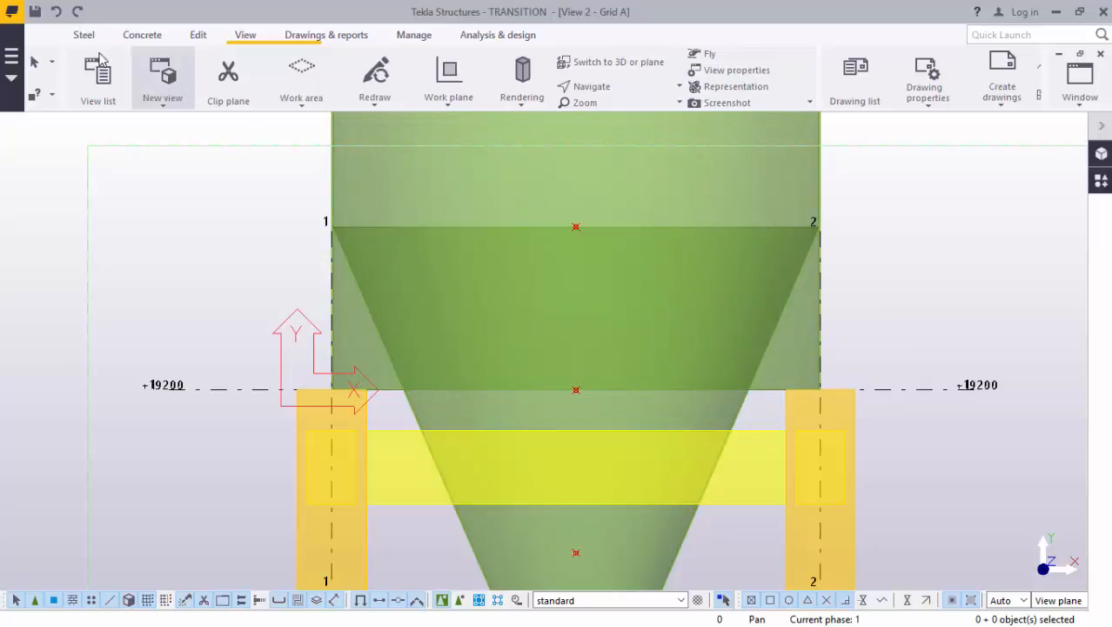
Place on-line construction points from column 2 top along grid line 2
click(197, 35)
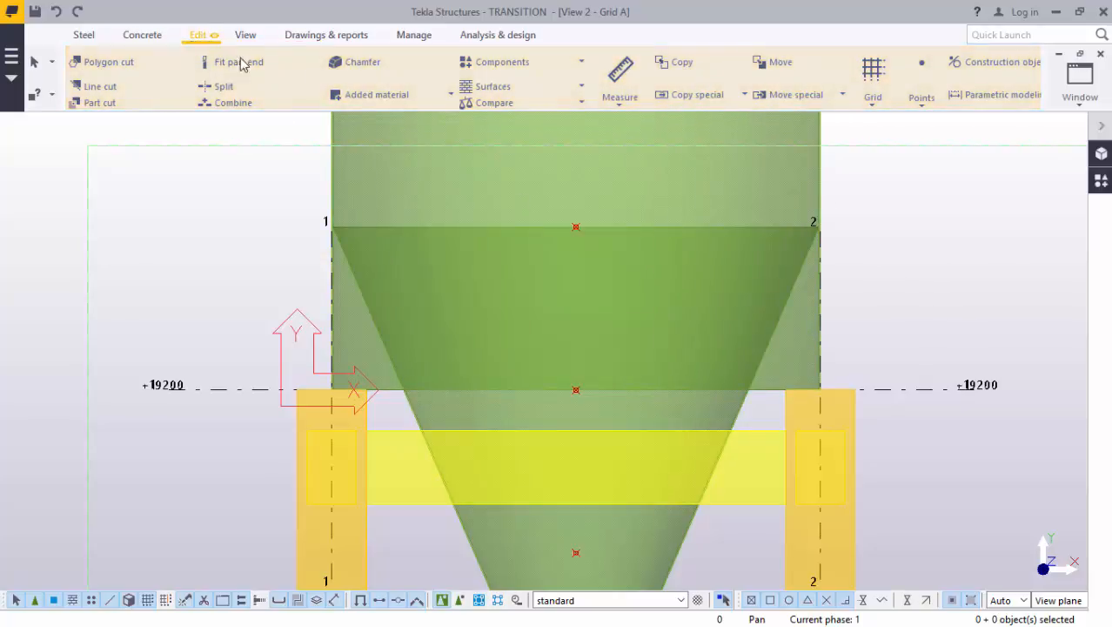
click(922, 79)
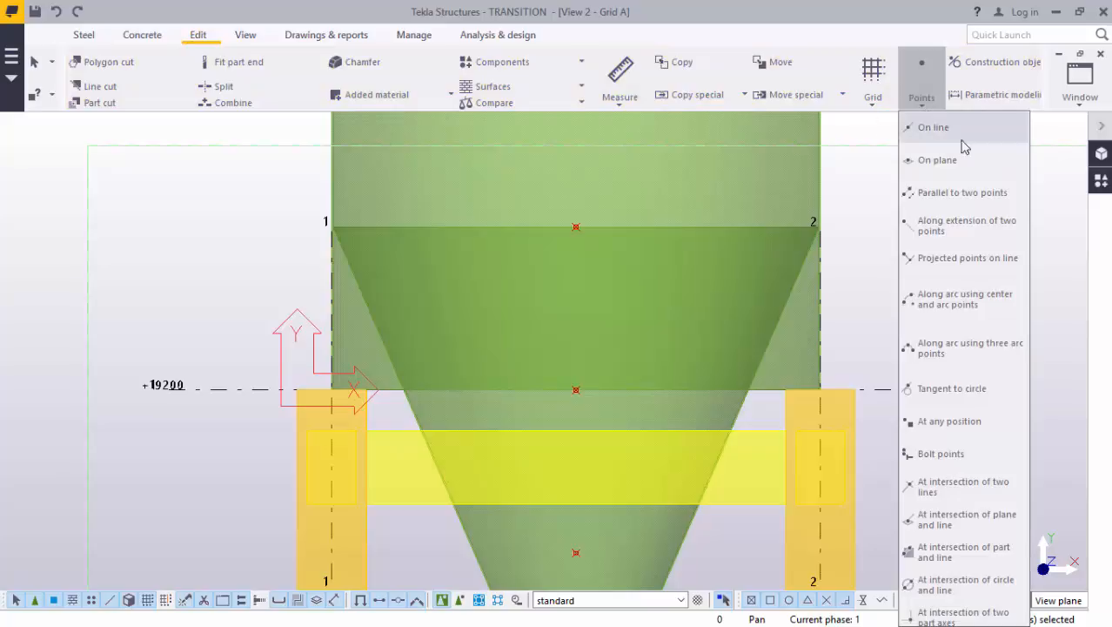
mouse_move(962, 192)
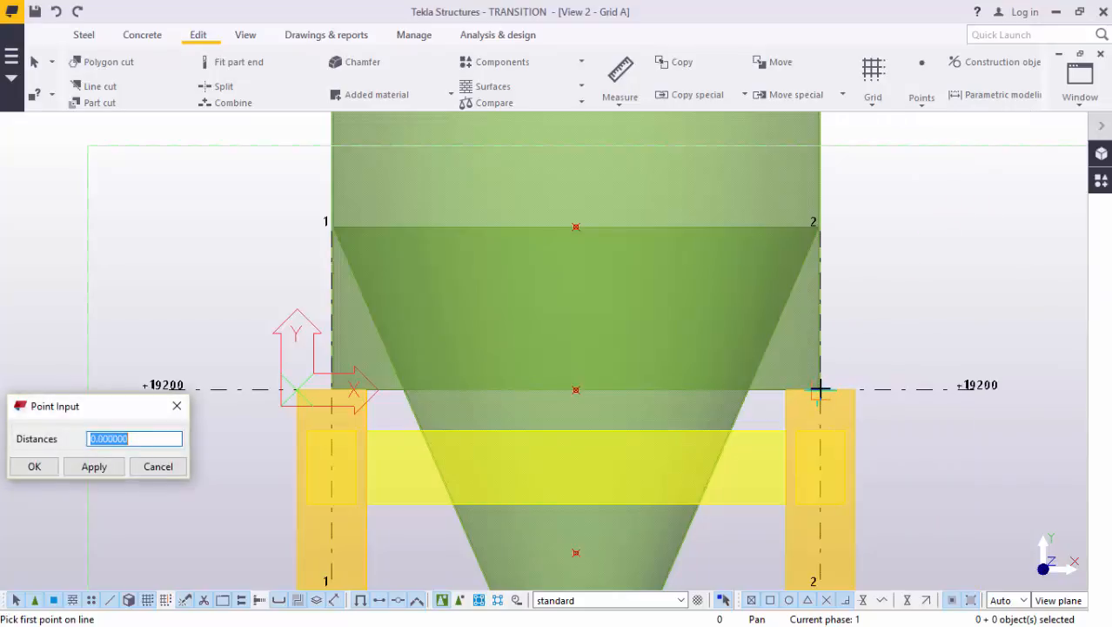
click(822, 389)
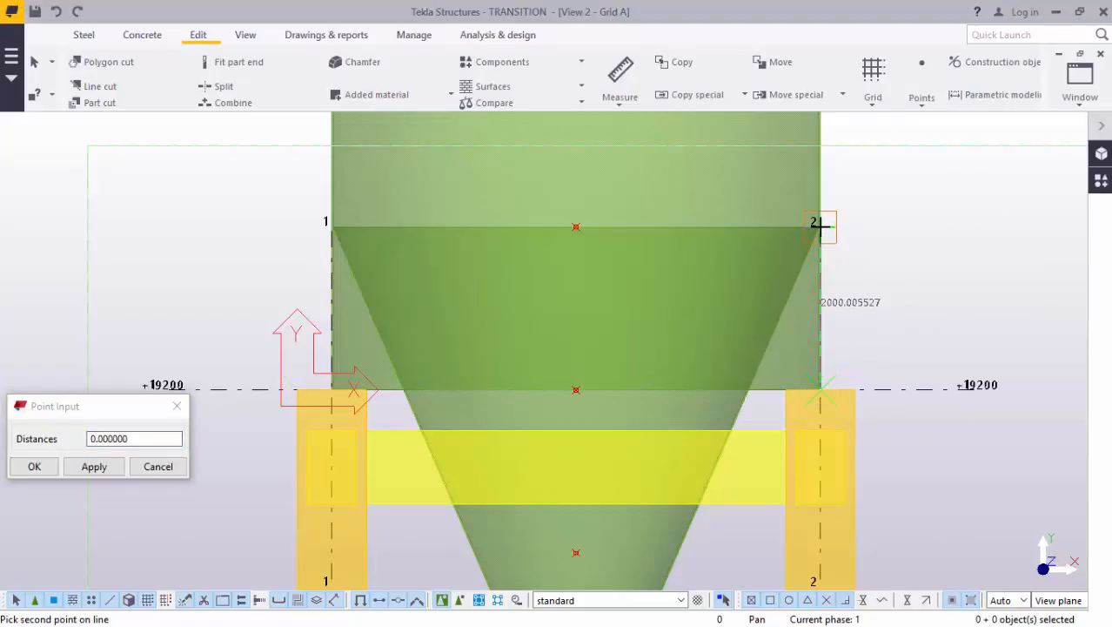
text(20)
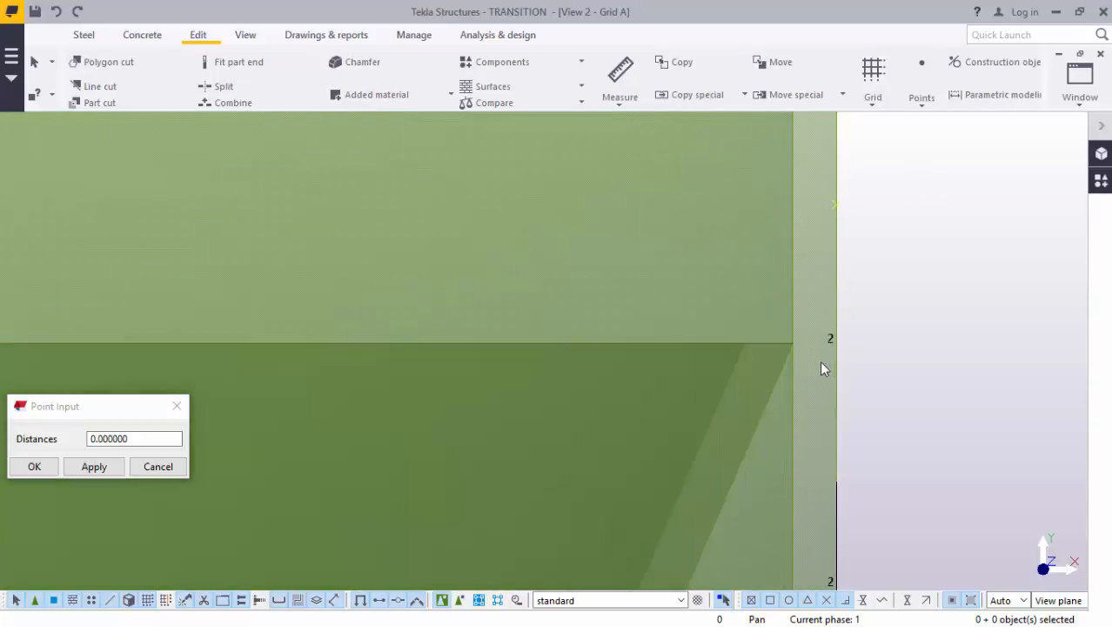
mouse_move(818, 376)
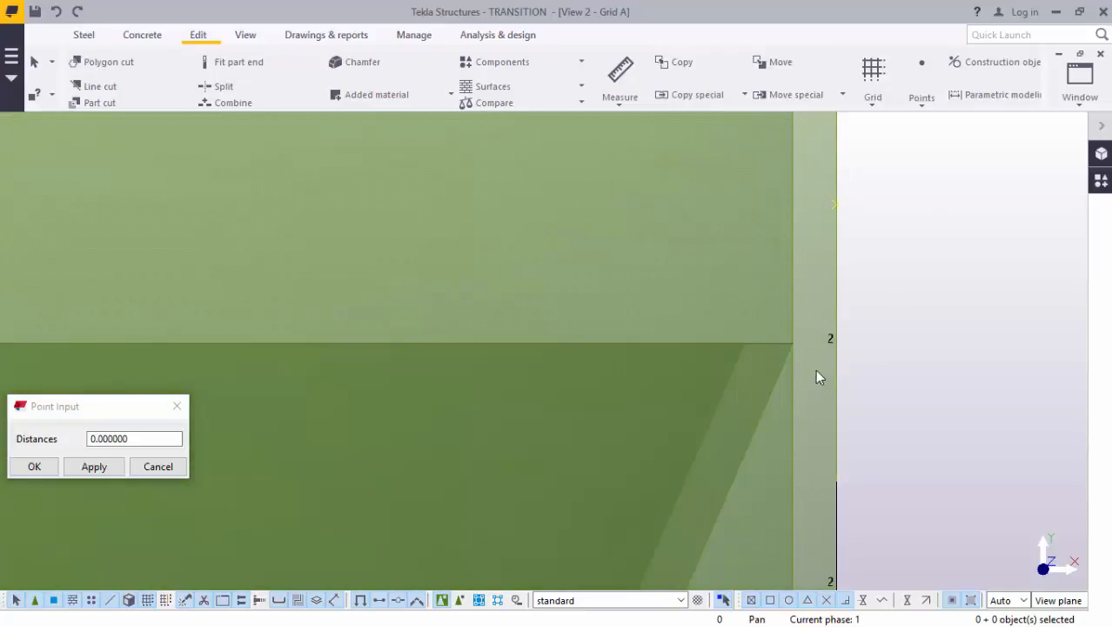
mouse_move(500, 185)
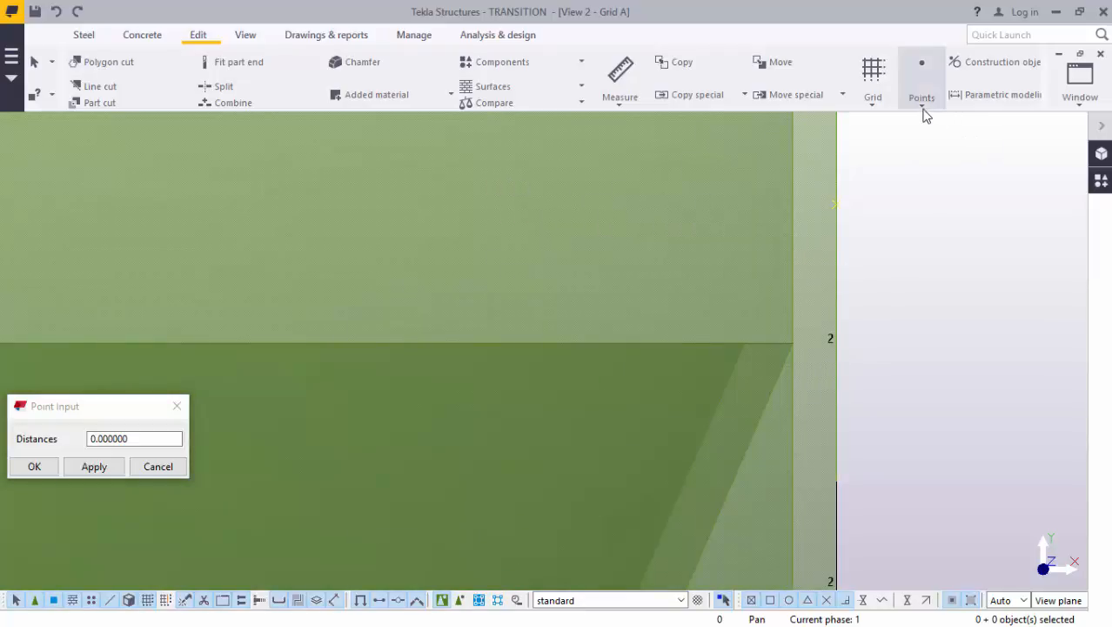
click(921, 79)
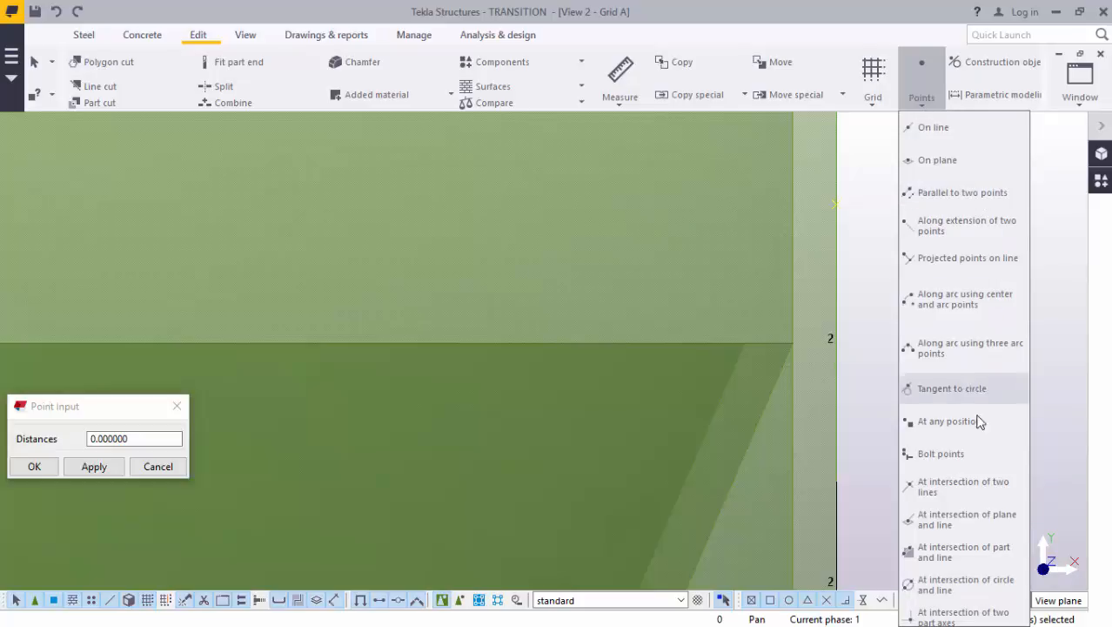
mouse_move(948, 421)
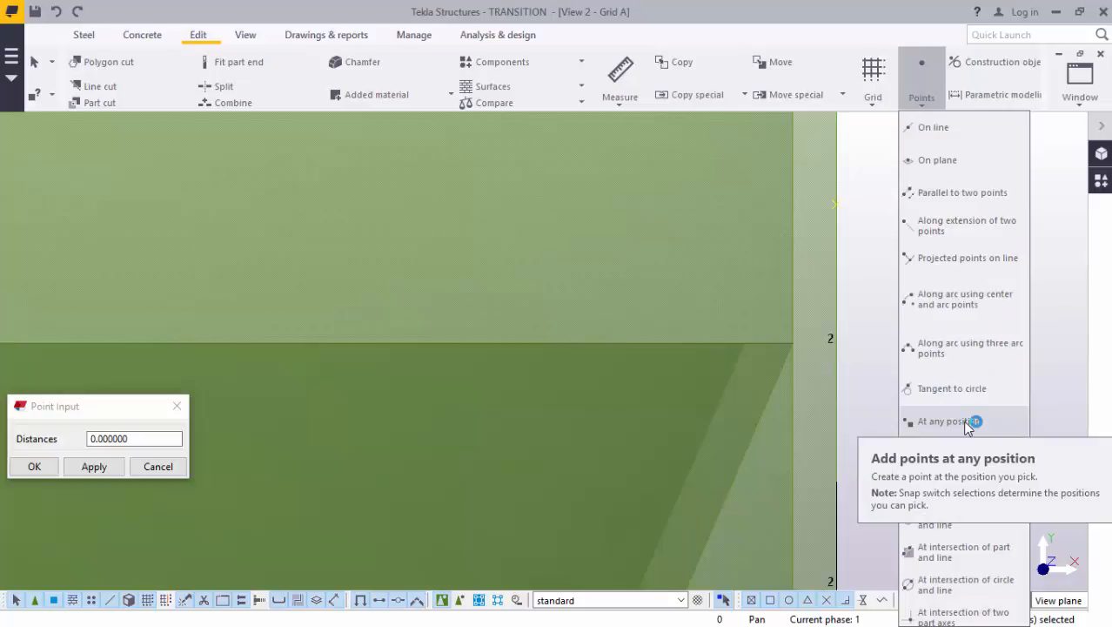
click(944, 421)
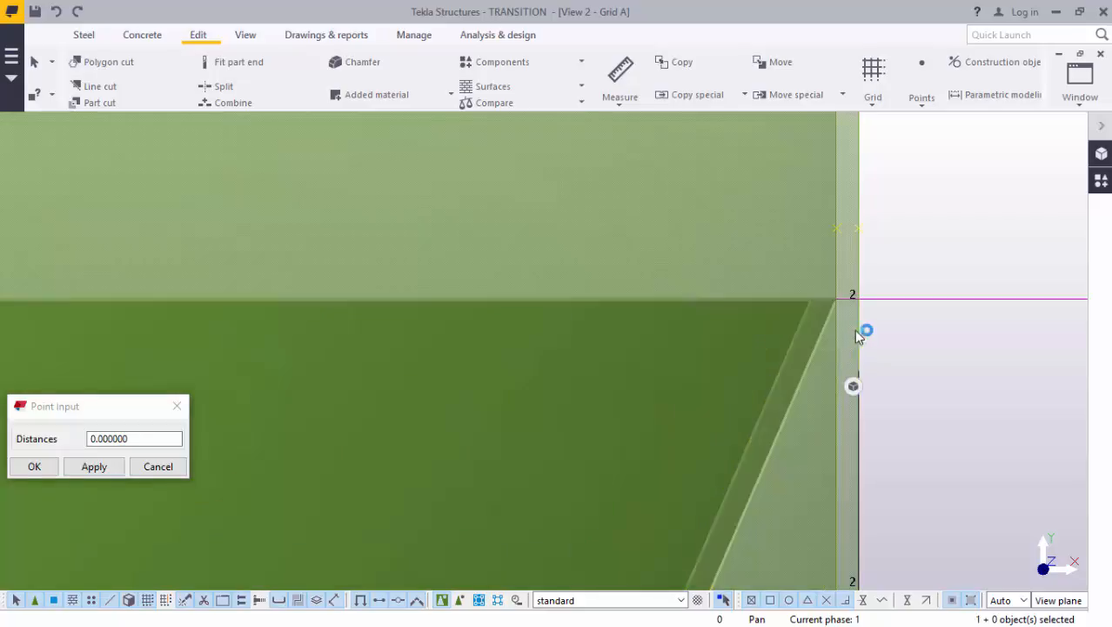
Start copying the silo's cylindrical body
right_click(861, 335)
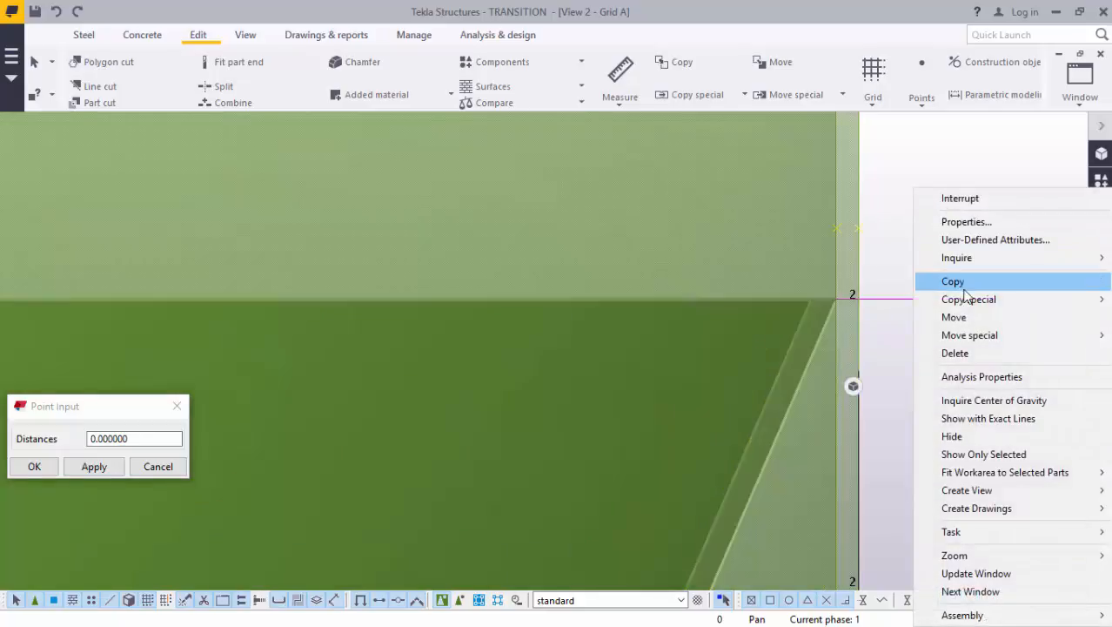
click(954, 315)
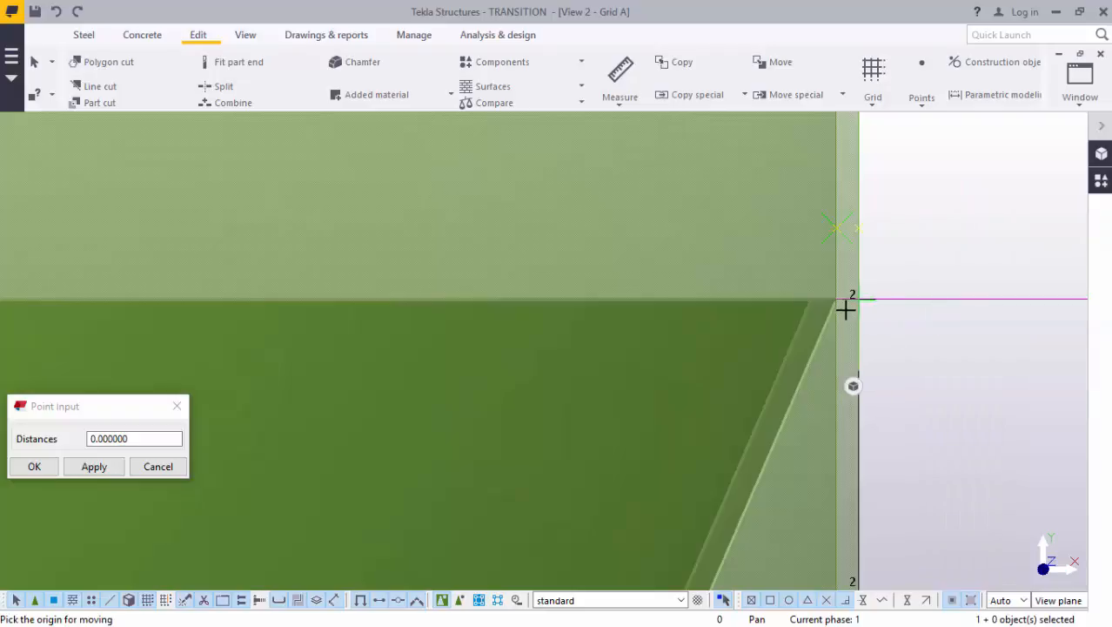
mouse_move(835, 296)
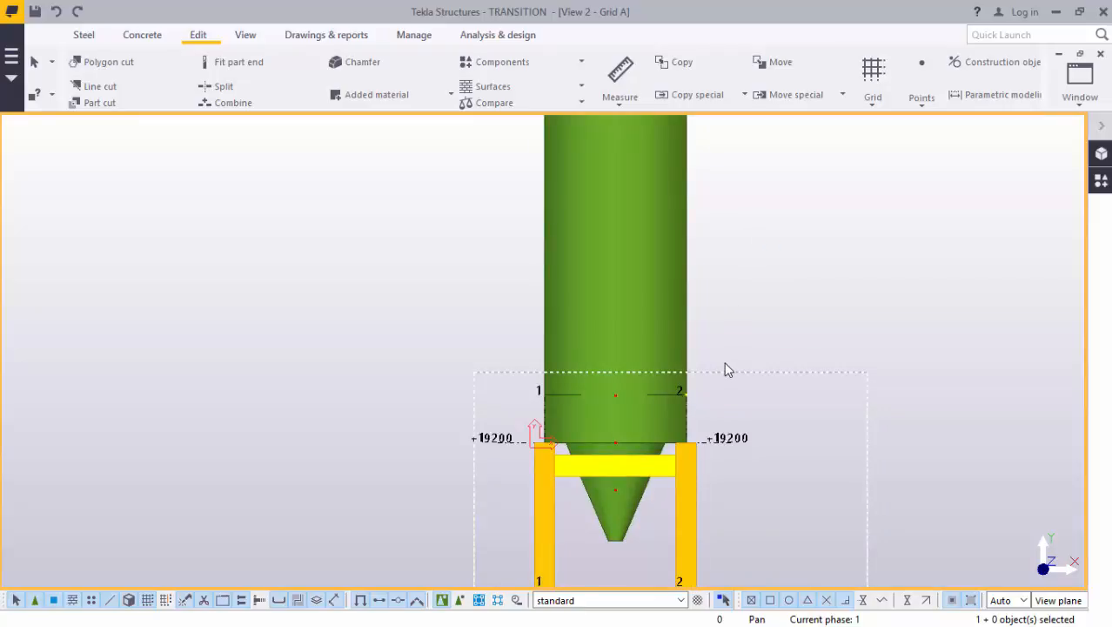
mouse_move(734, 364)
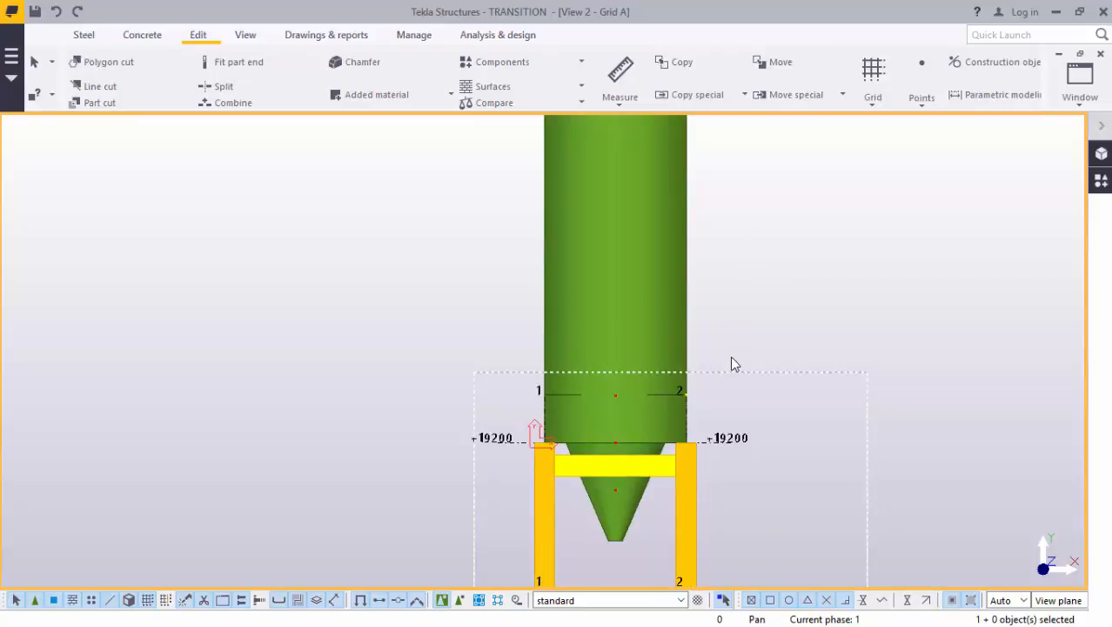